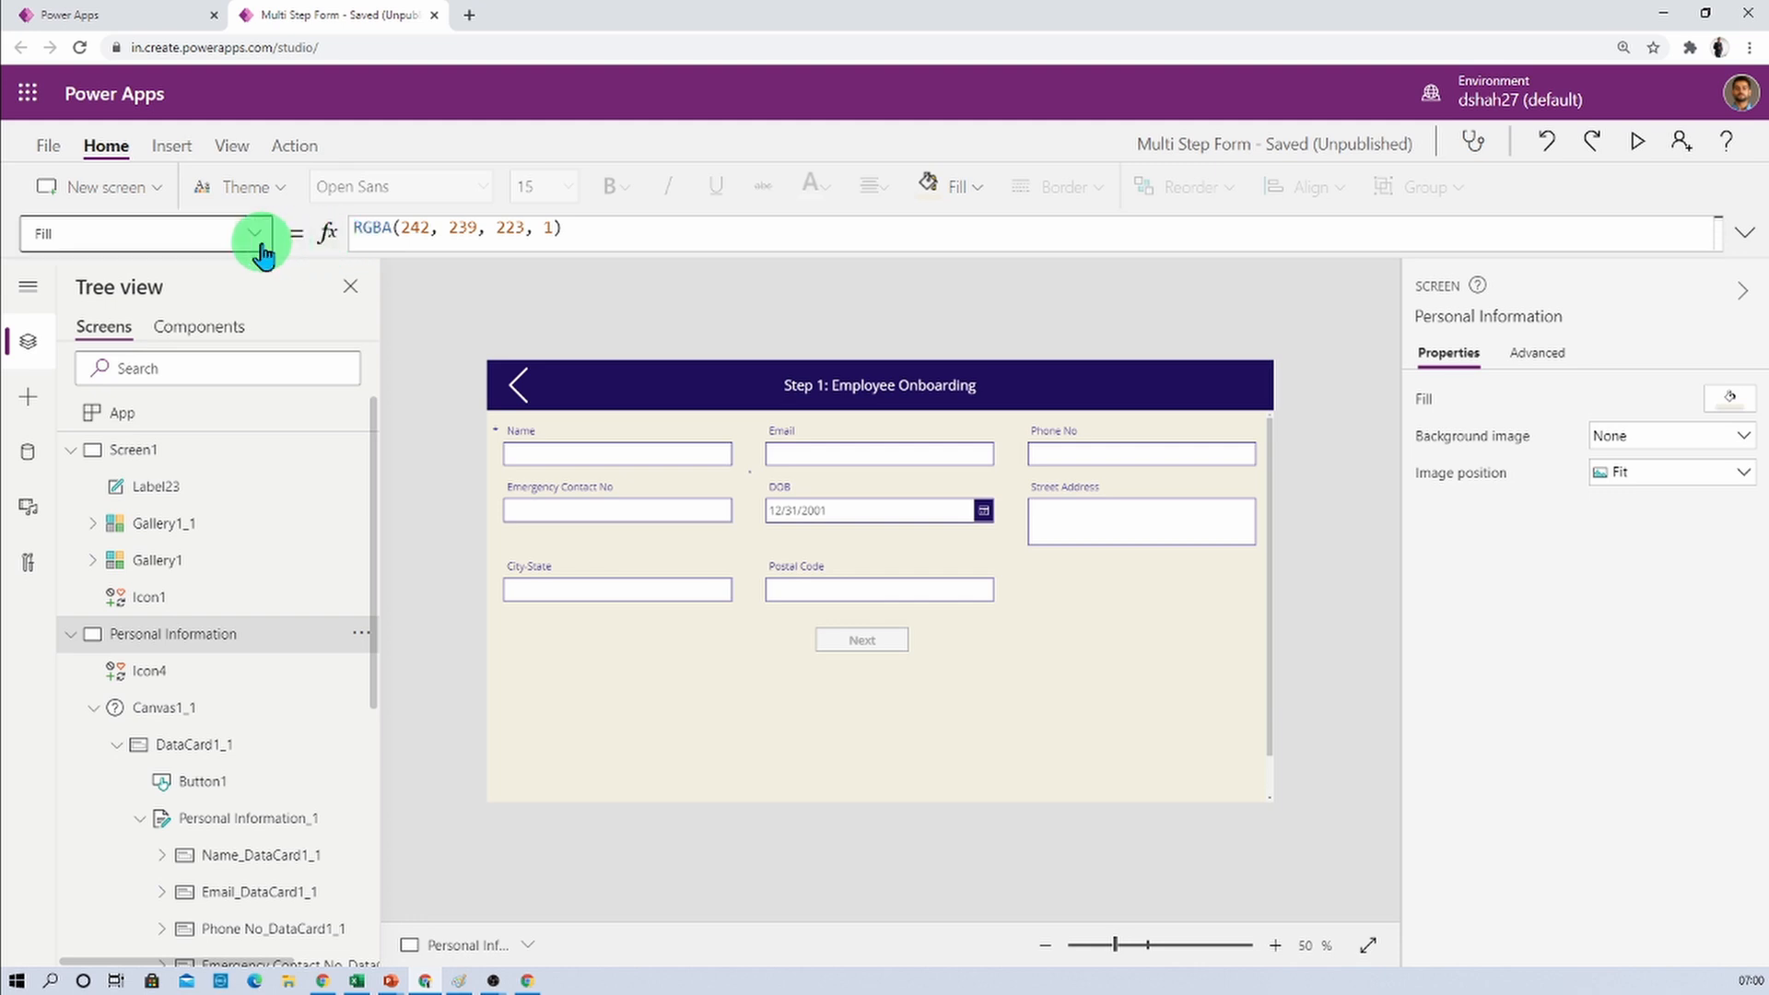
# Show the Personal Information screen's properties grouped into Action, Data and Design
pyautogui.click(258, 234)
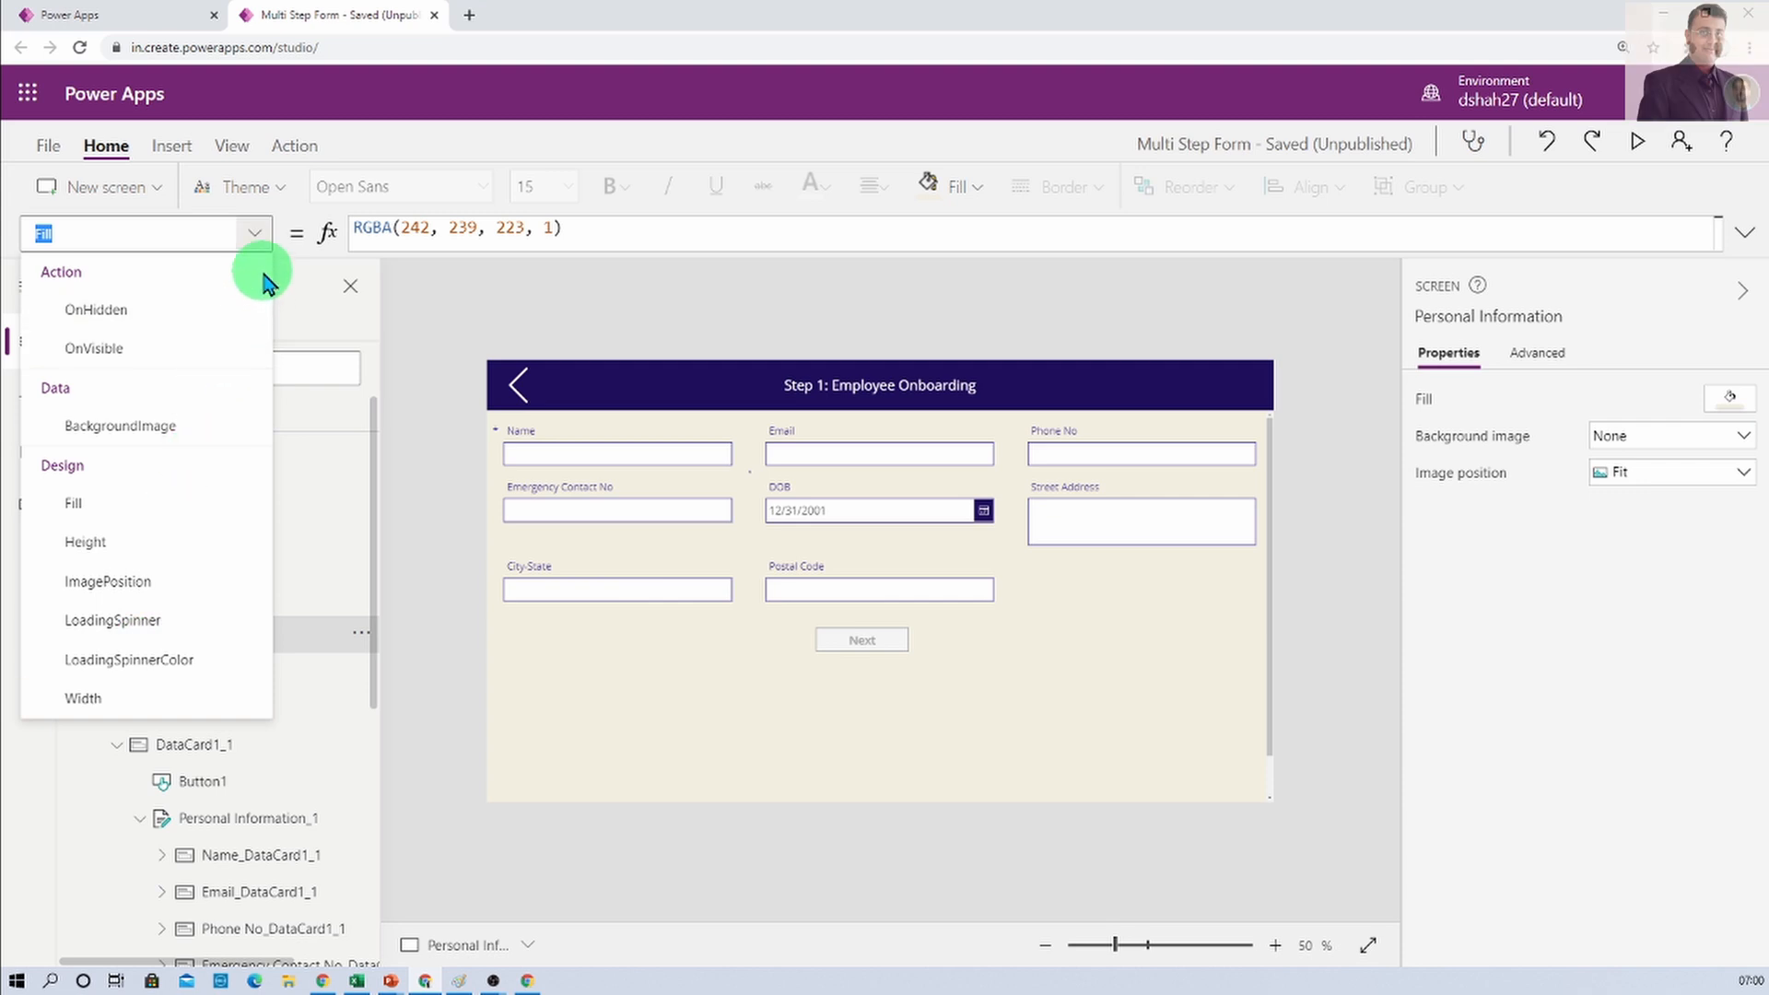
pyautogui.moveTo(240, 278)
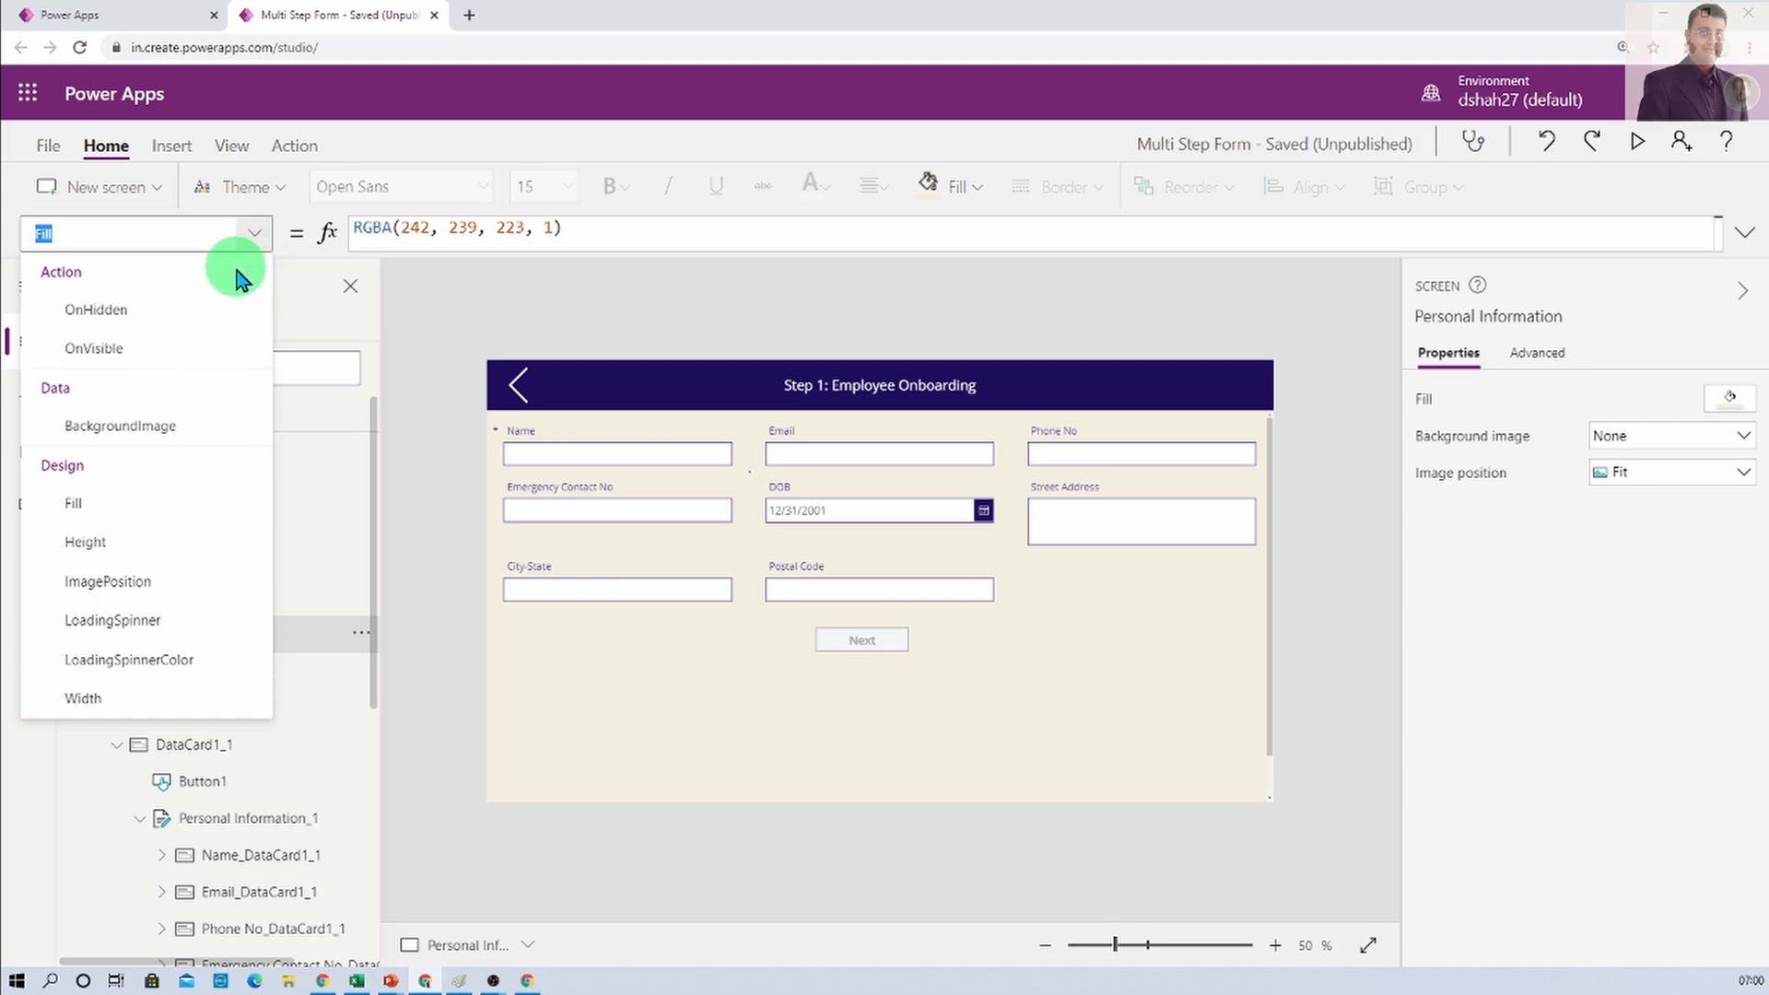
pyautogui.moveTo(219, 315)
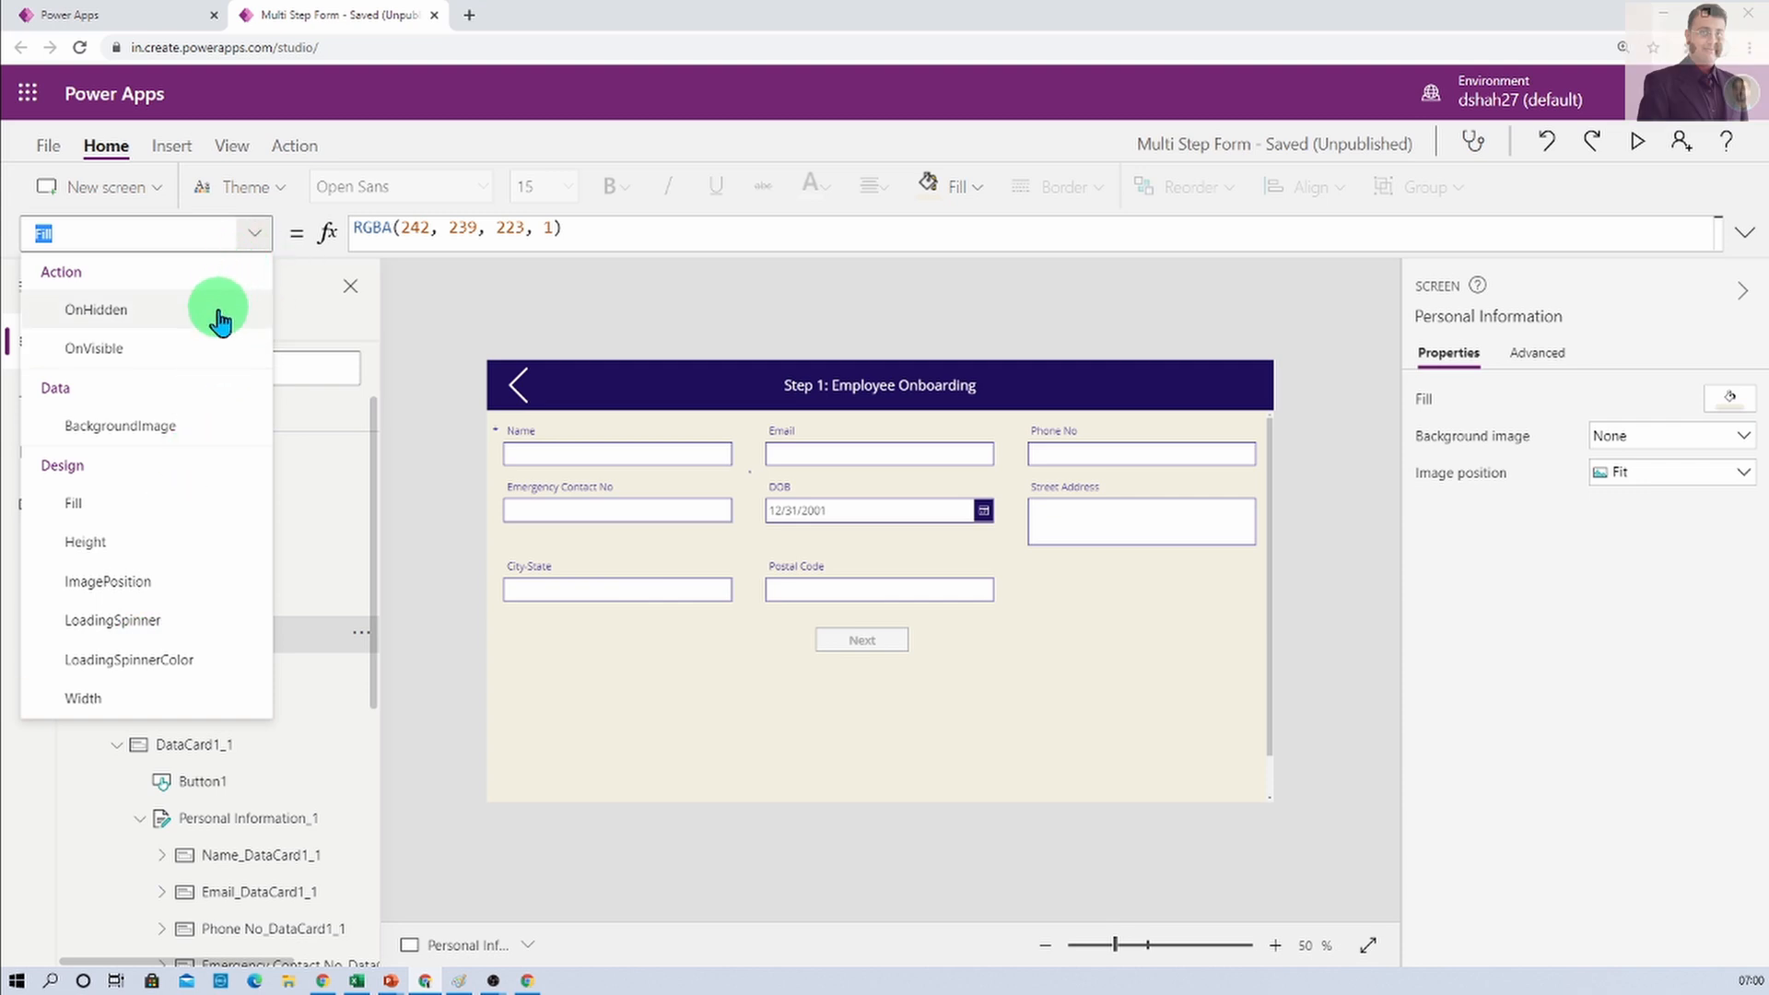
pyautogui.moveTo(162, 712)
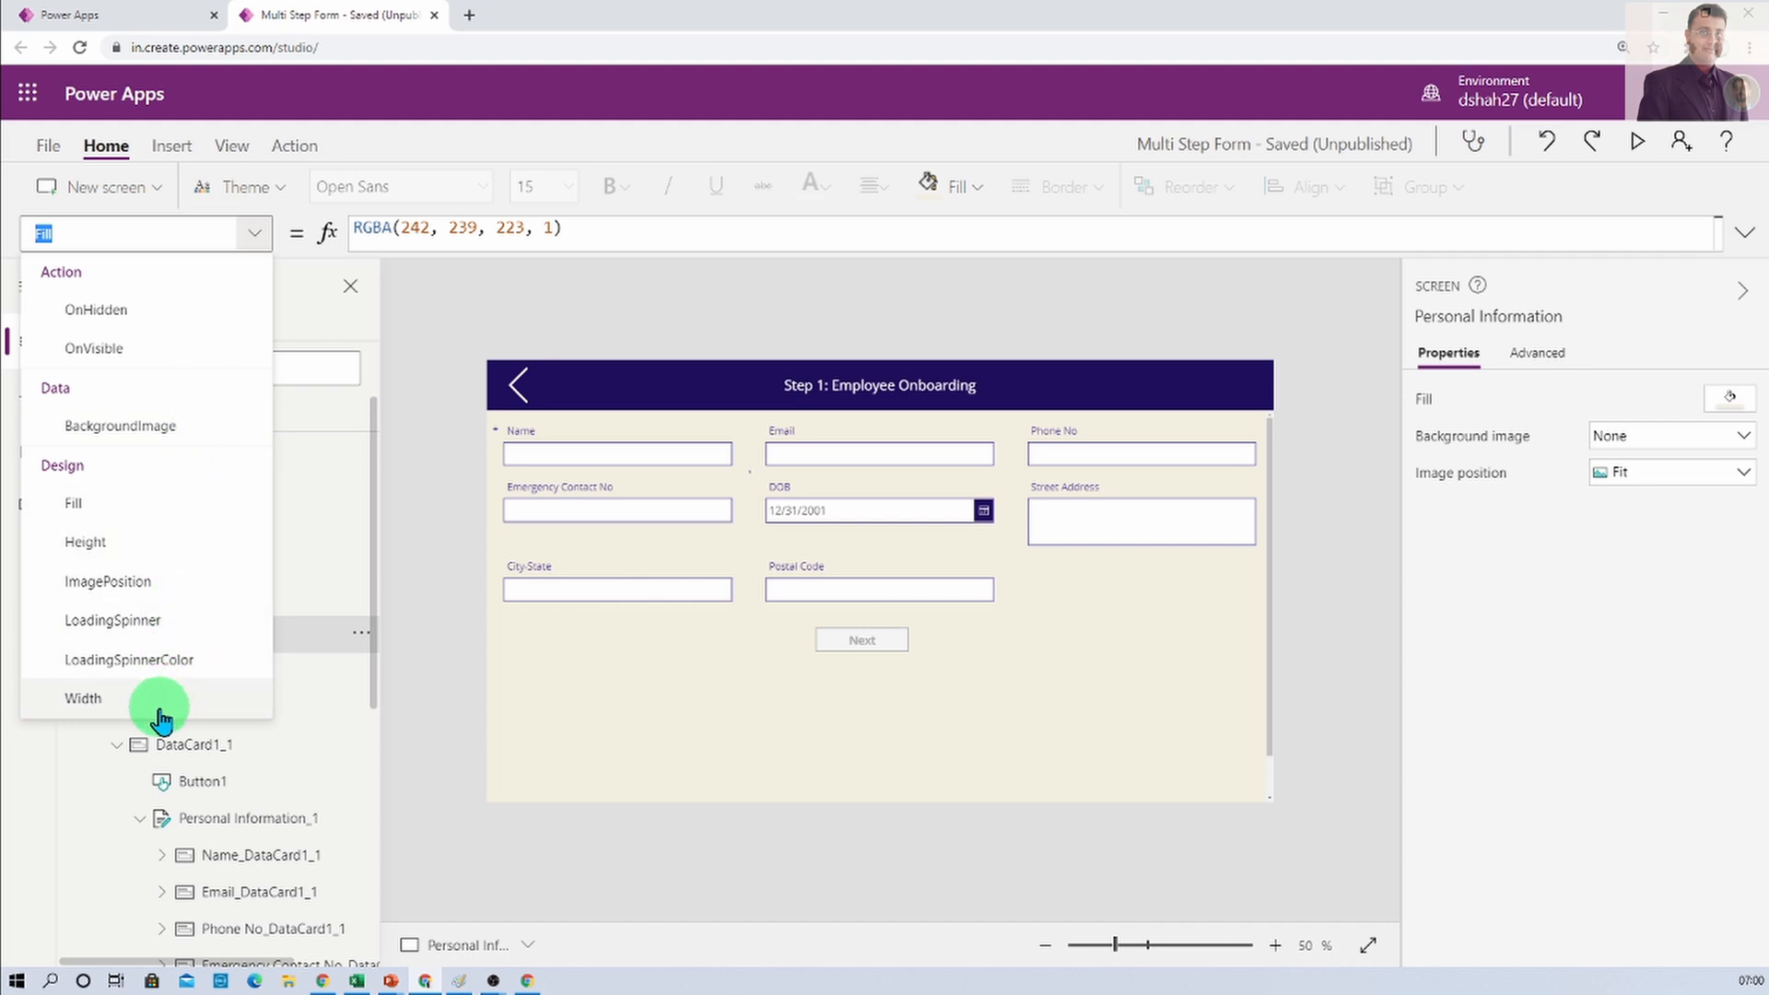
pyautogui.moveTo(28, 275)
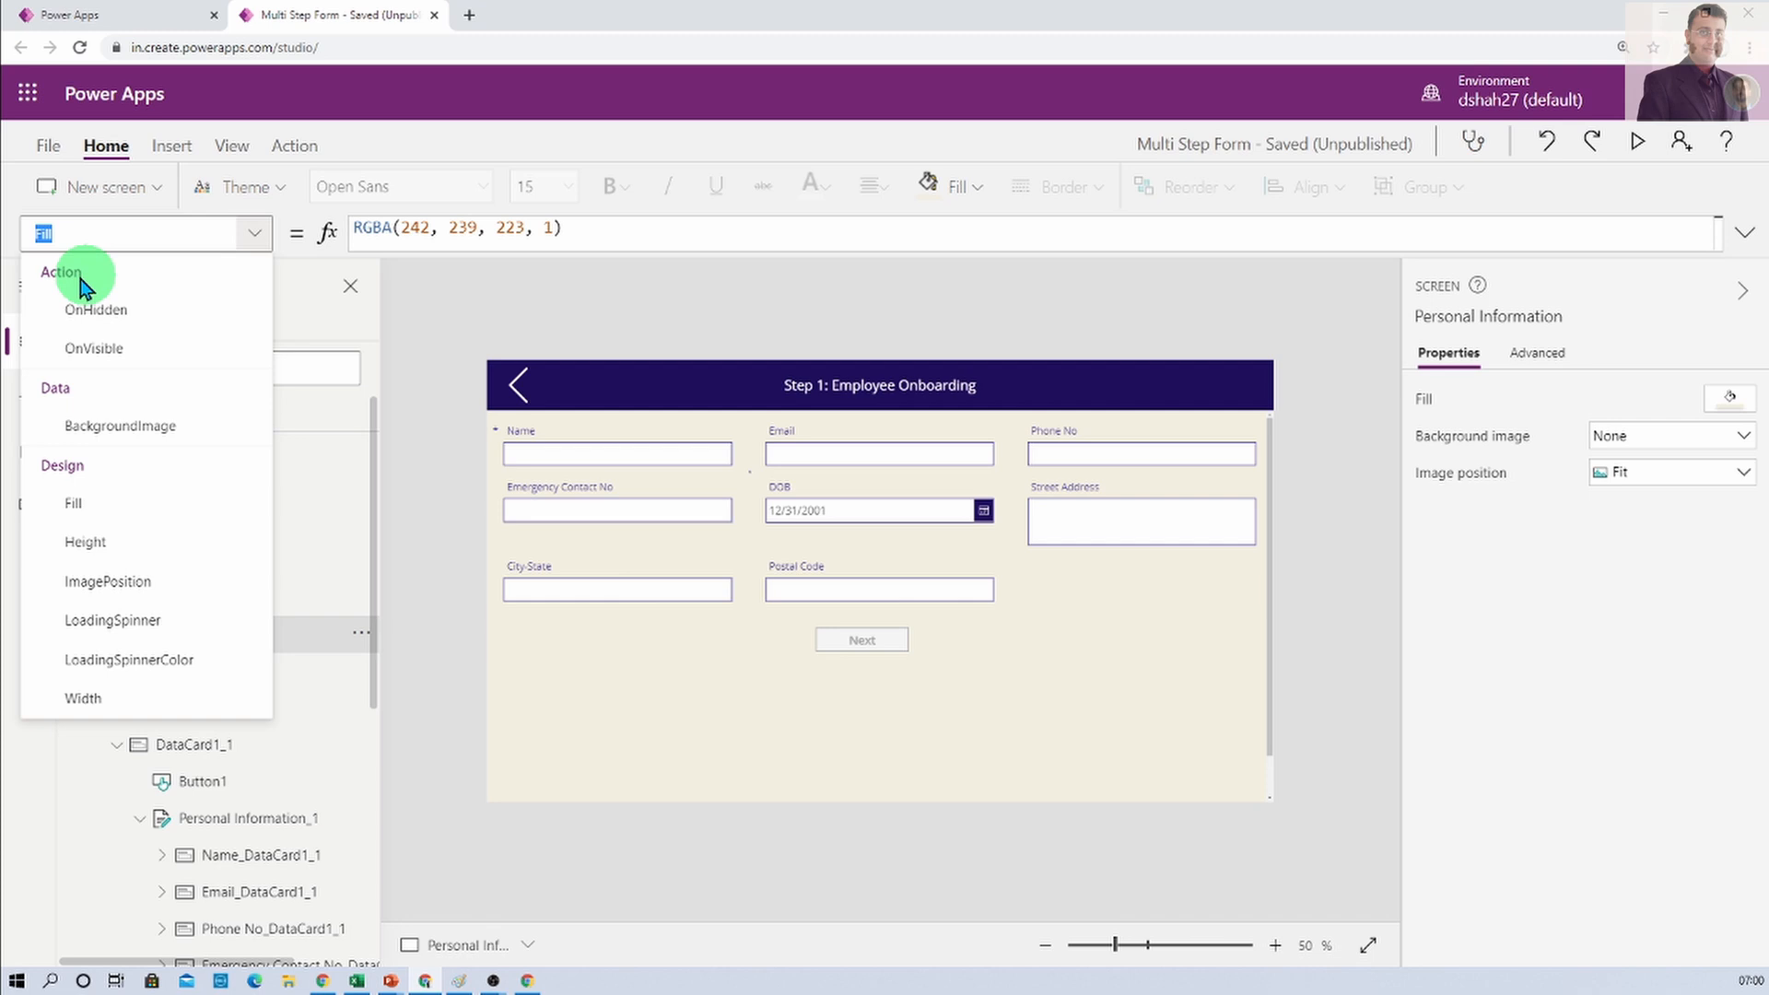
pyautogui.moveTo(928, 725)
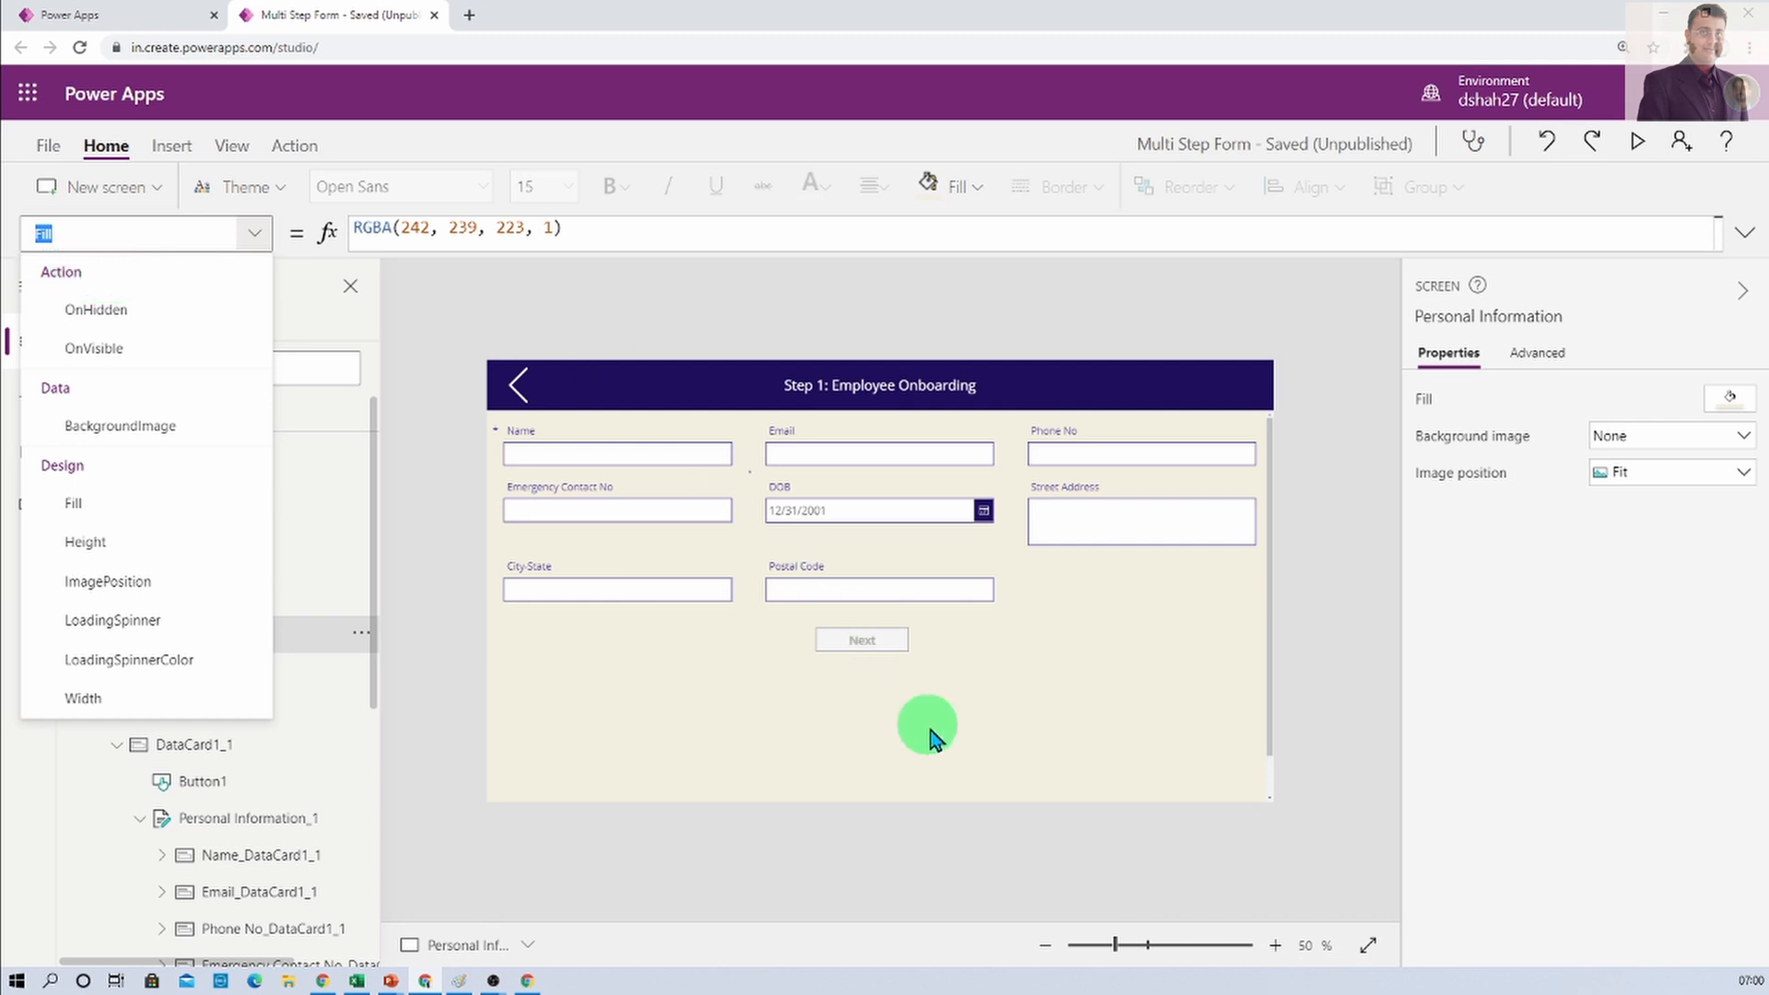
# Select the Next button and browse through its grouped property list
pyautogui.click(861, 640)
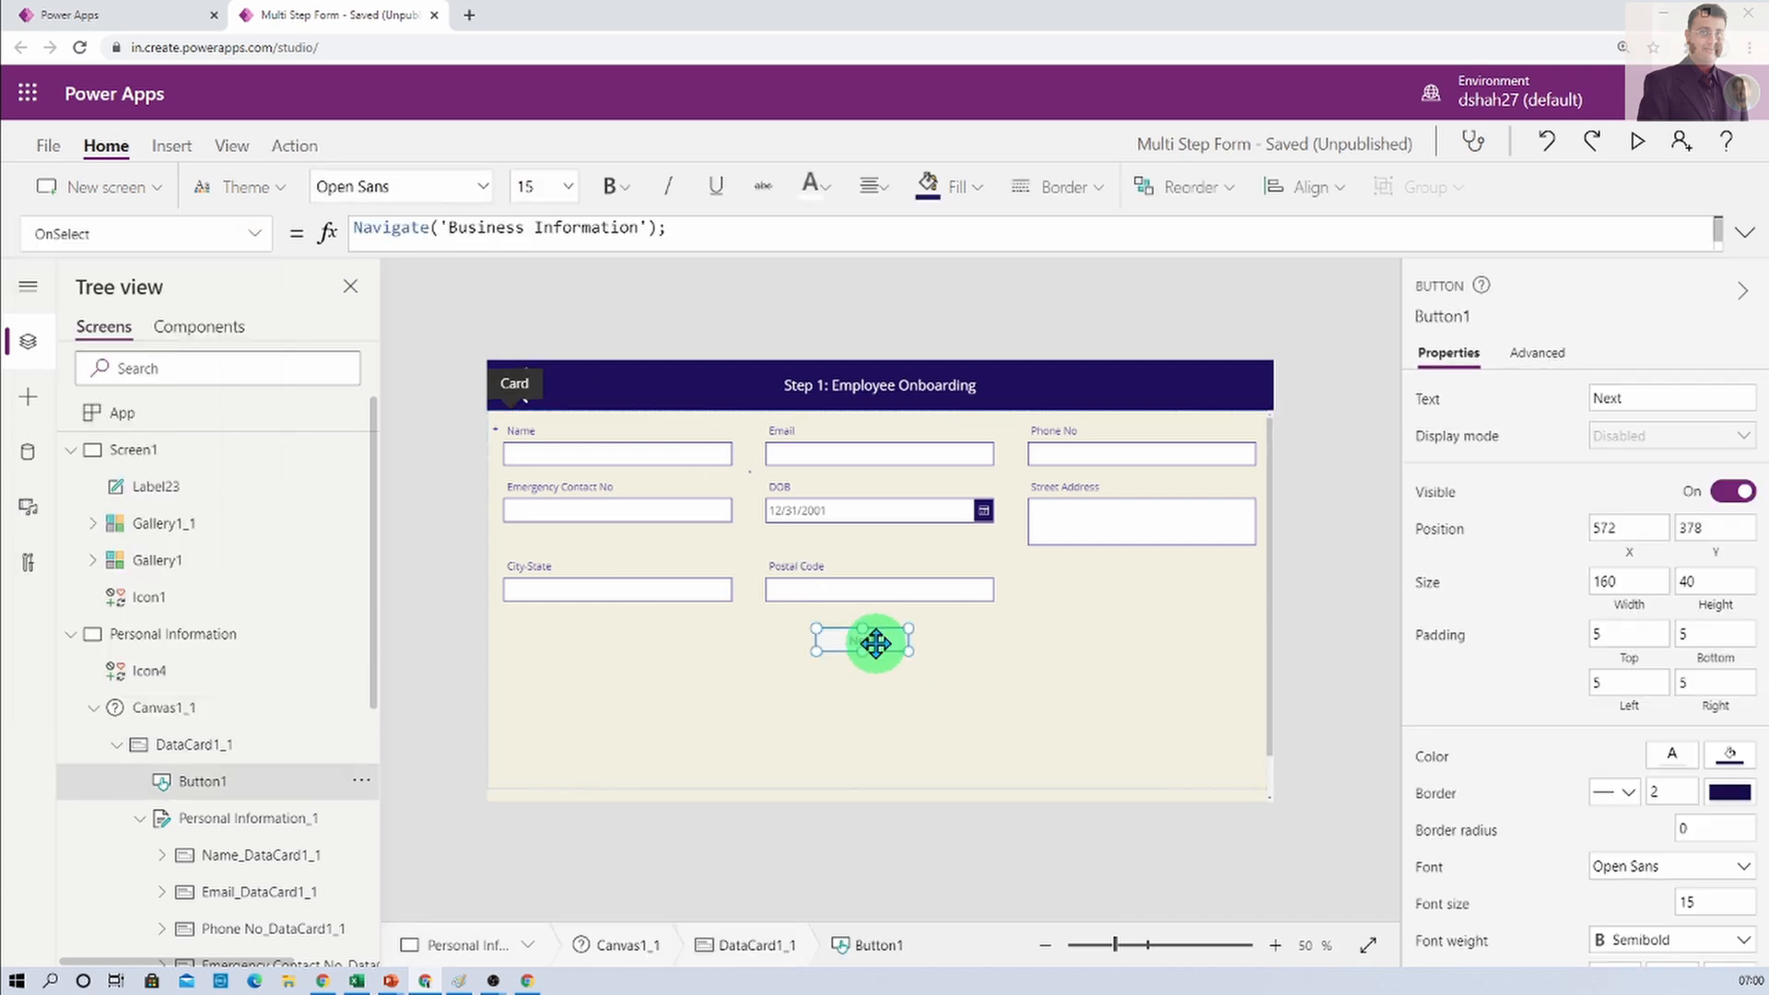
pyautogui.click(258, 234)
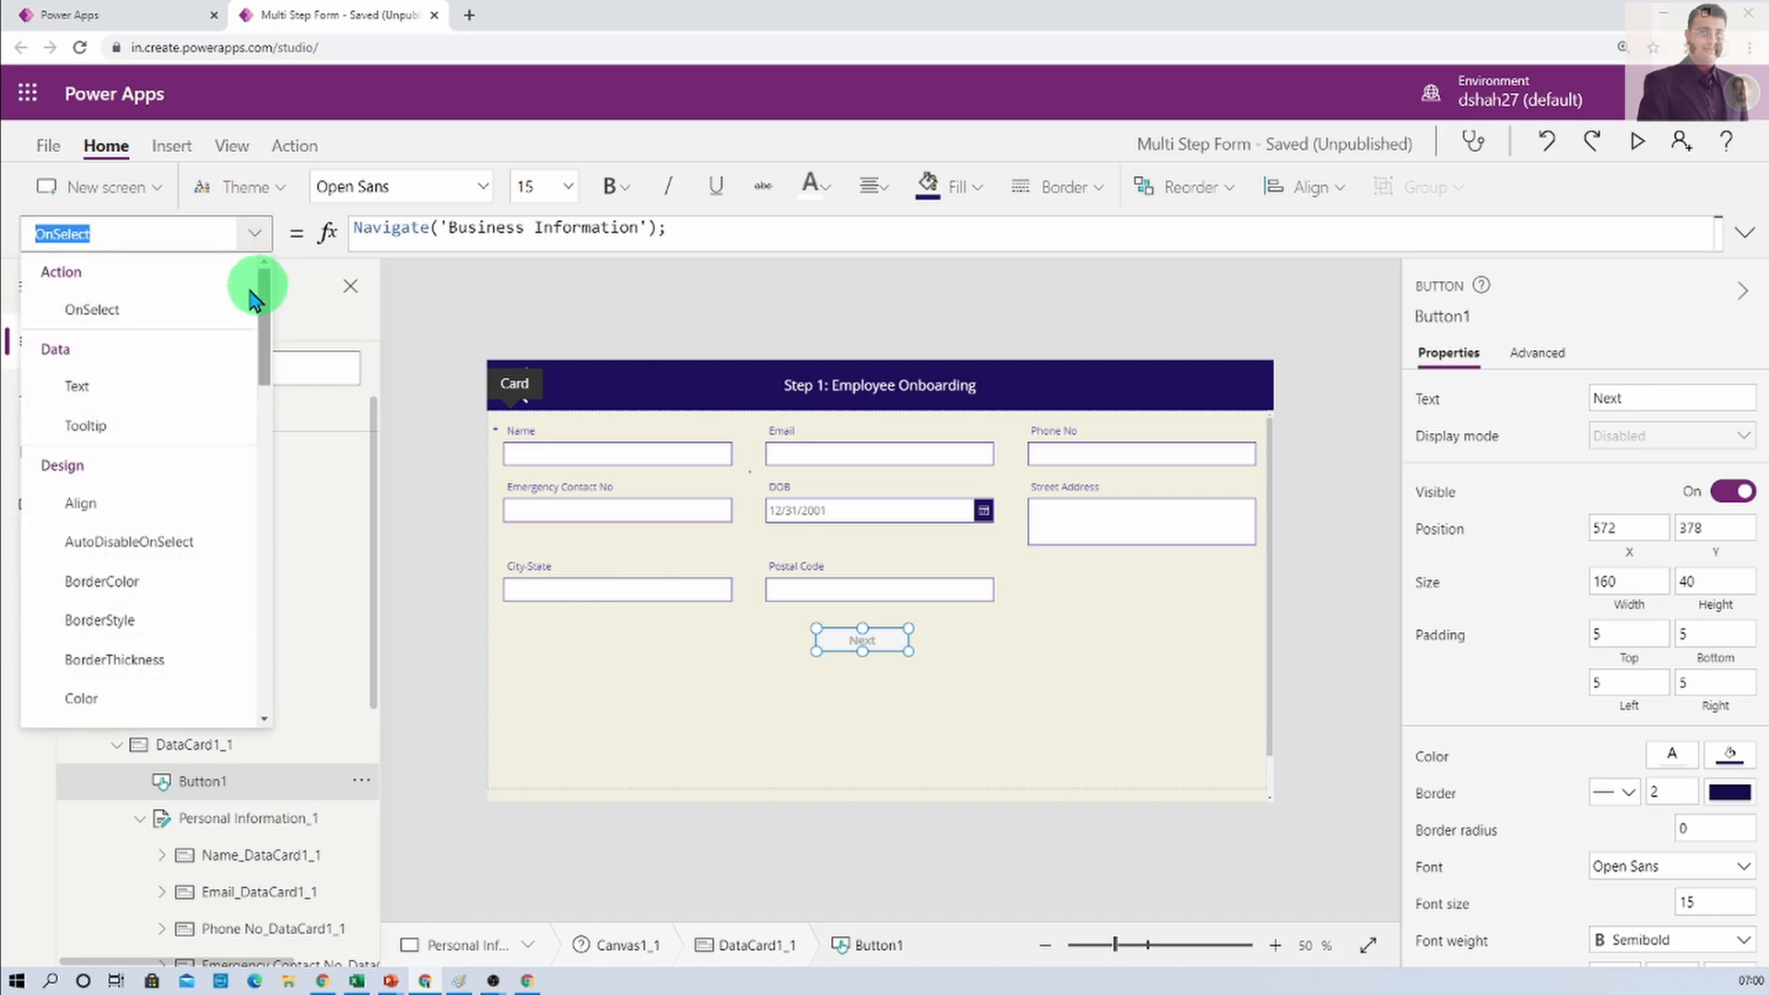
pyautogui.moveTo(149, 287)
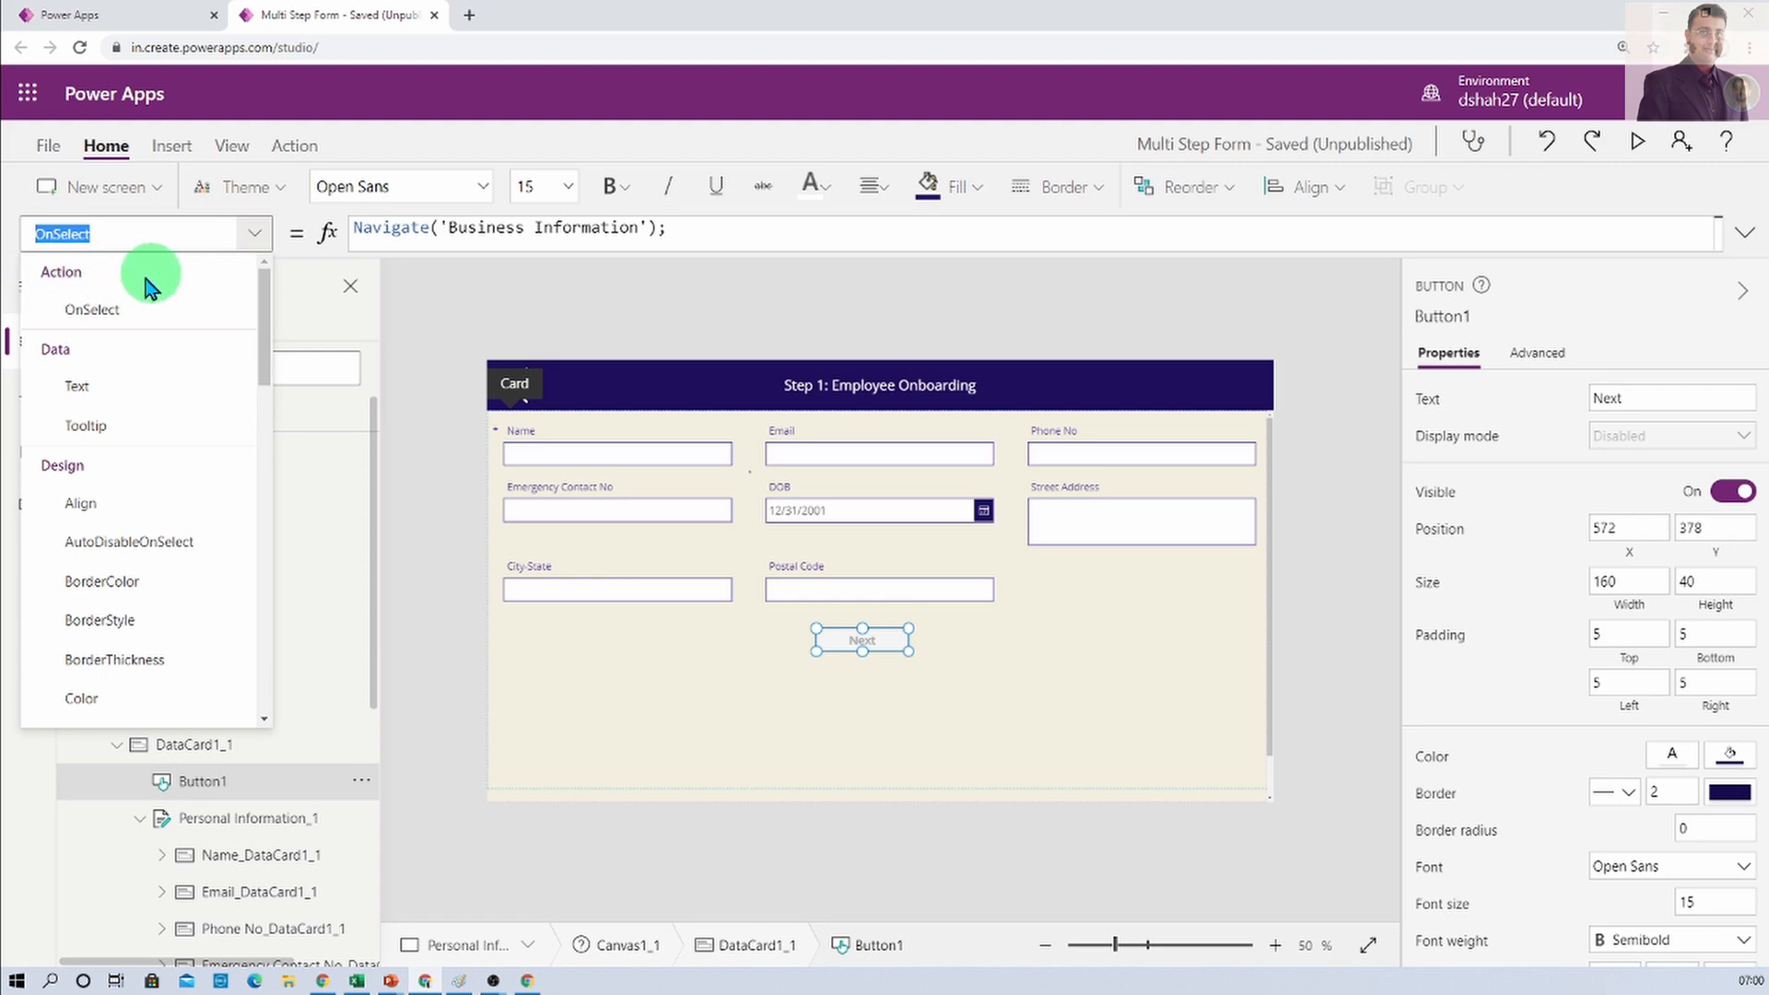
pyautogui.moveTo(103, 368)
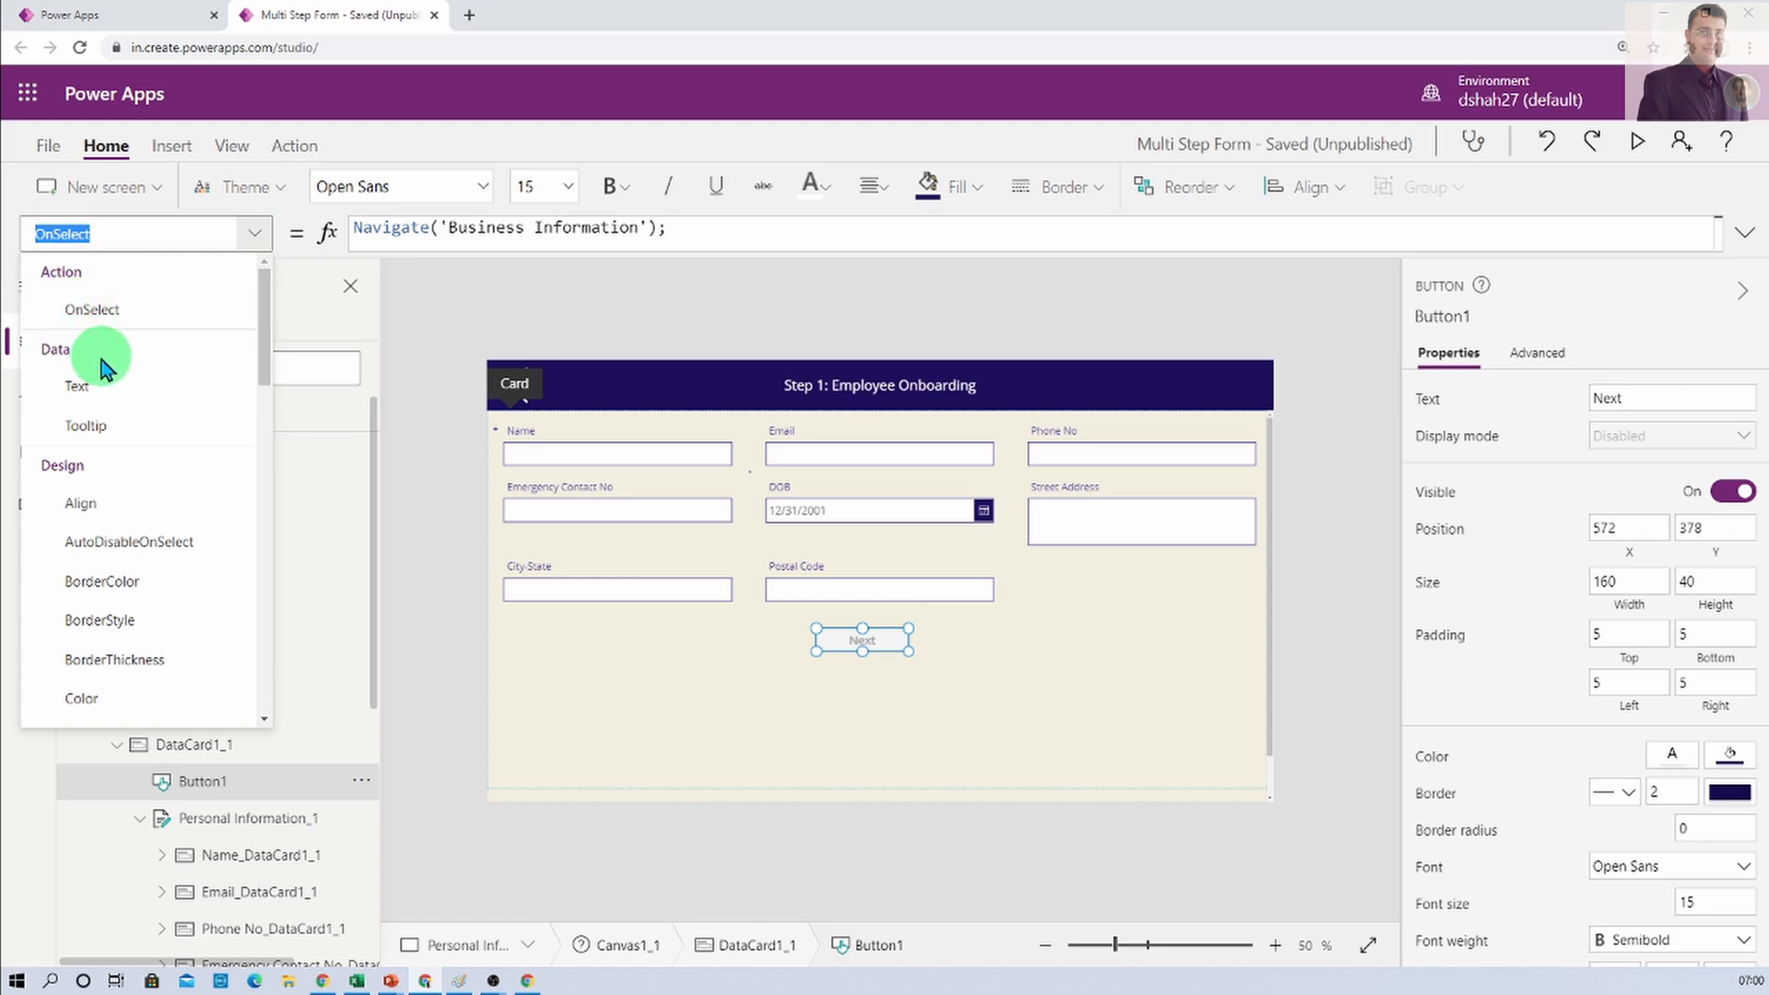
pyautogui.moveTo(109, 483)
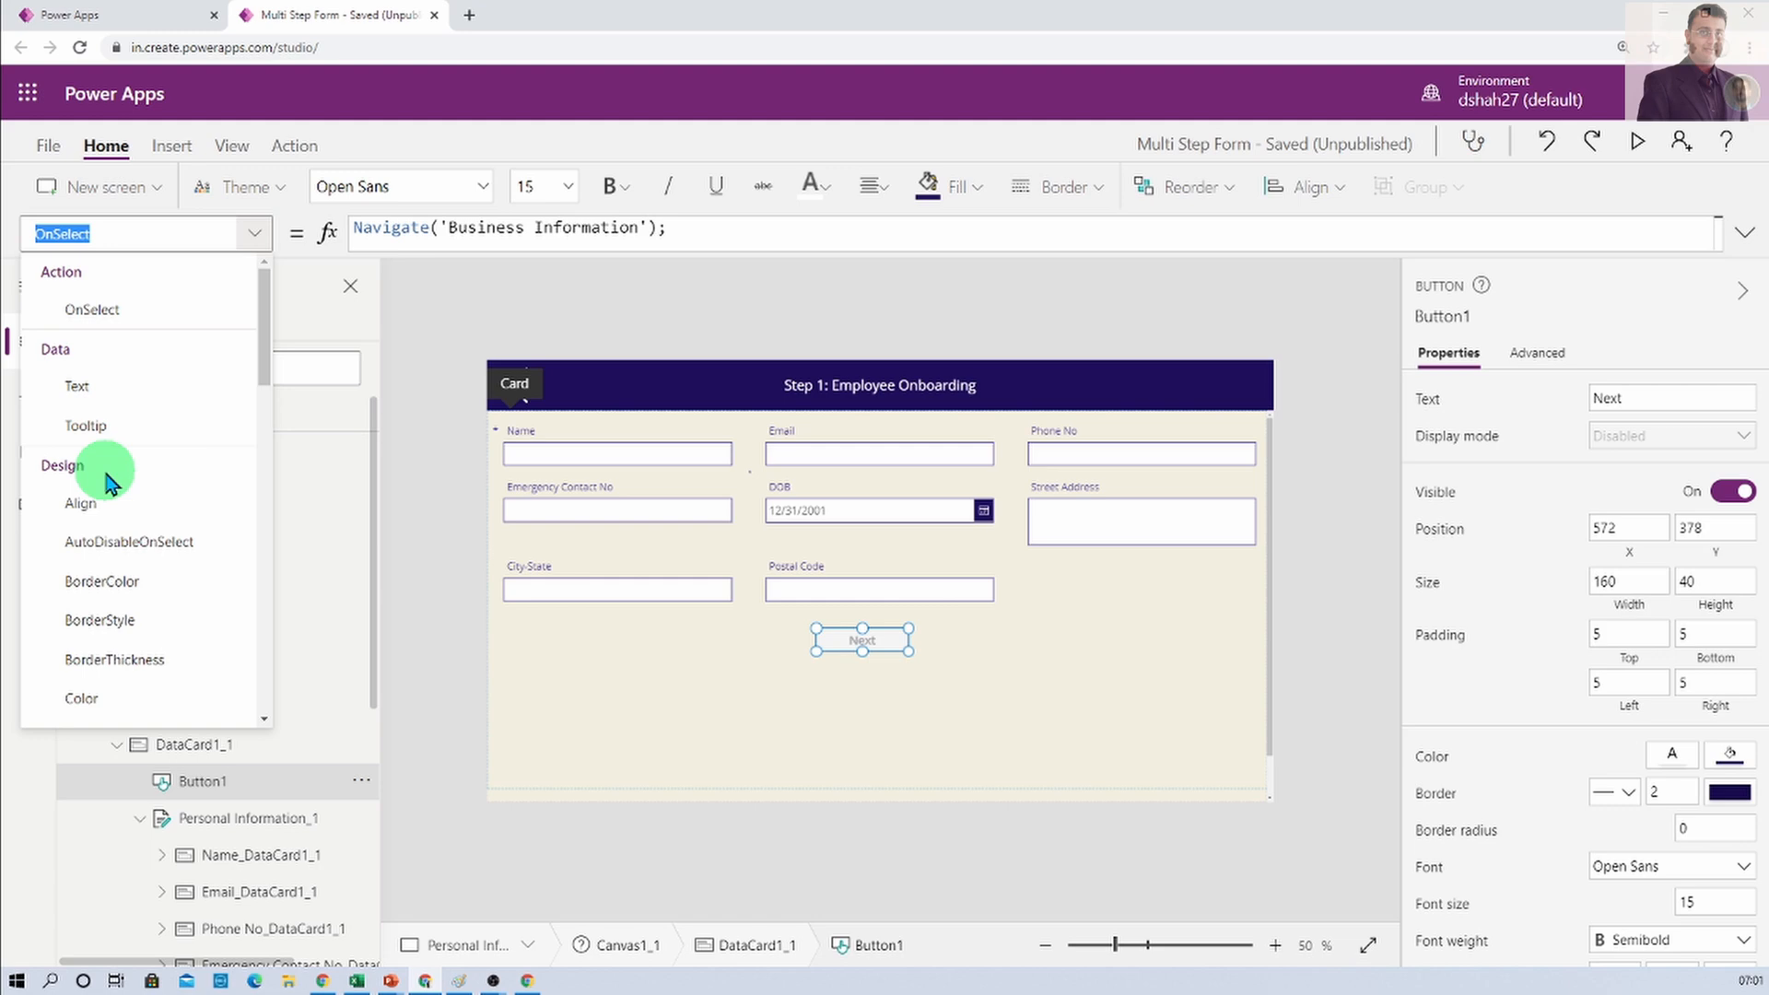
pyautogui.scroll(-3)
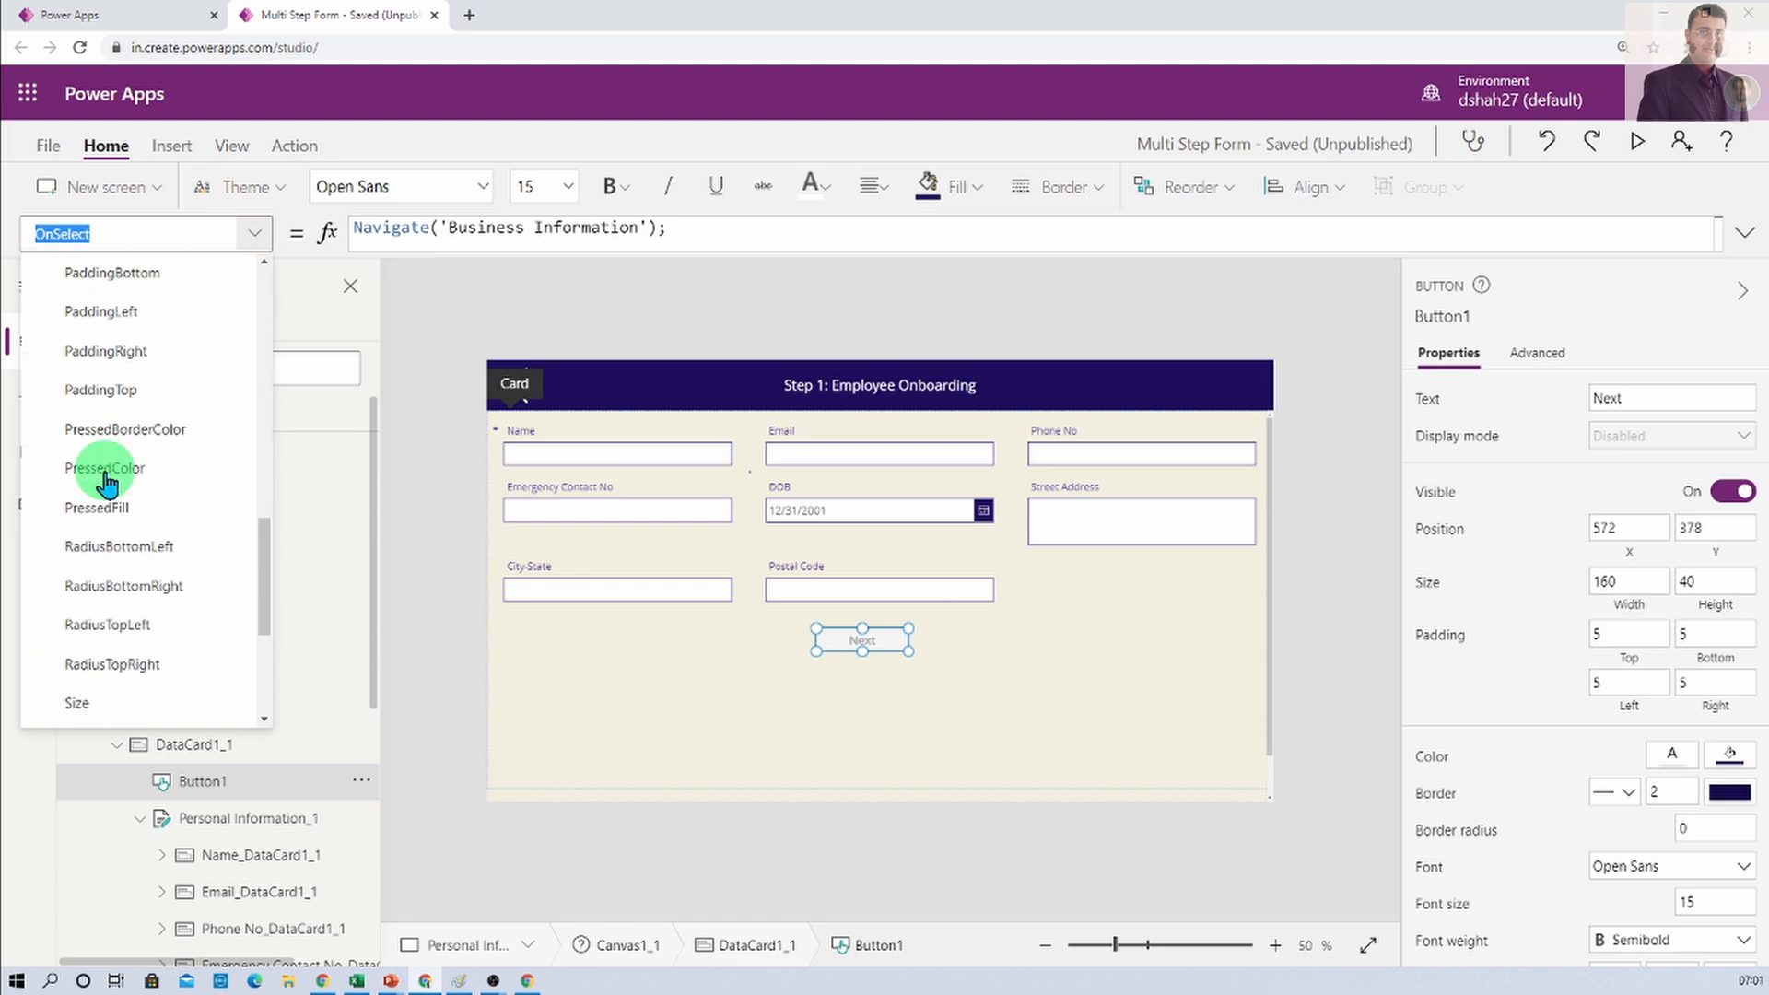
pyautogui.scroll(-3)
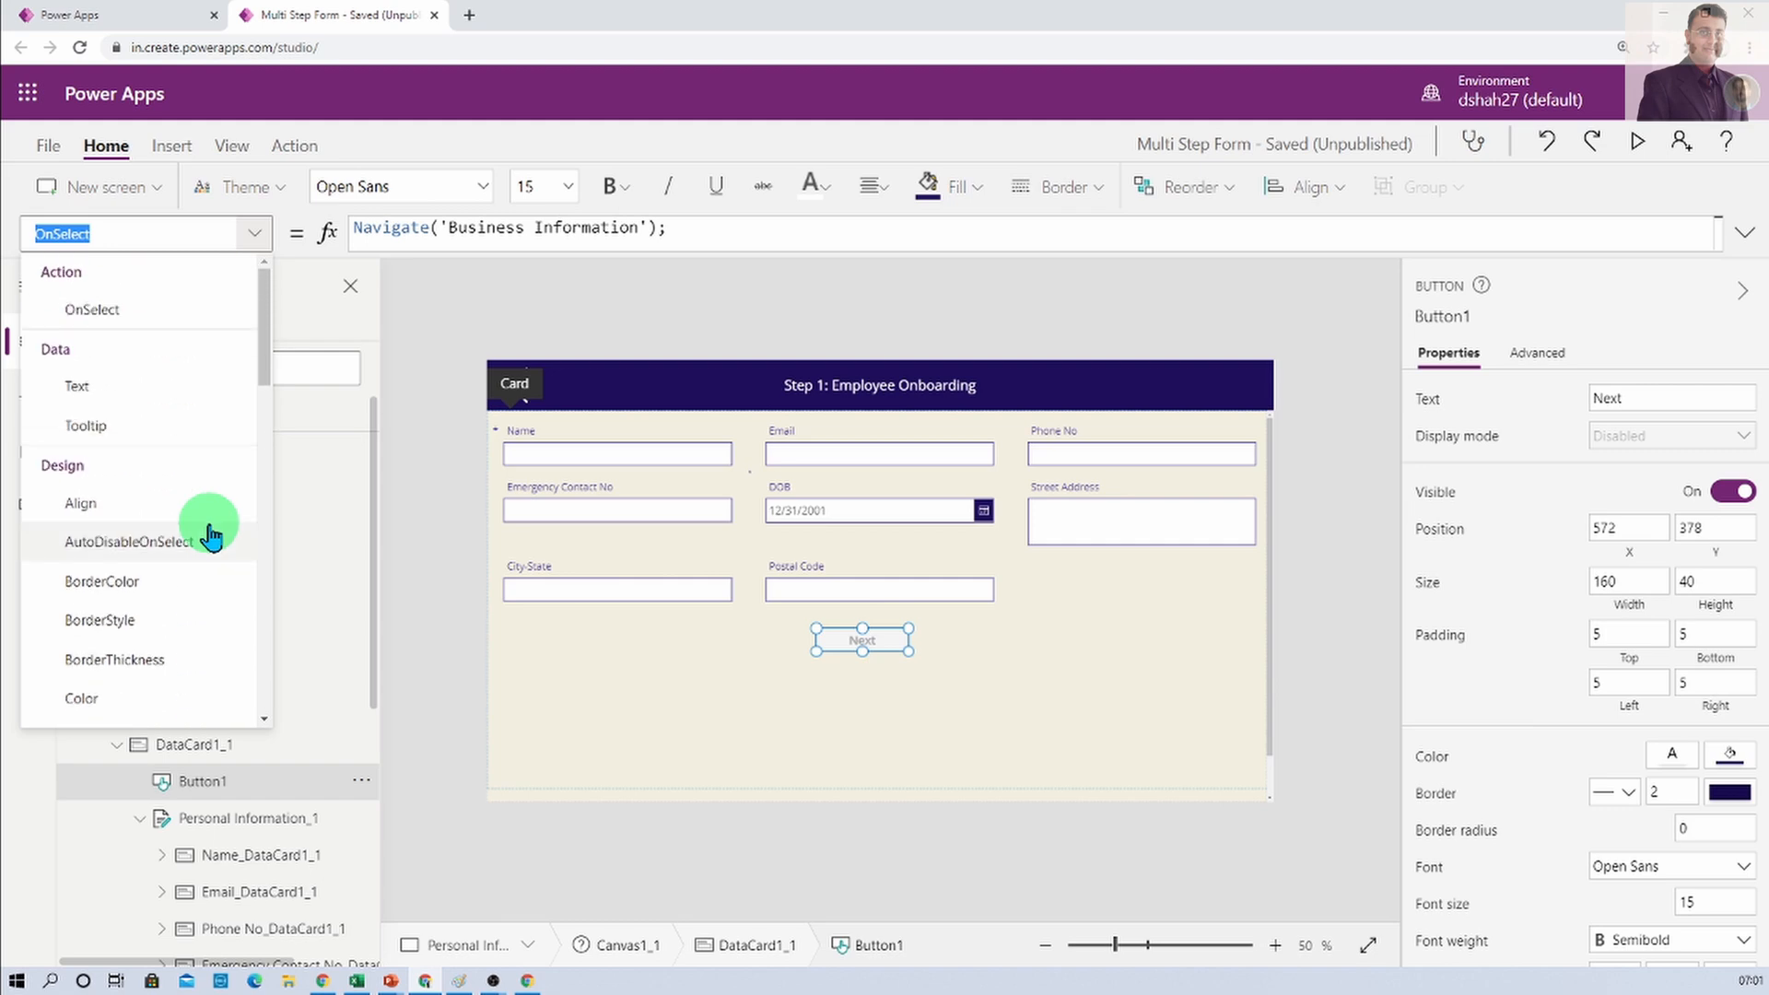
pyautogui.moveTo(223, 282)
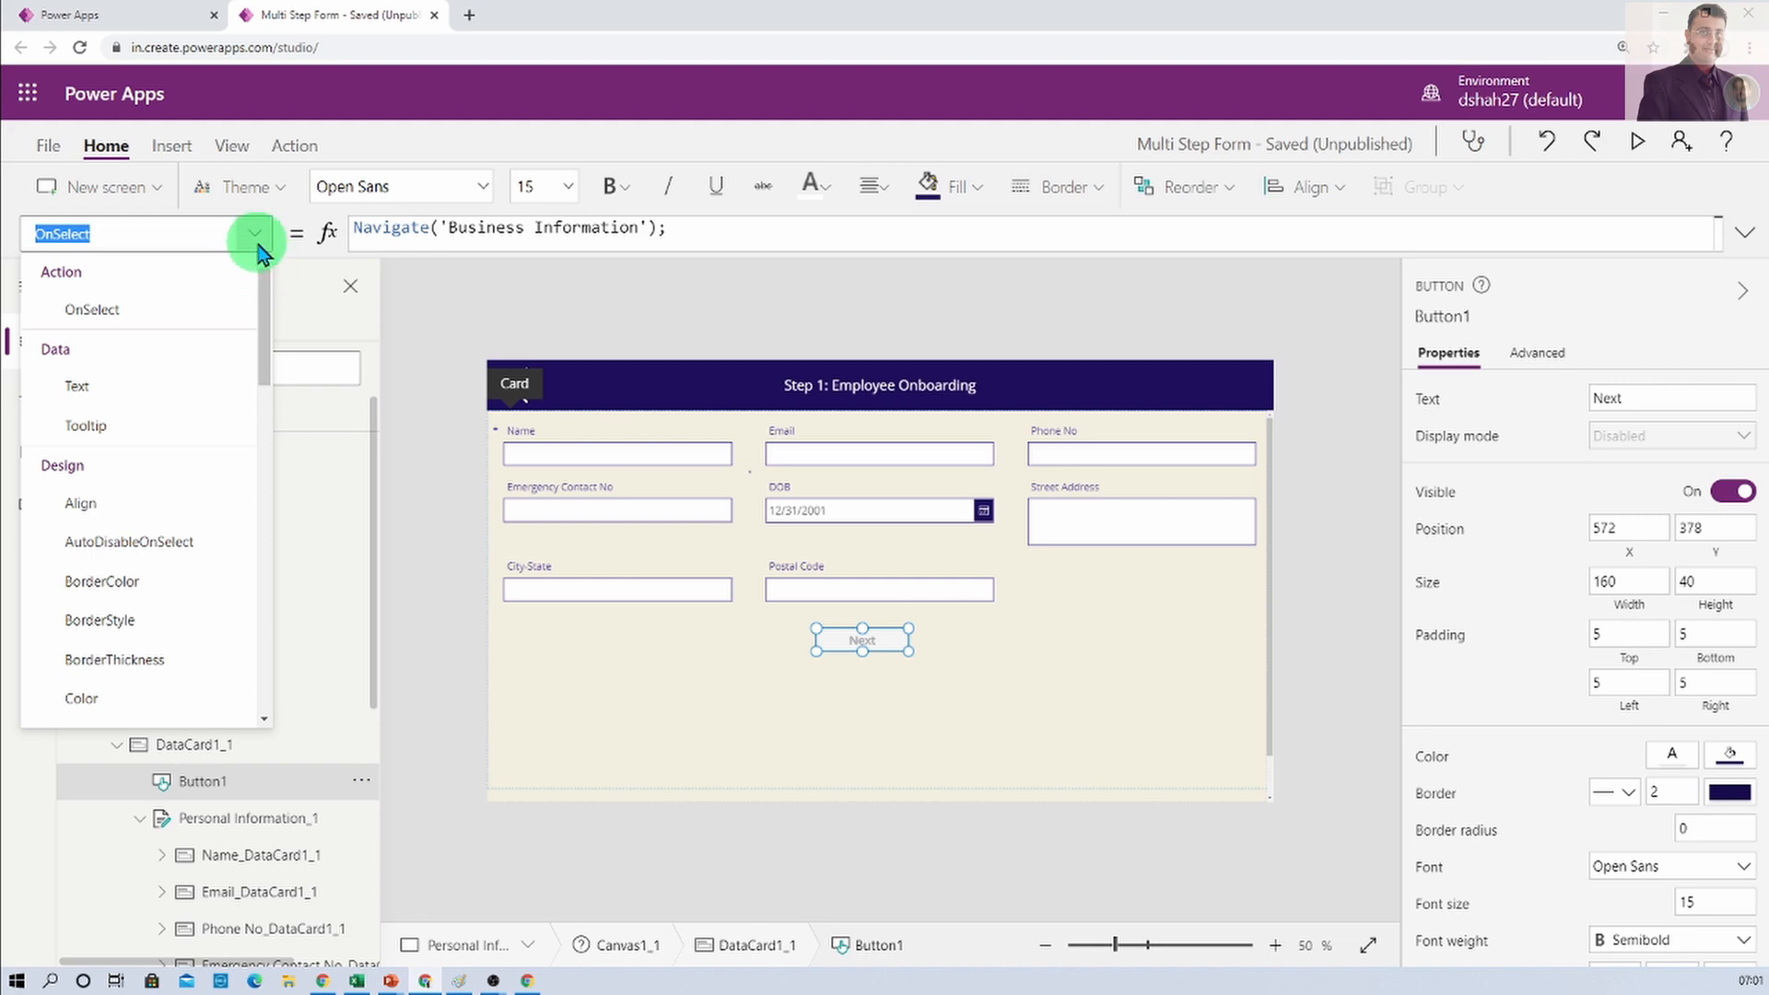
pyautogui.moveTo(250, 426)
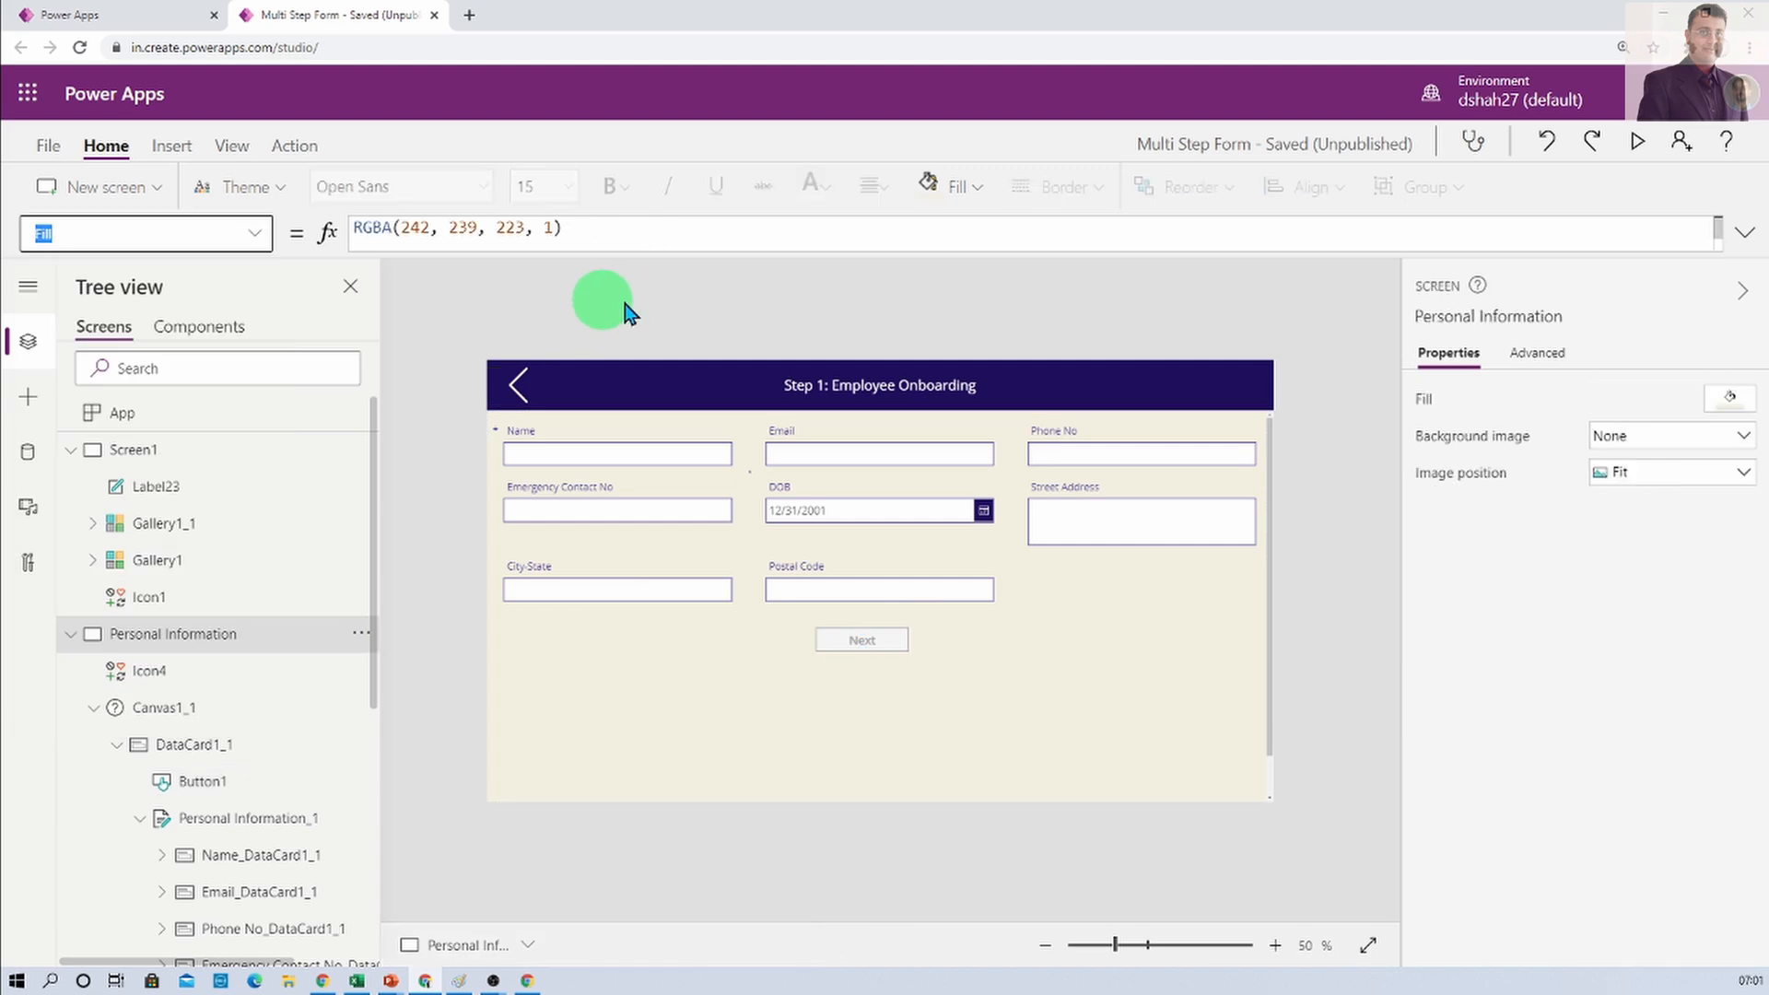
# Select Button1 inside its card so its OnSelect Navigate-to-Business-Information formula shows
pyautogui.click(861, 640)
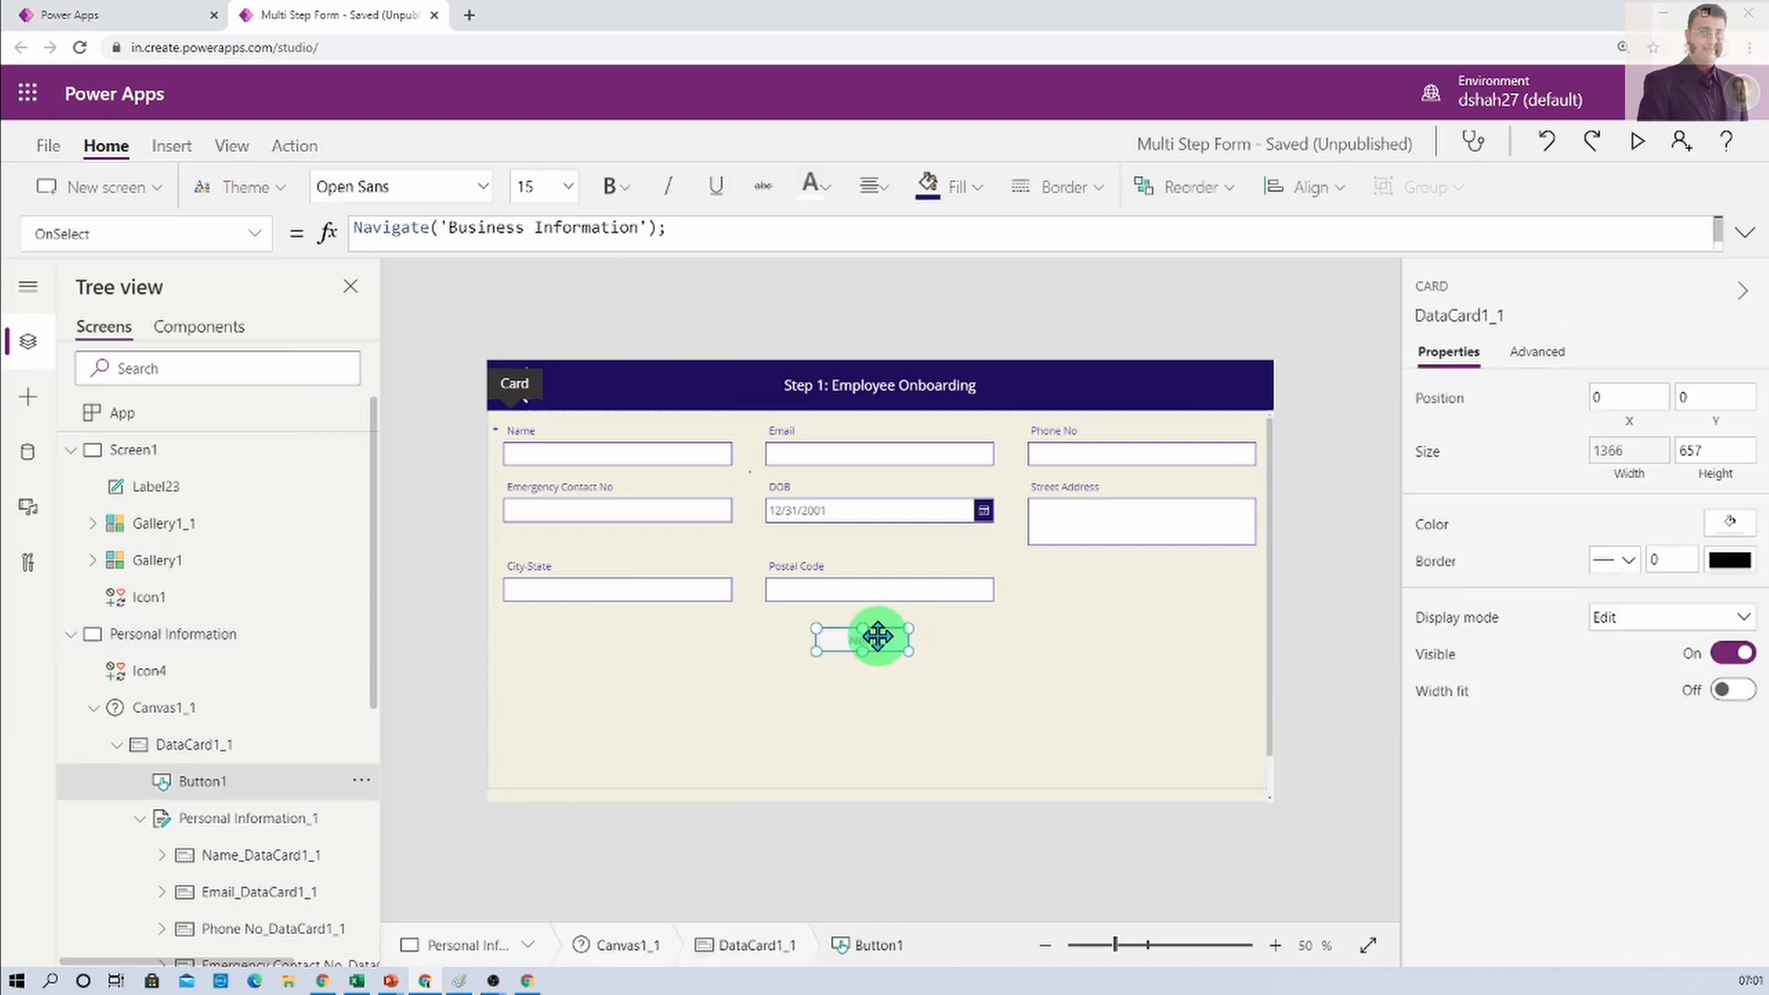
pyautogui.click(861, 637)
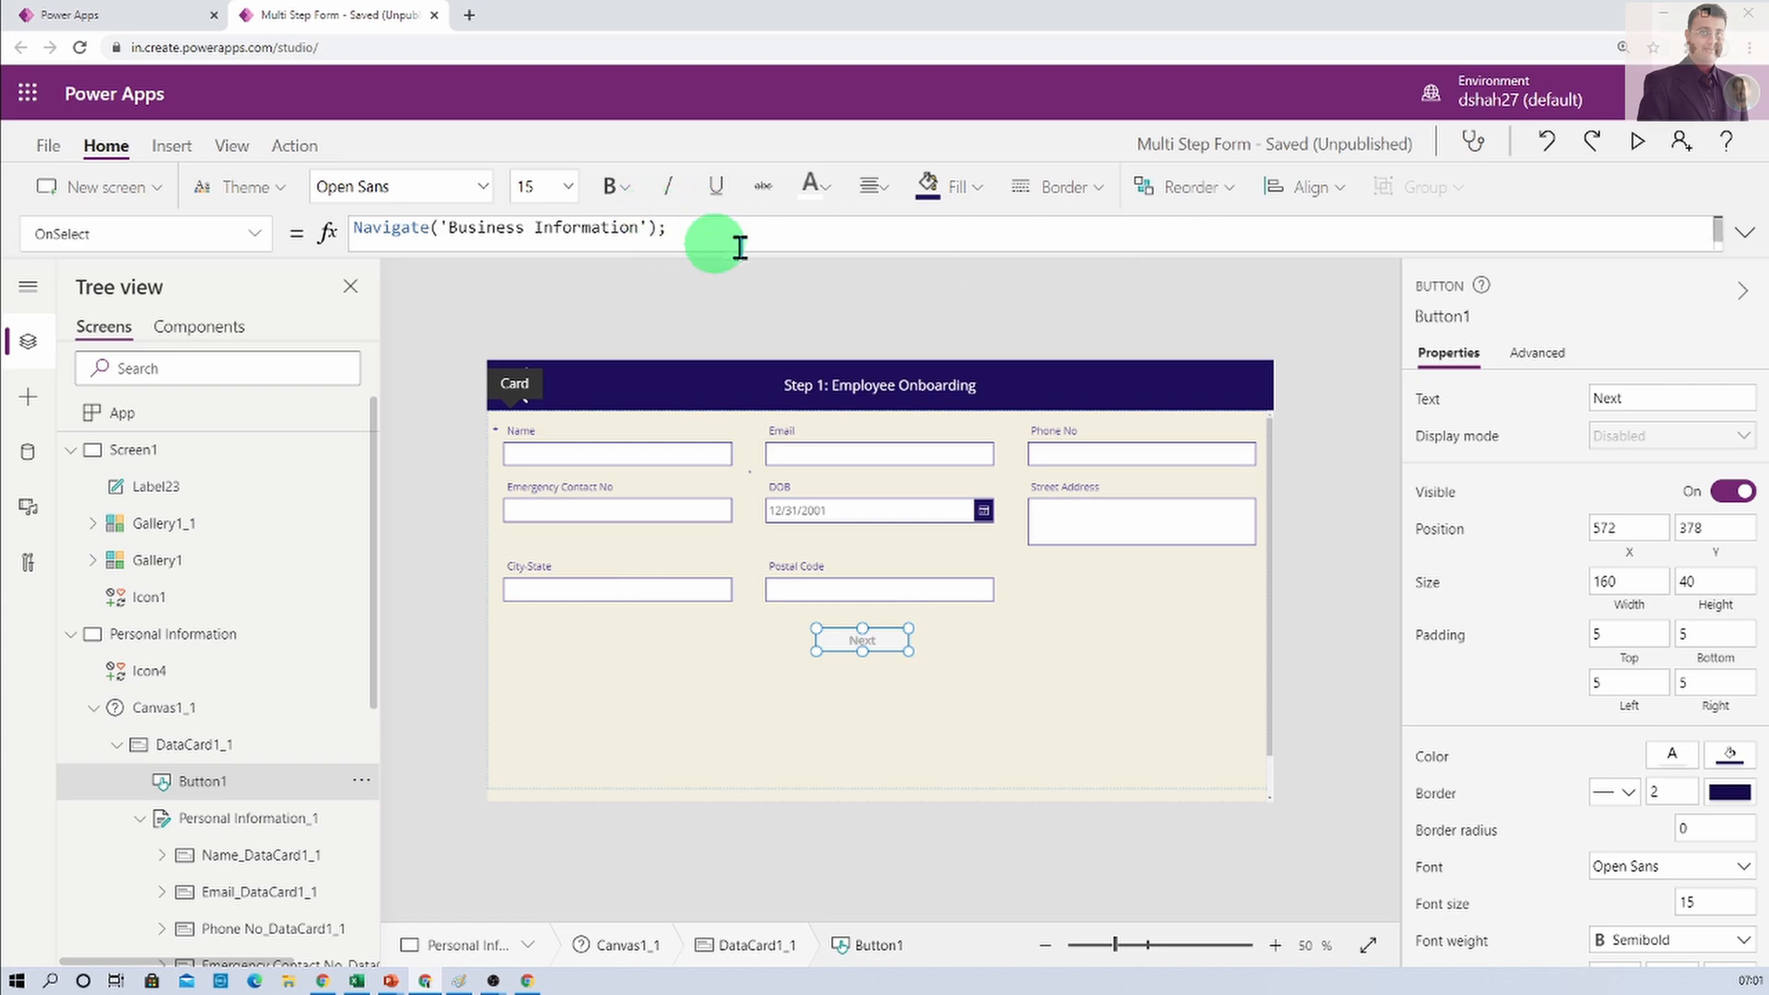
pyautogui.moveTo(1371, 246)
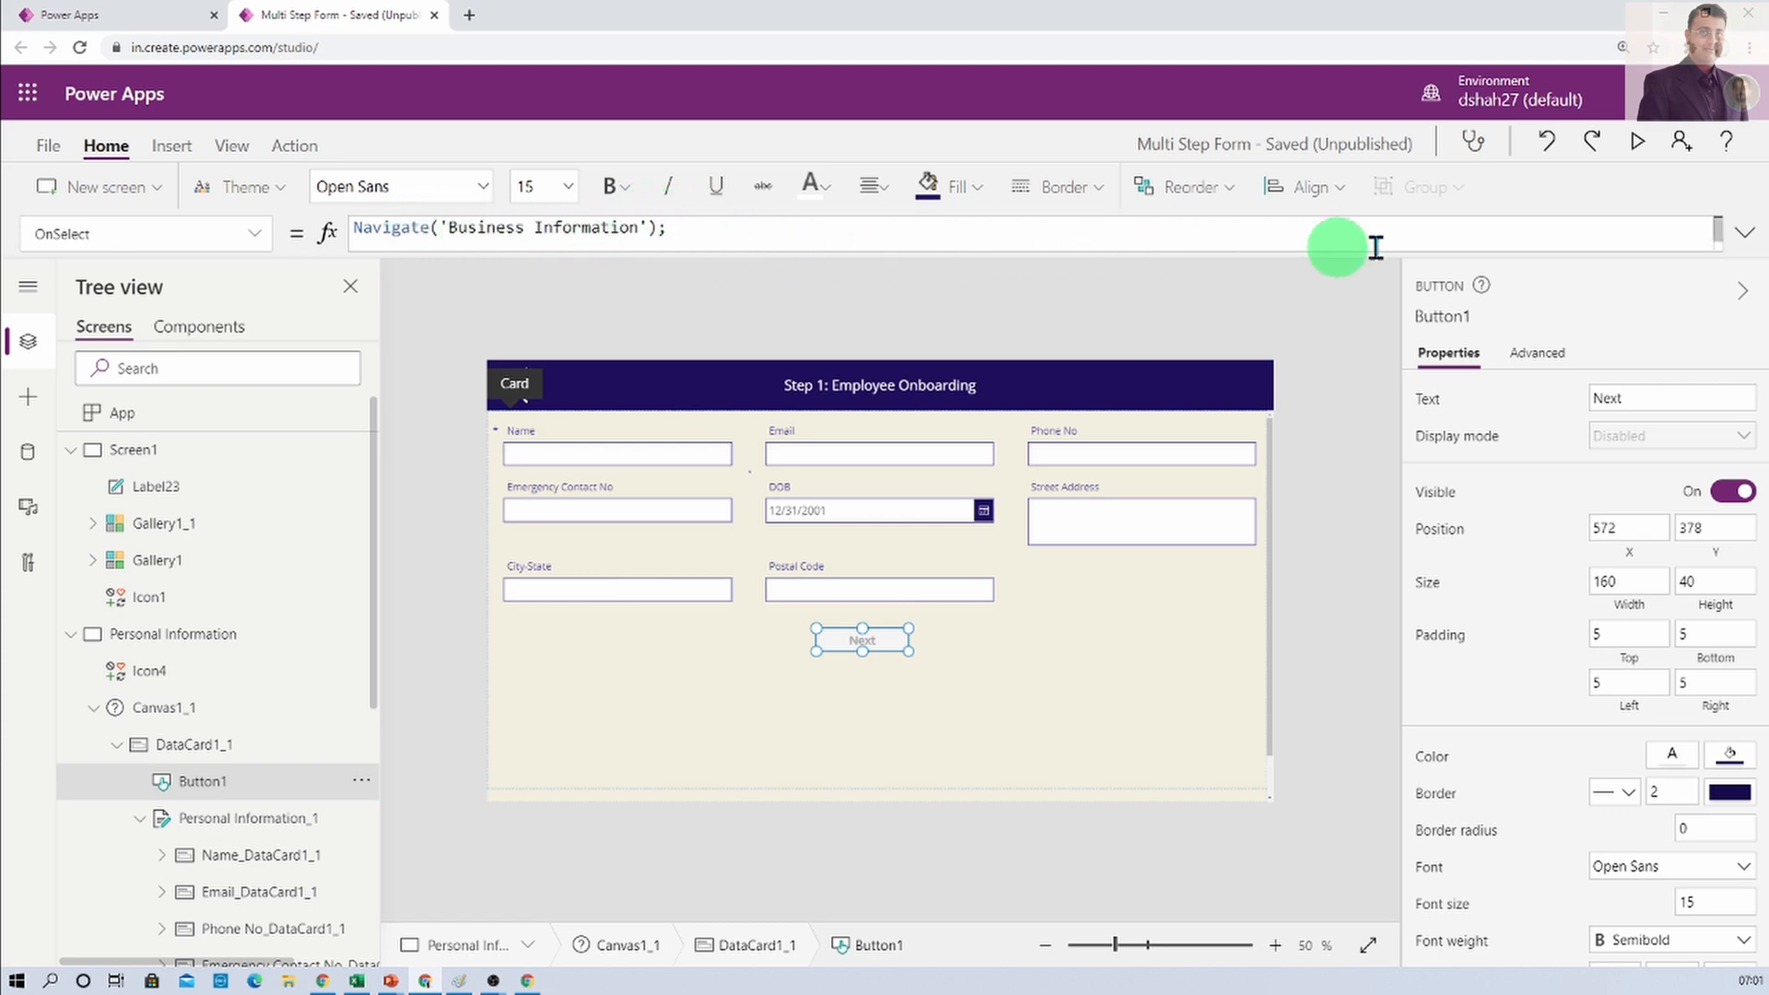
pyautogui.moveTo(1748, 238)
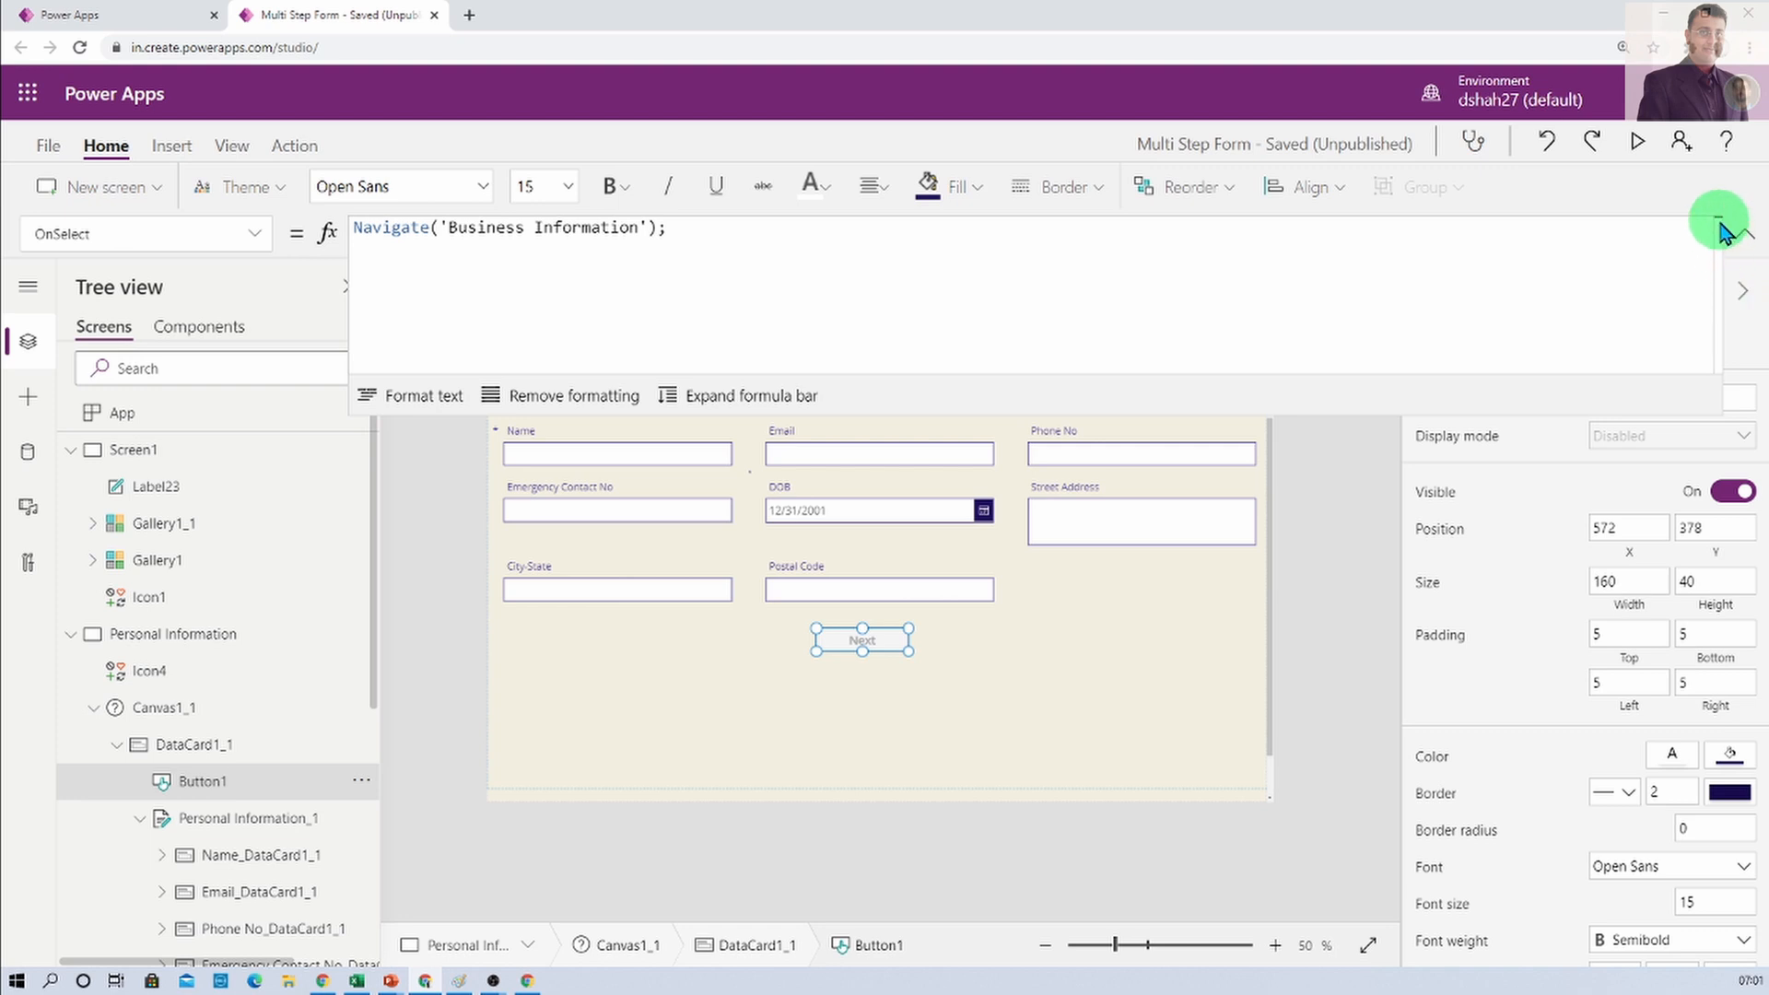
pyautogui.moveTo(1716, 367)
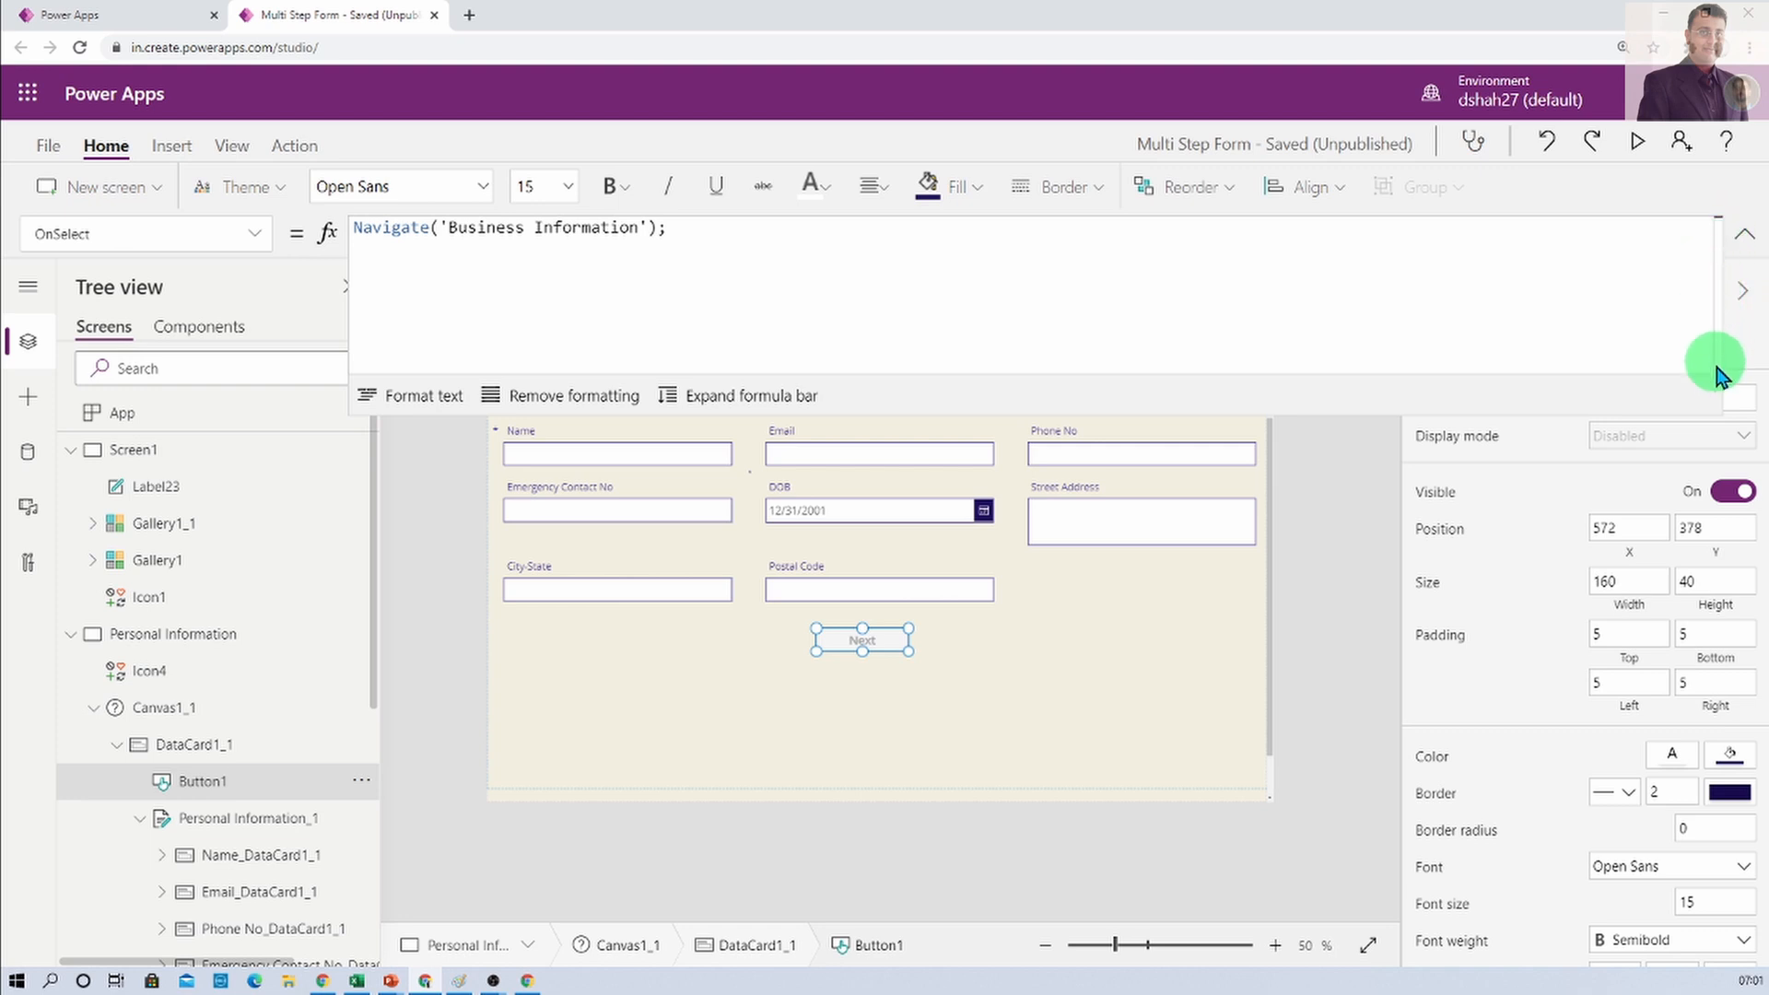
pyautogui.moveTo(1721, 299)
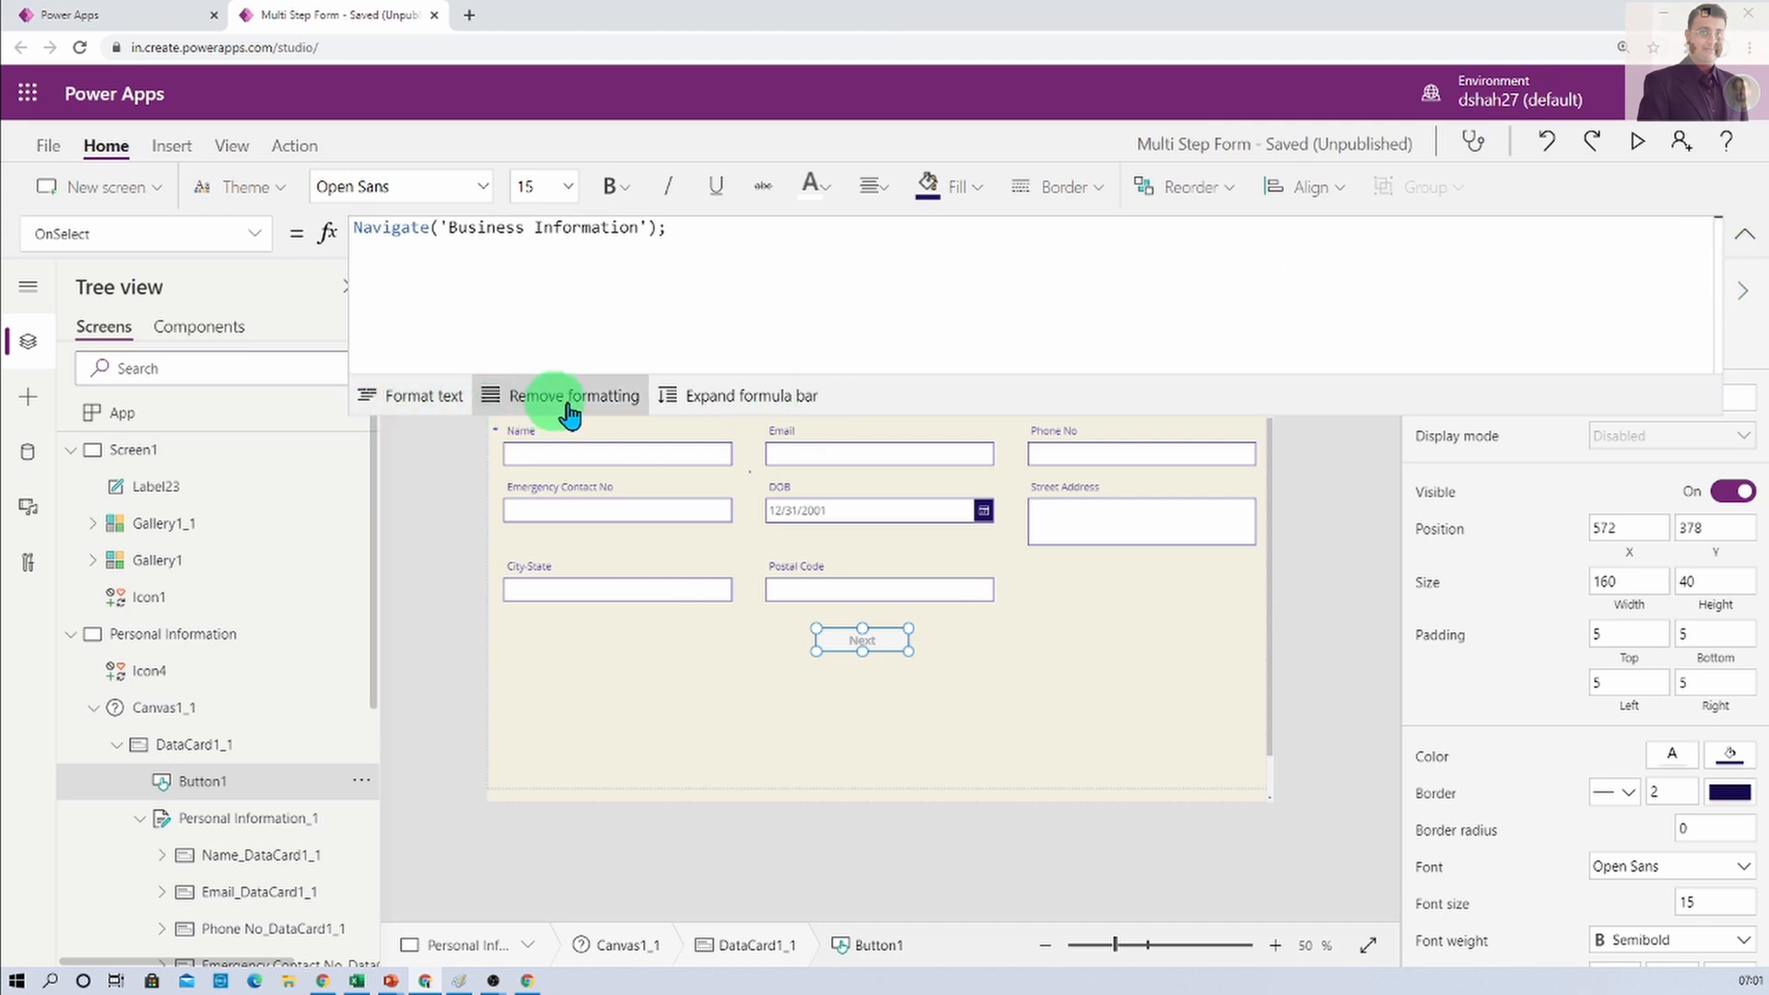
pyautogui.moveTo(750, 396)
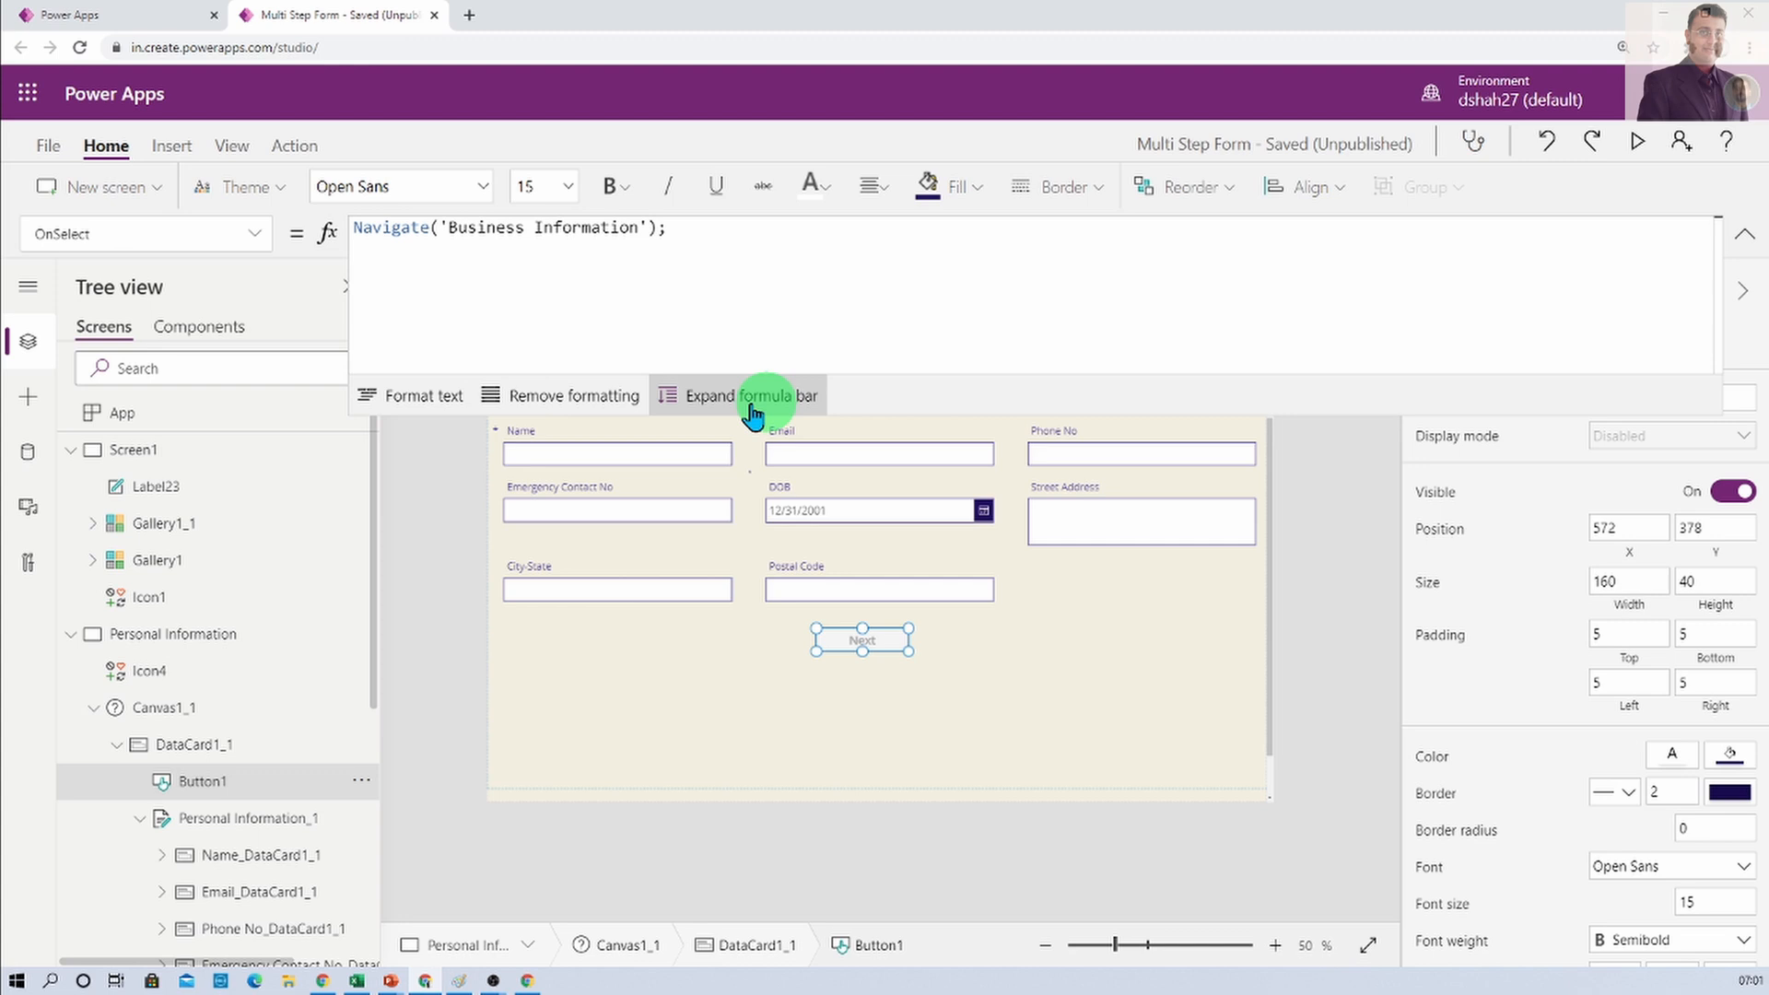
pyautogui.moveTo(722, 395)
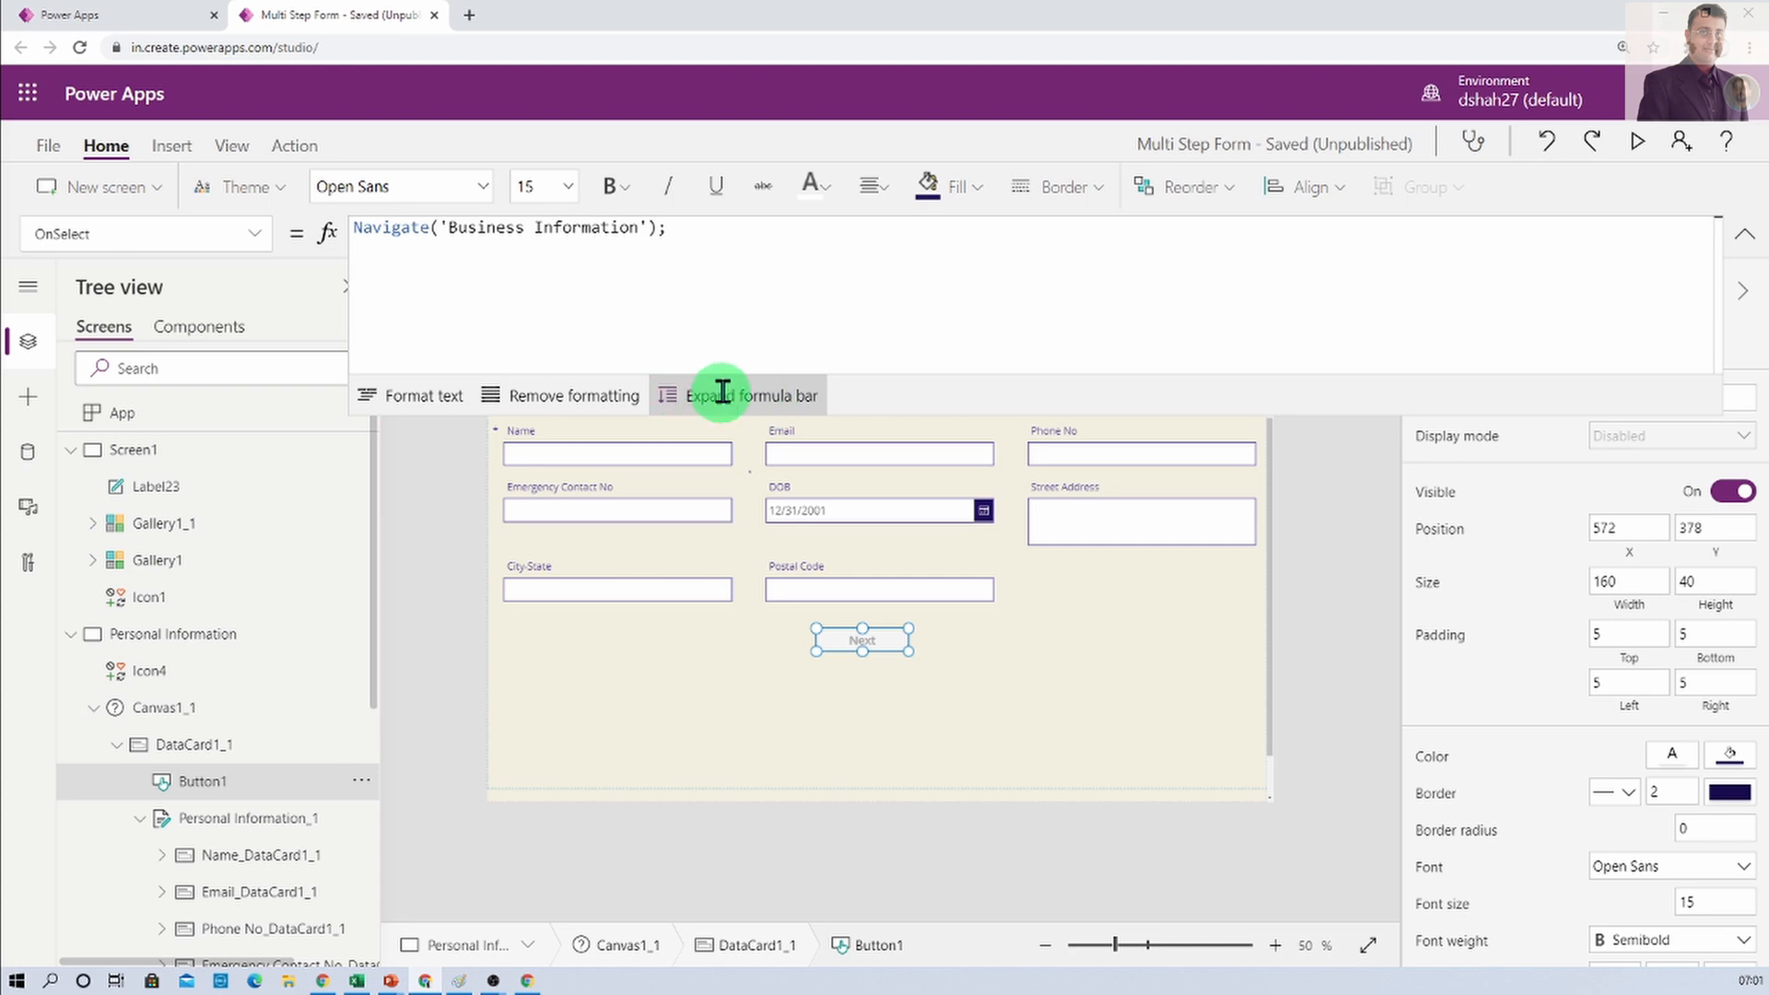
# Toggle the OnSelect formula editor between full workspace height and a single line
pyautogui.click(738, 395)
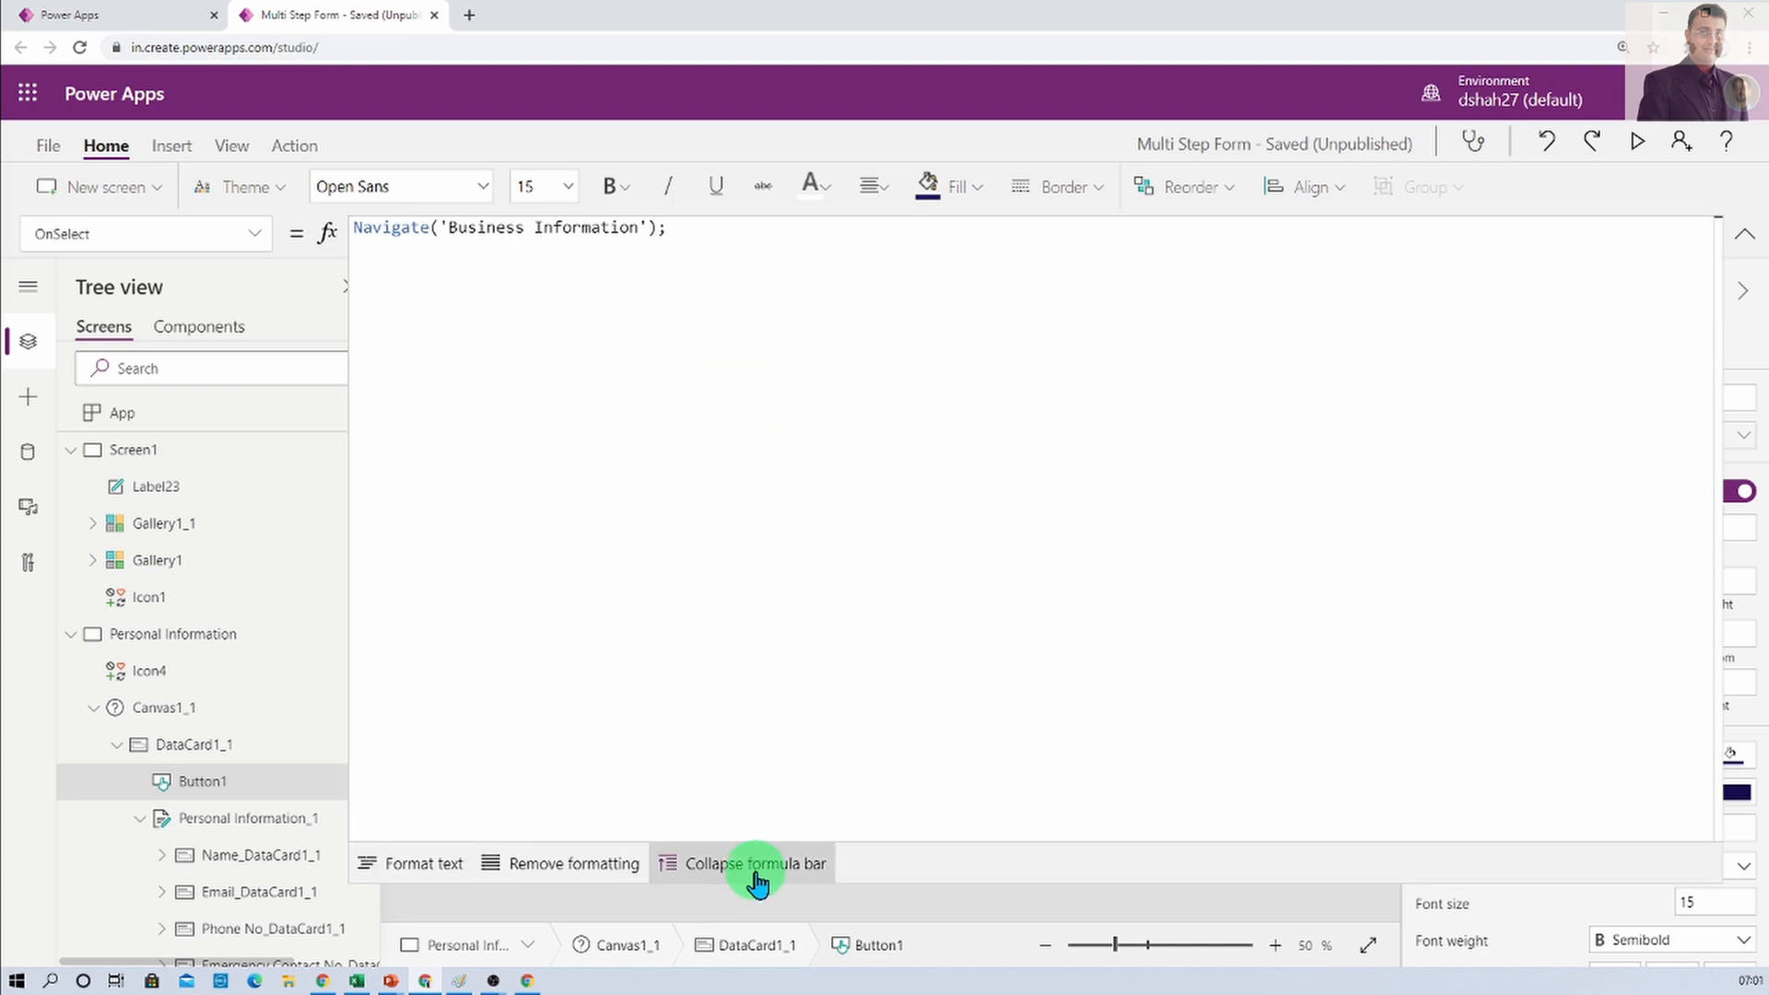
pyautogui.click(754, 863)
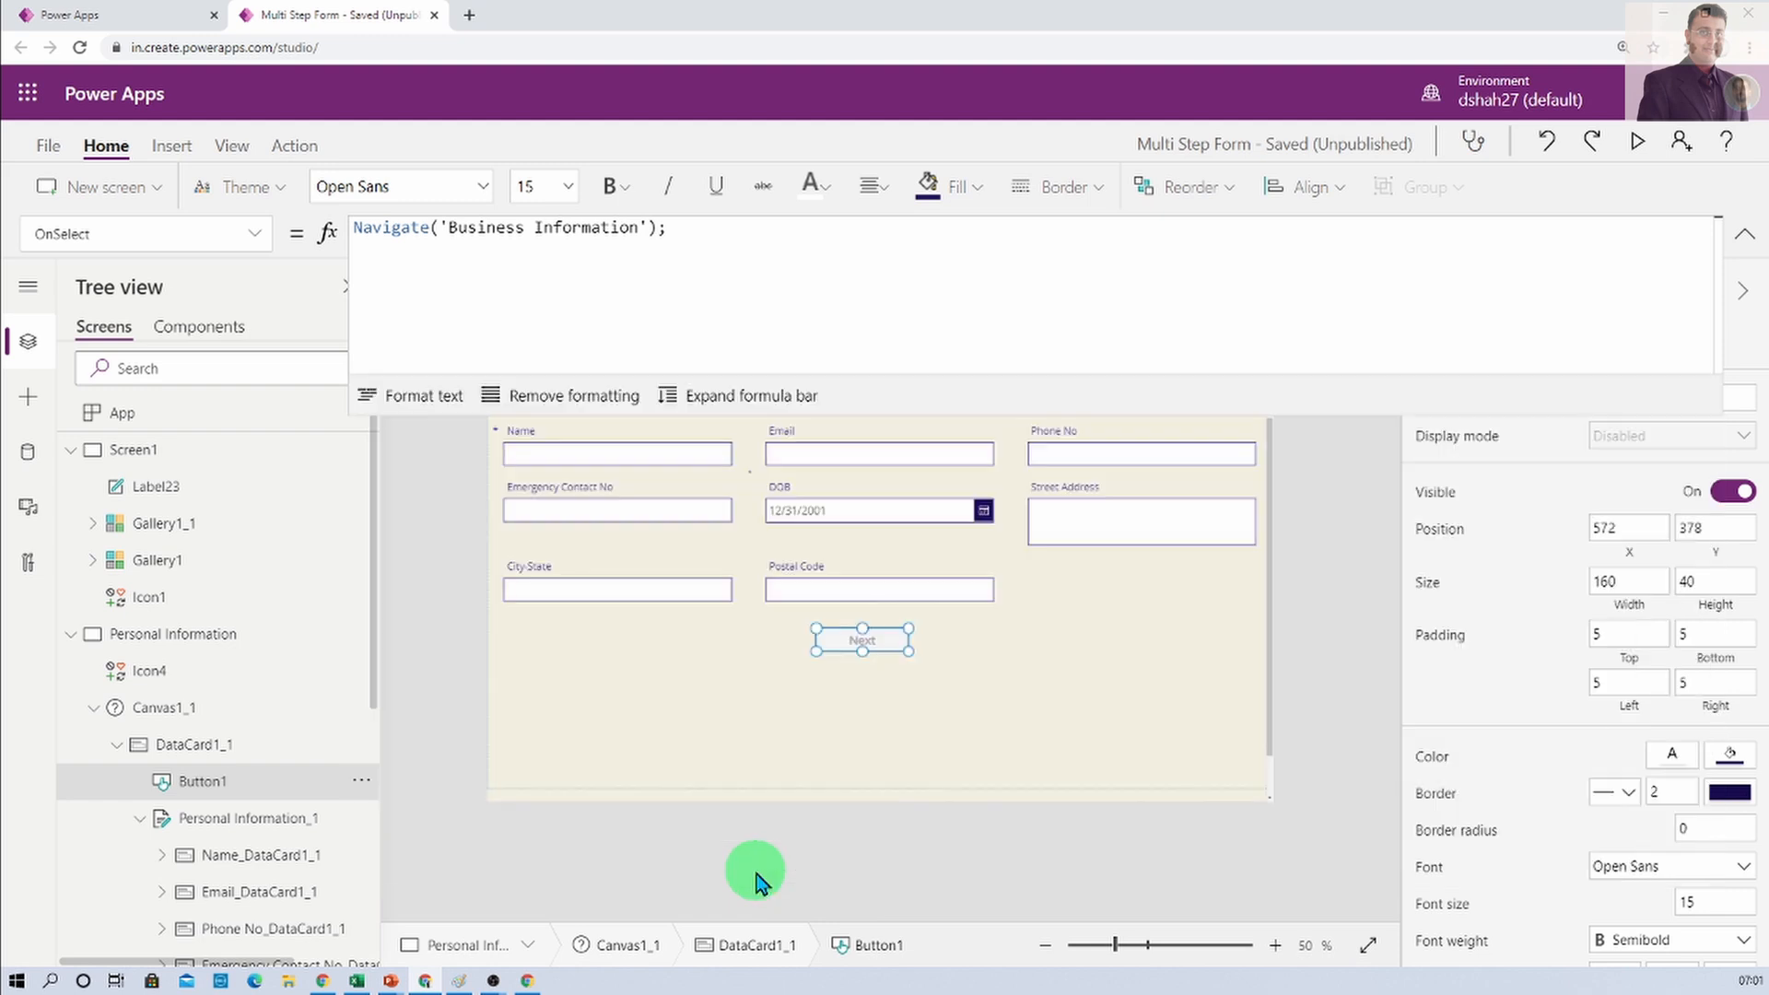
pyautogui.click(750, 394)
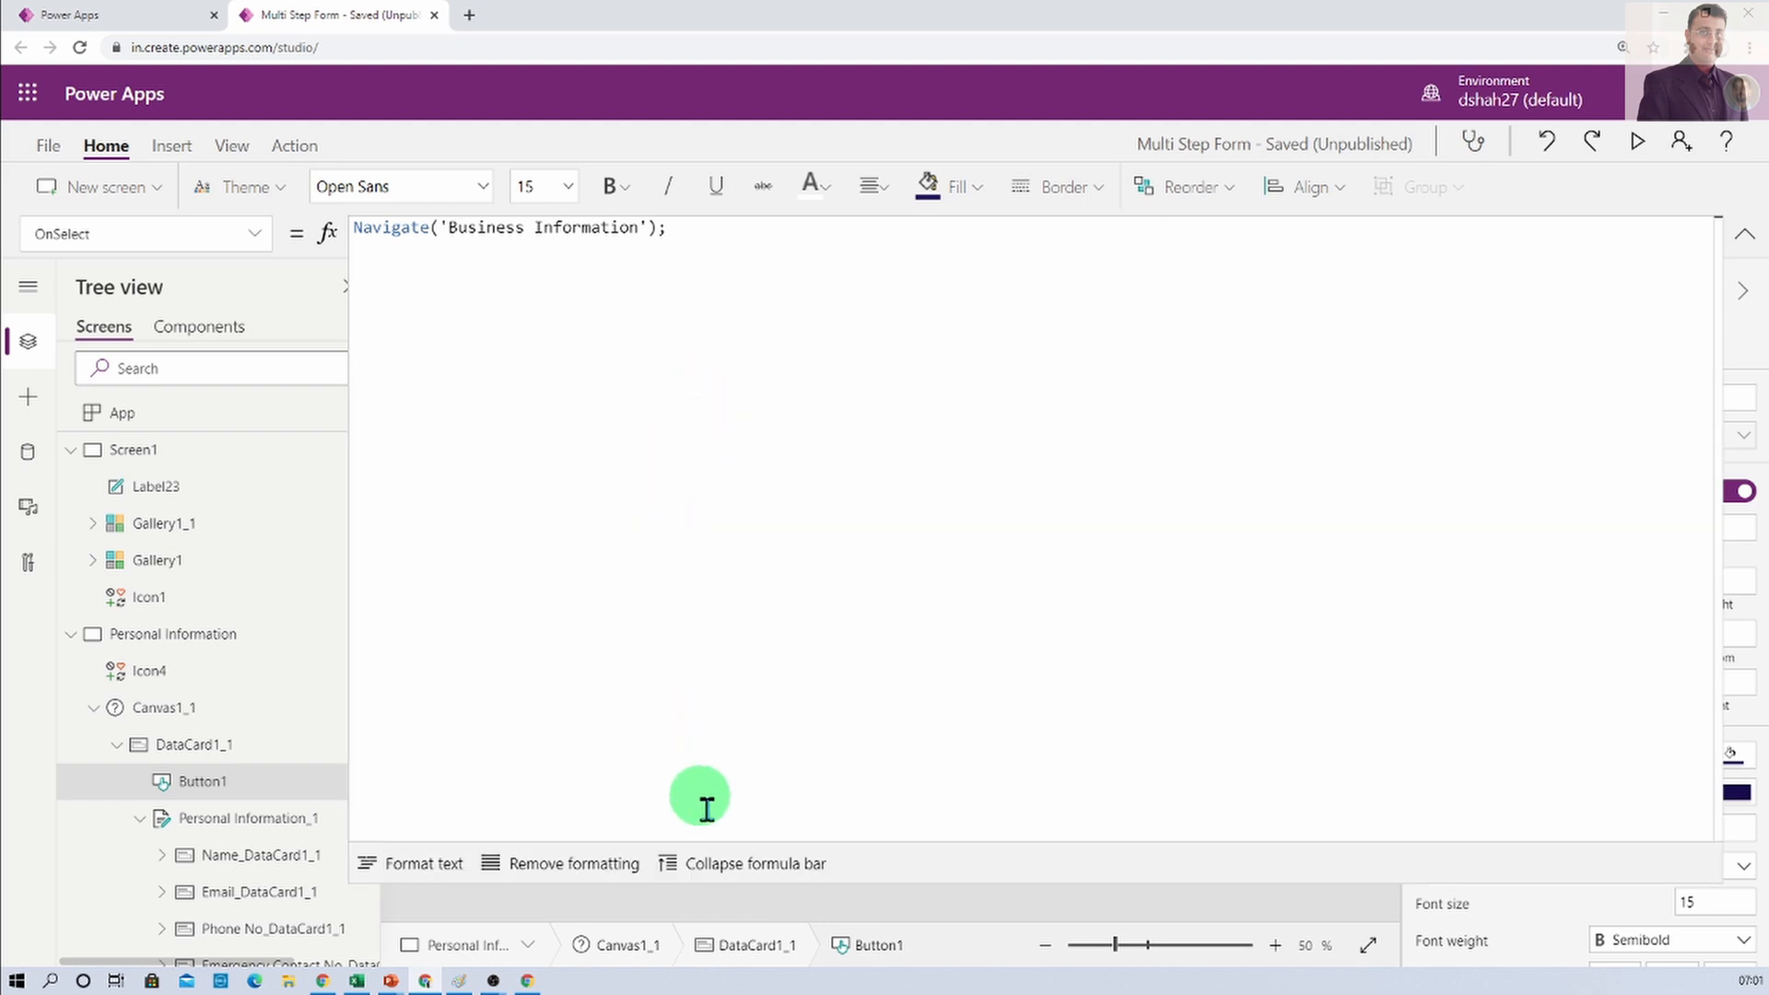
pyautogui.moveTo(758, 863)
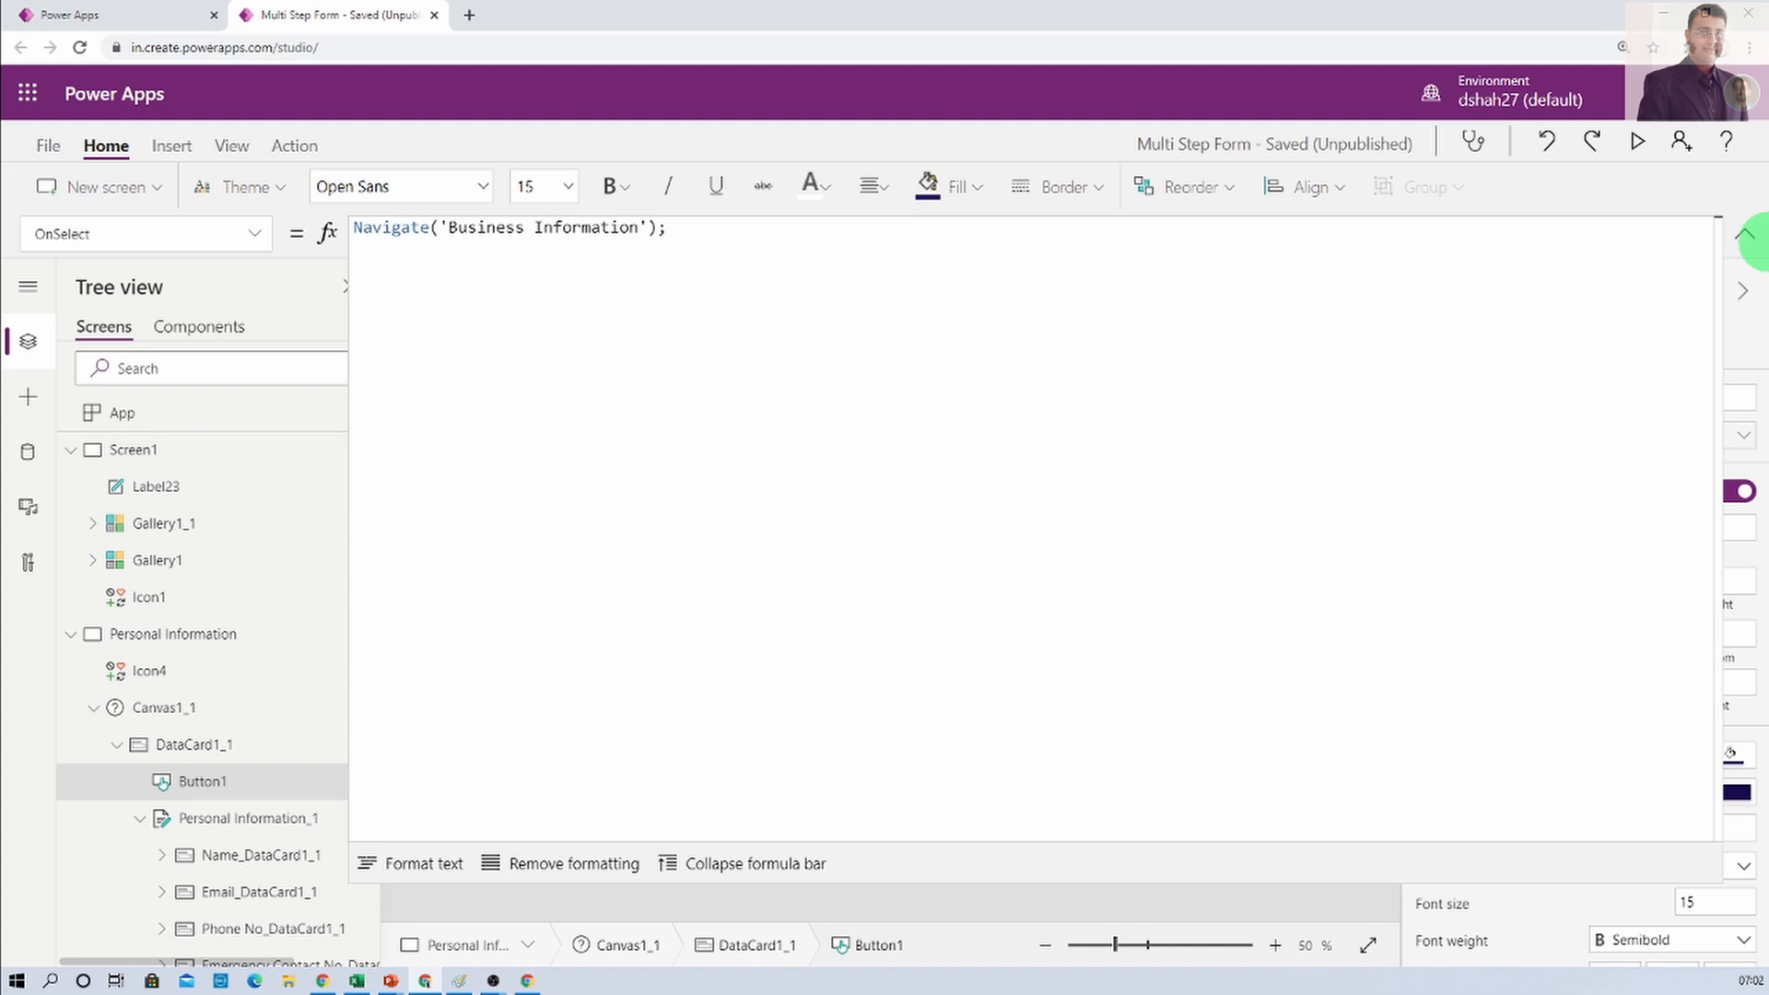
pyautogui.click(860, 640)
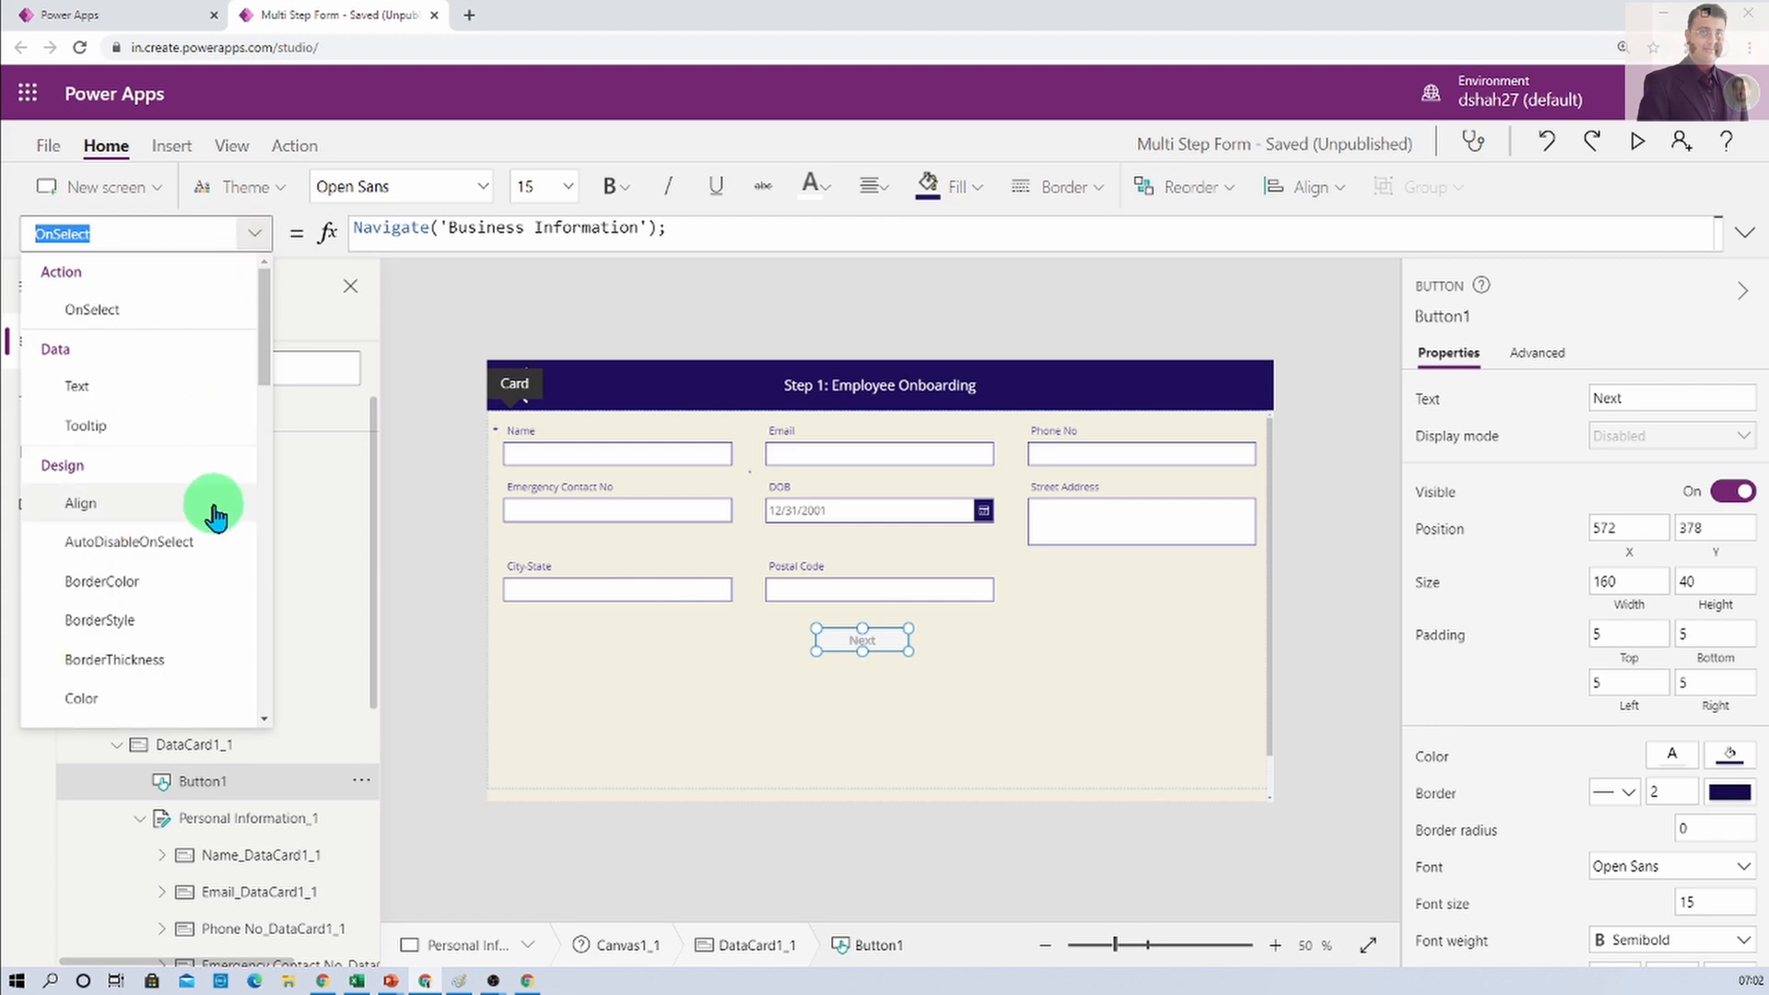
# Pick DisplayMode from the Design group of the Next button's properties
pyautogui.scroll(-3)
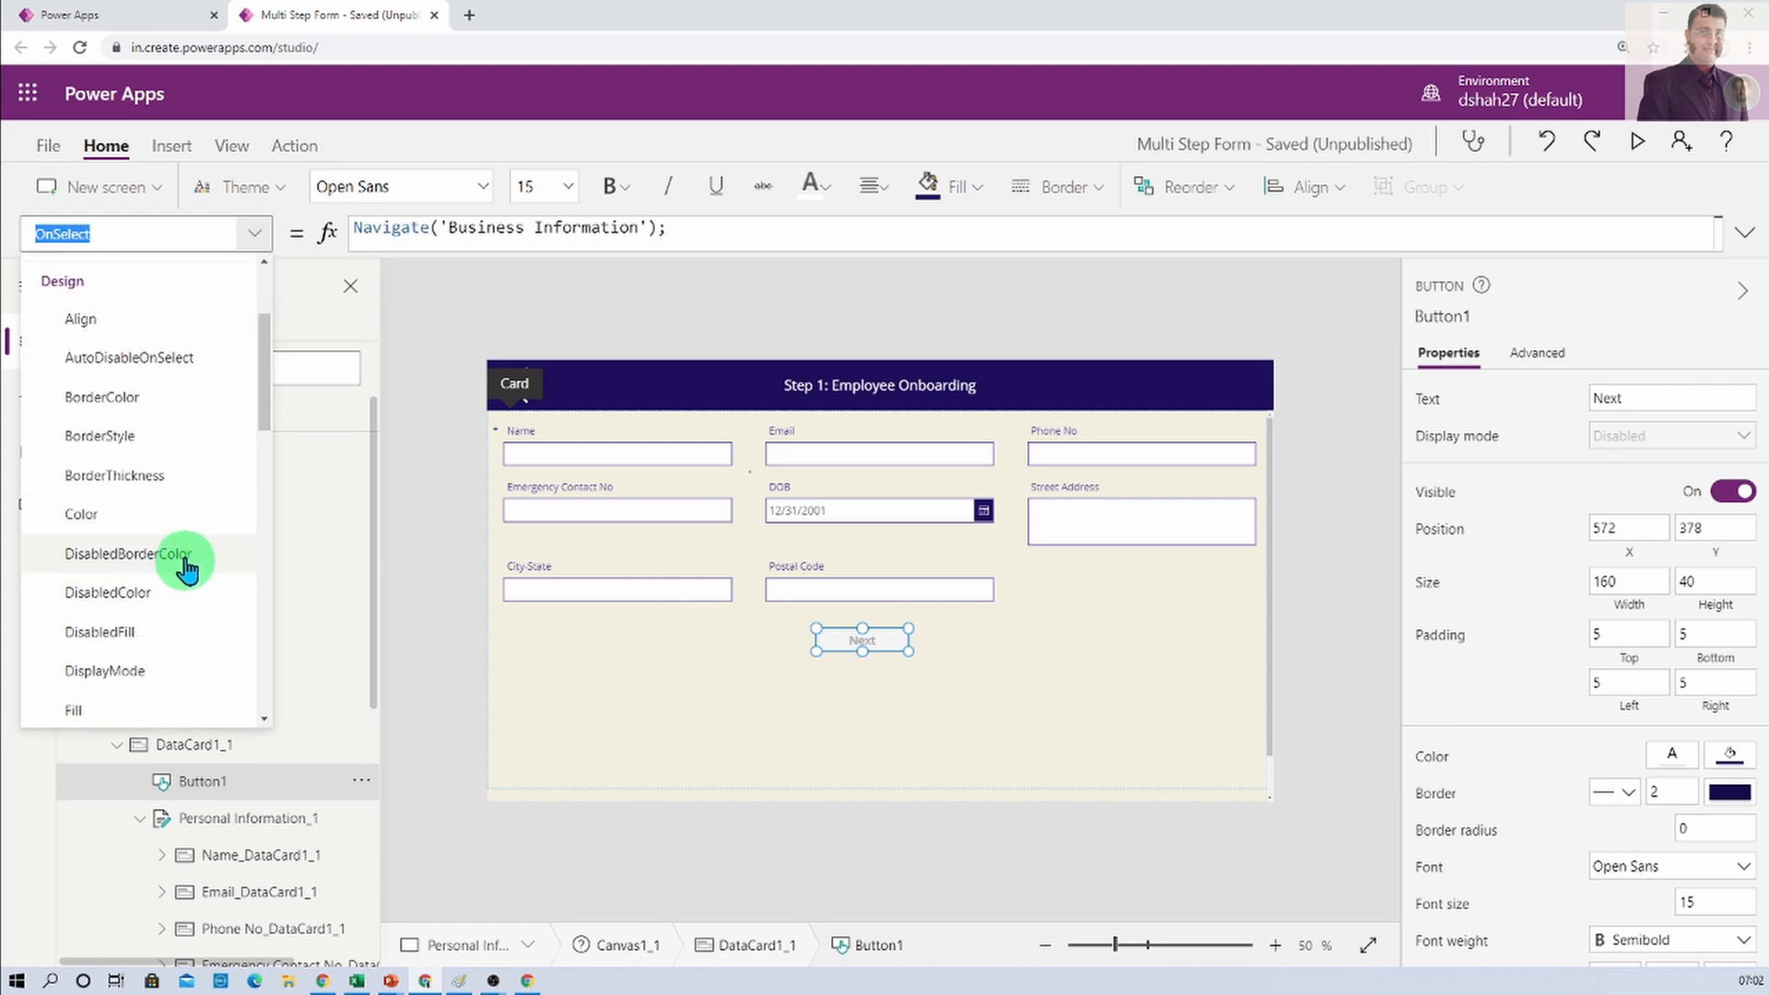
pyautogui.moveTo(171, 676)
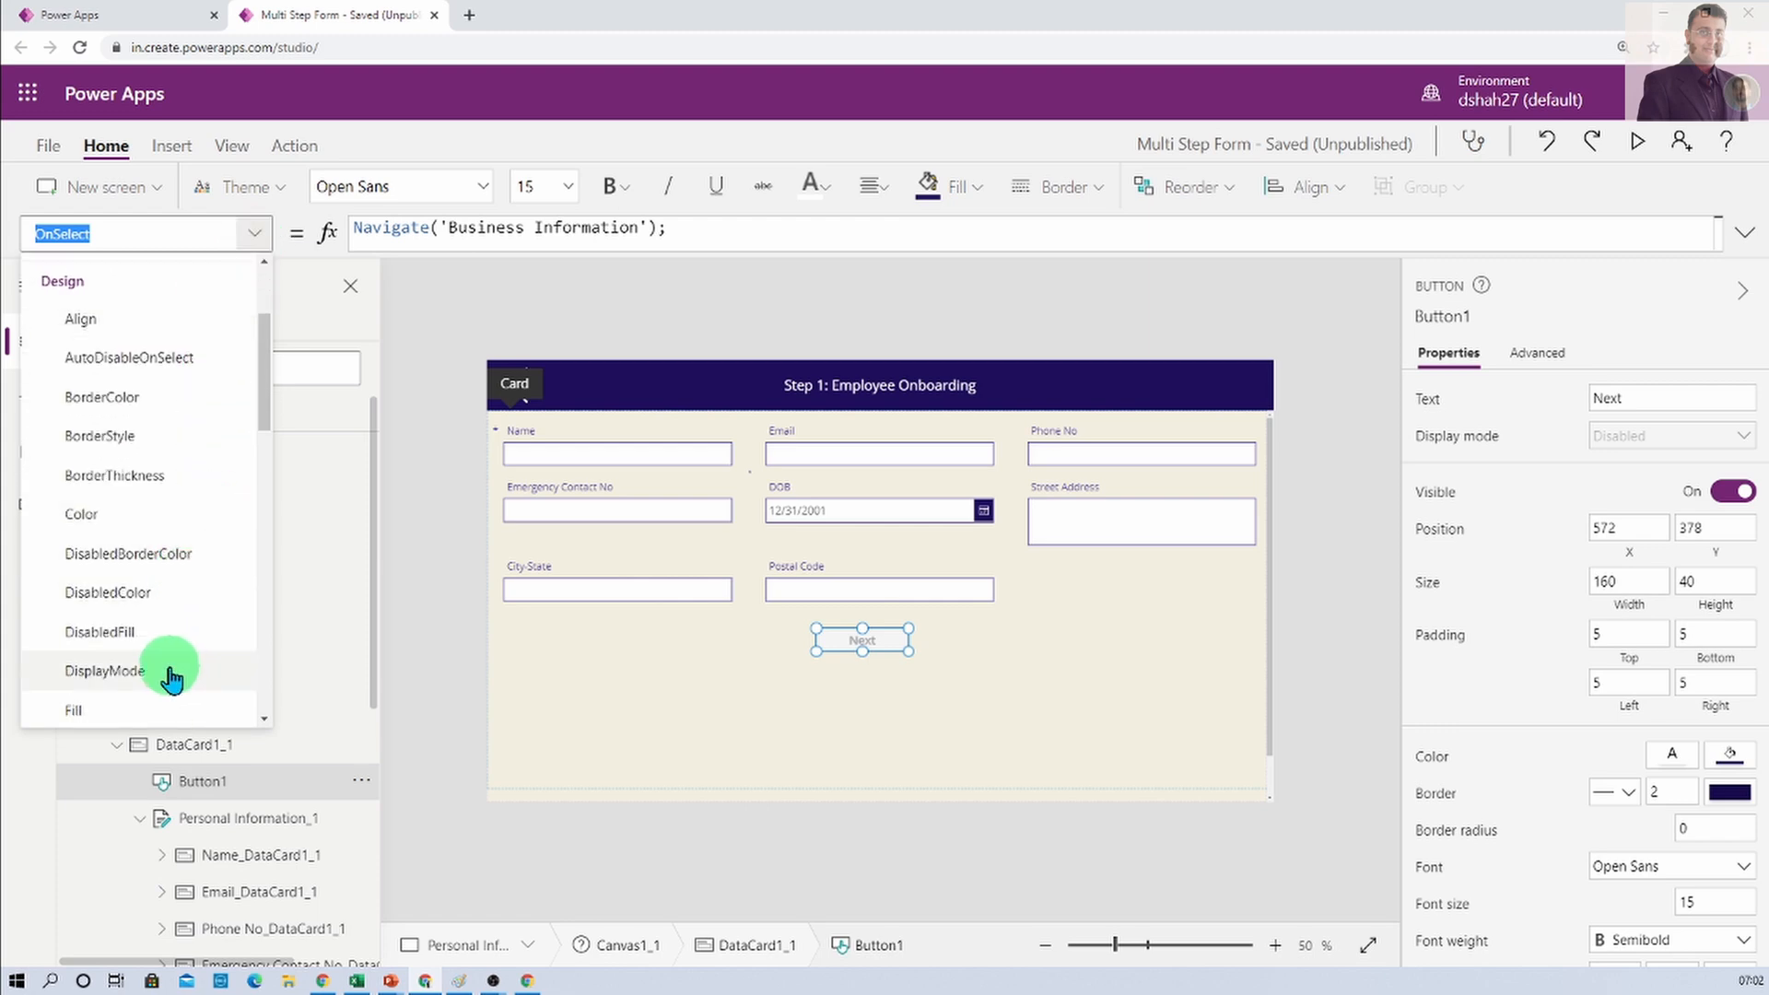
pyautogui.click(105, 671)
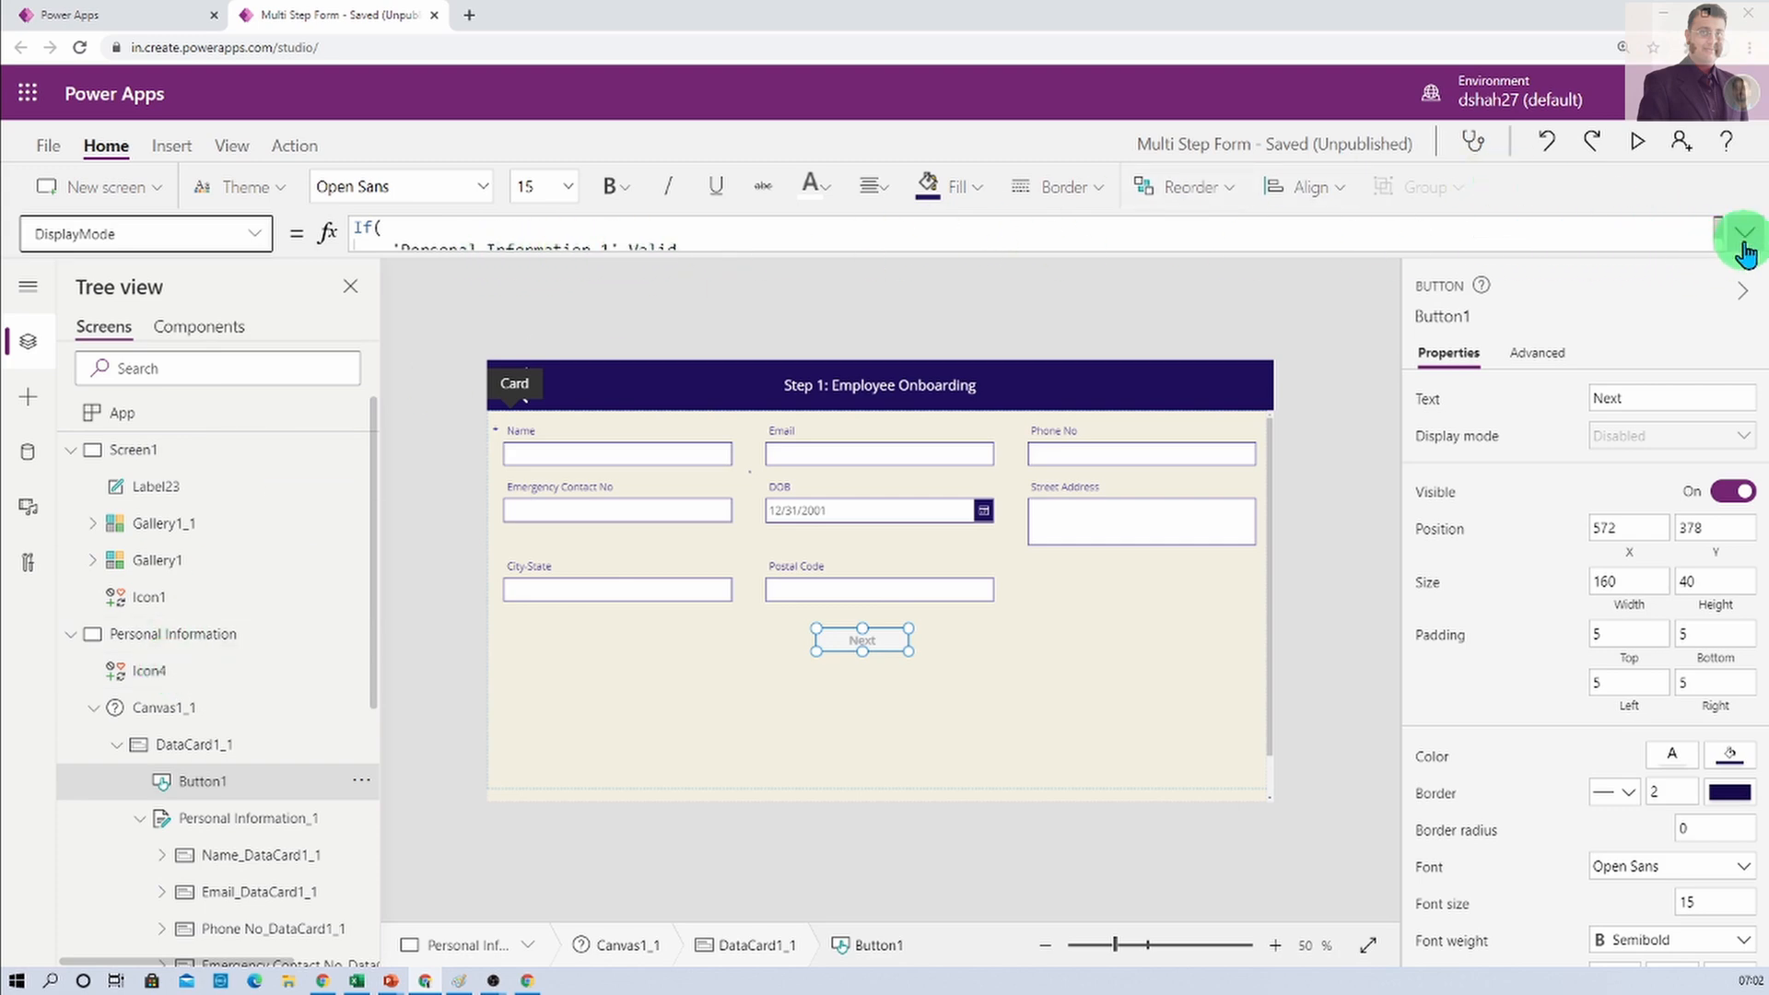
# Show the DisplayMode If formula in a compact multi-line bar with its 'disabled' result preview
pyautogui.click(1745, 243)
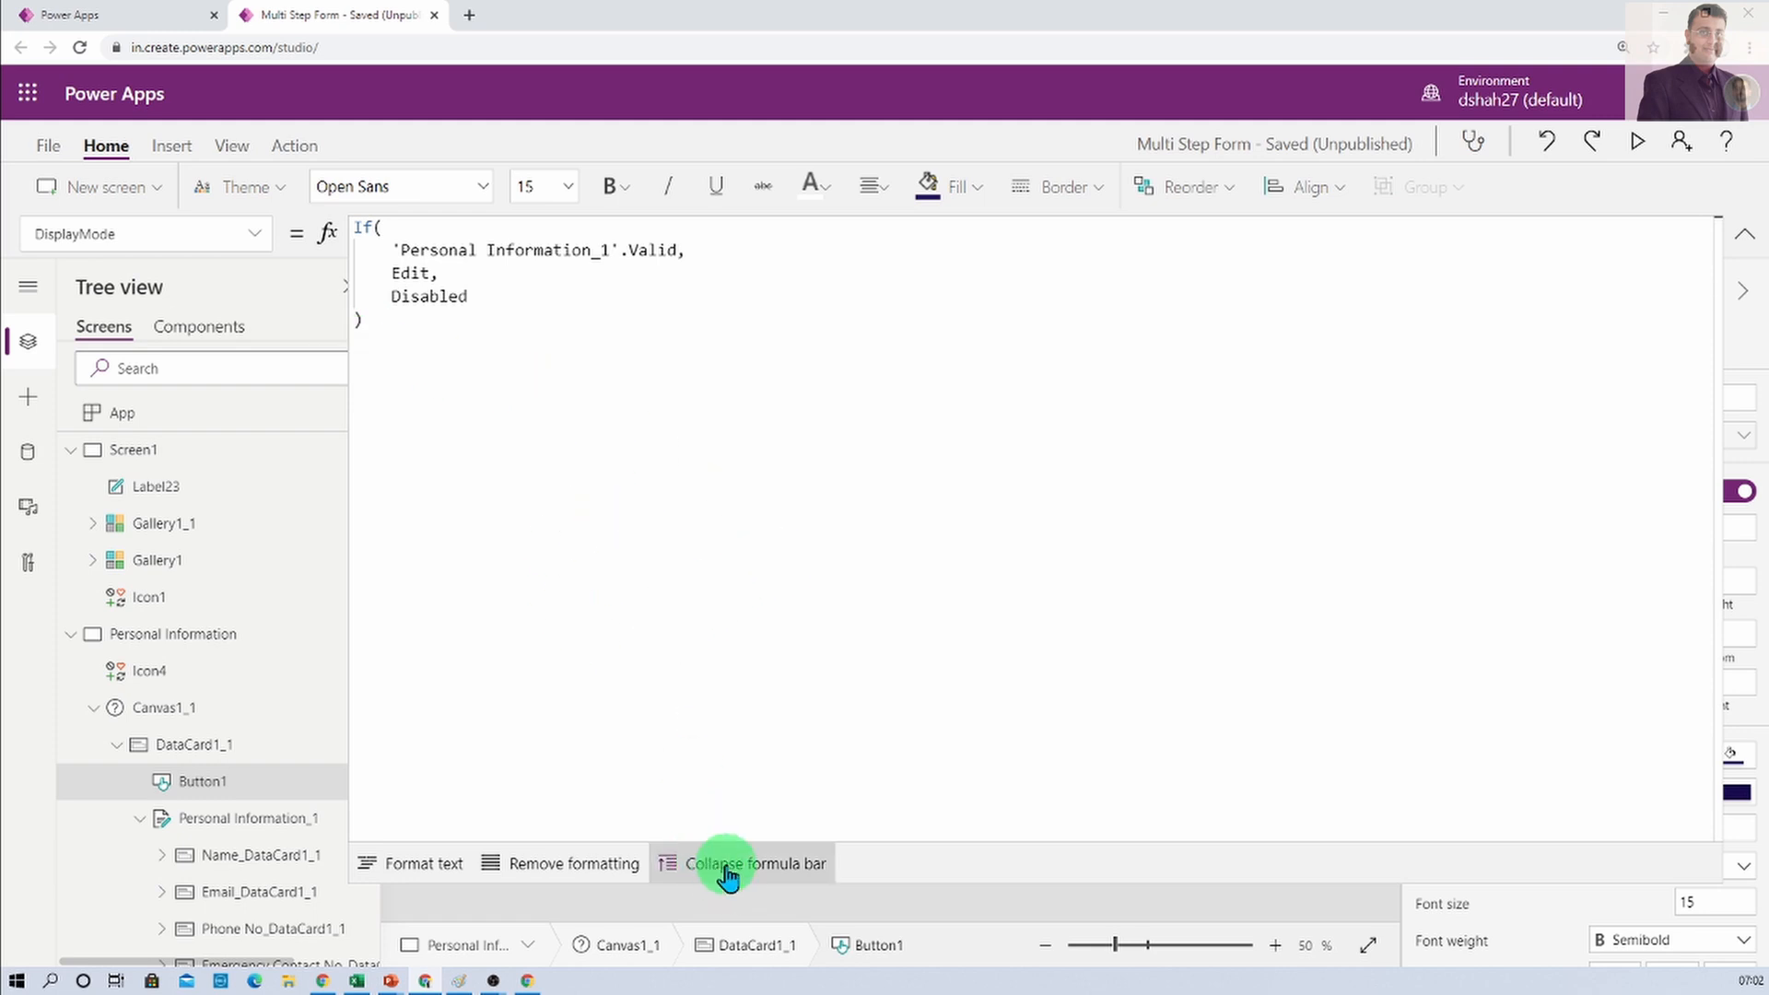
pyautogui.click(741, 863)
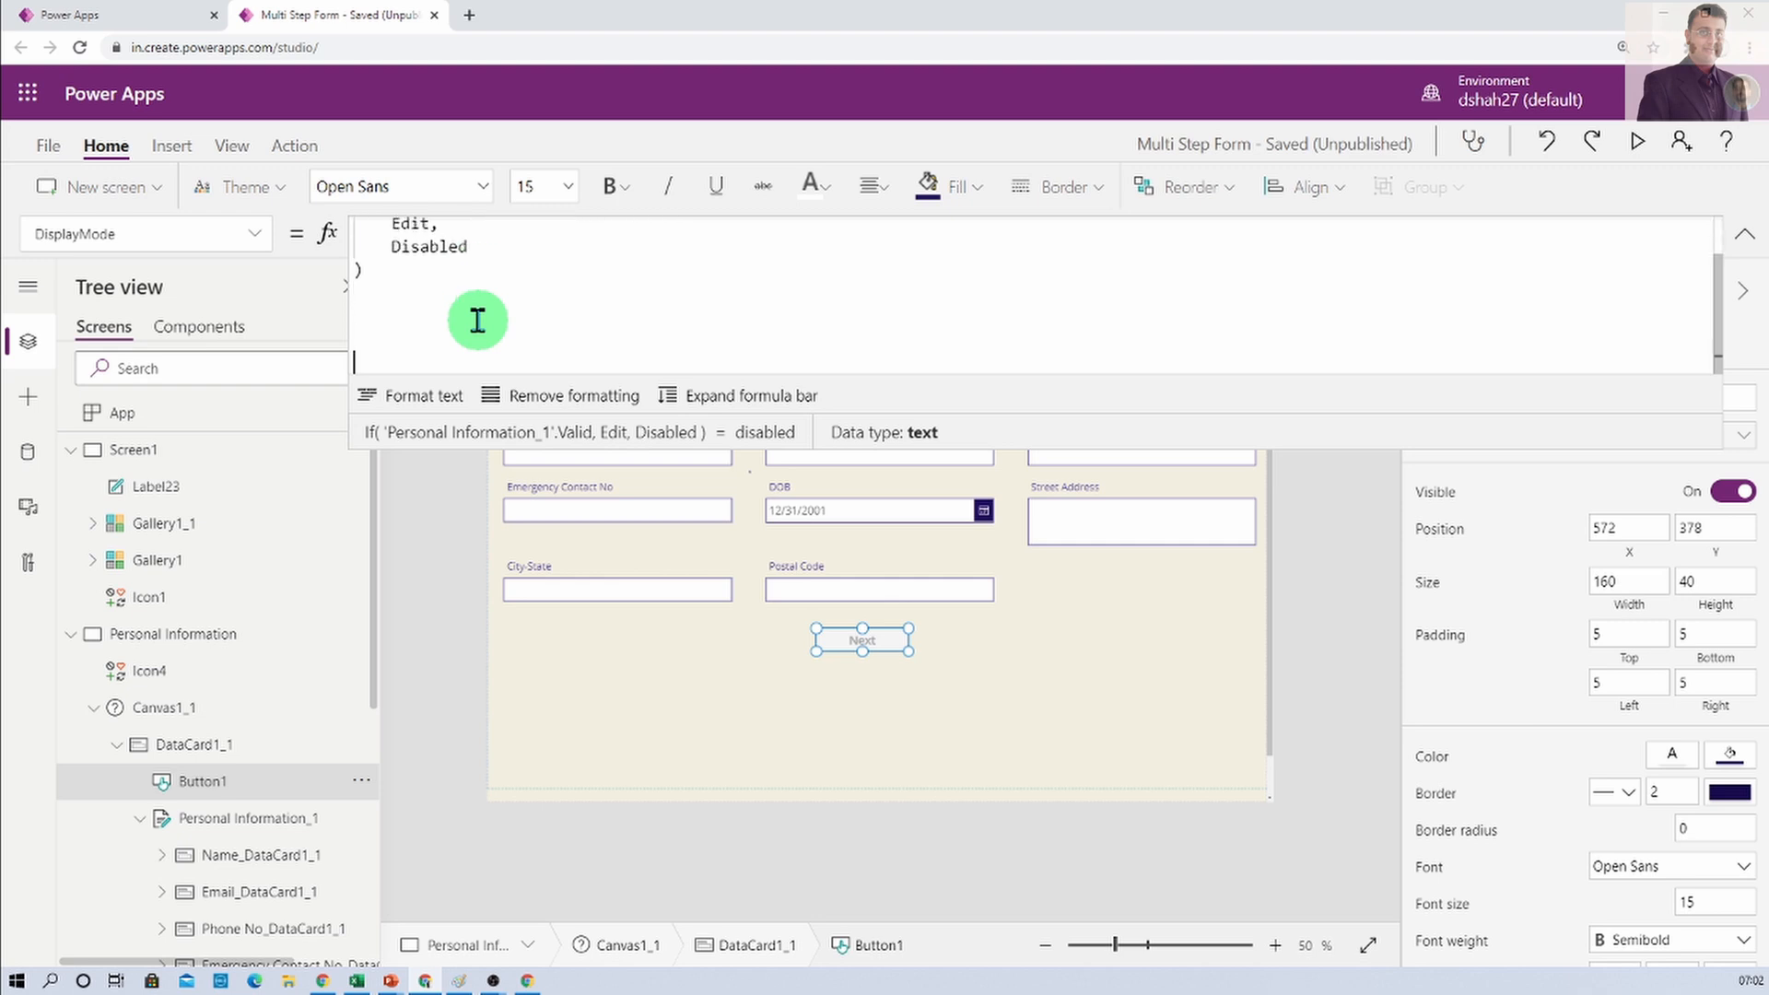
# View the whole DisplayMode formula at full editor height with the cursor placed below it
pyautogui.click(750, 395)
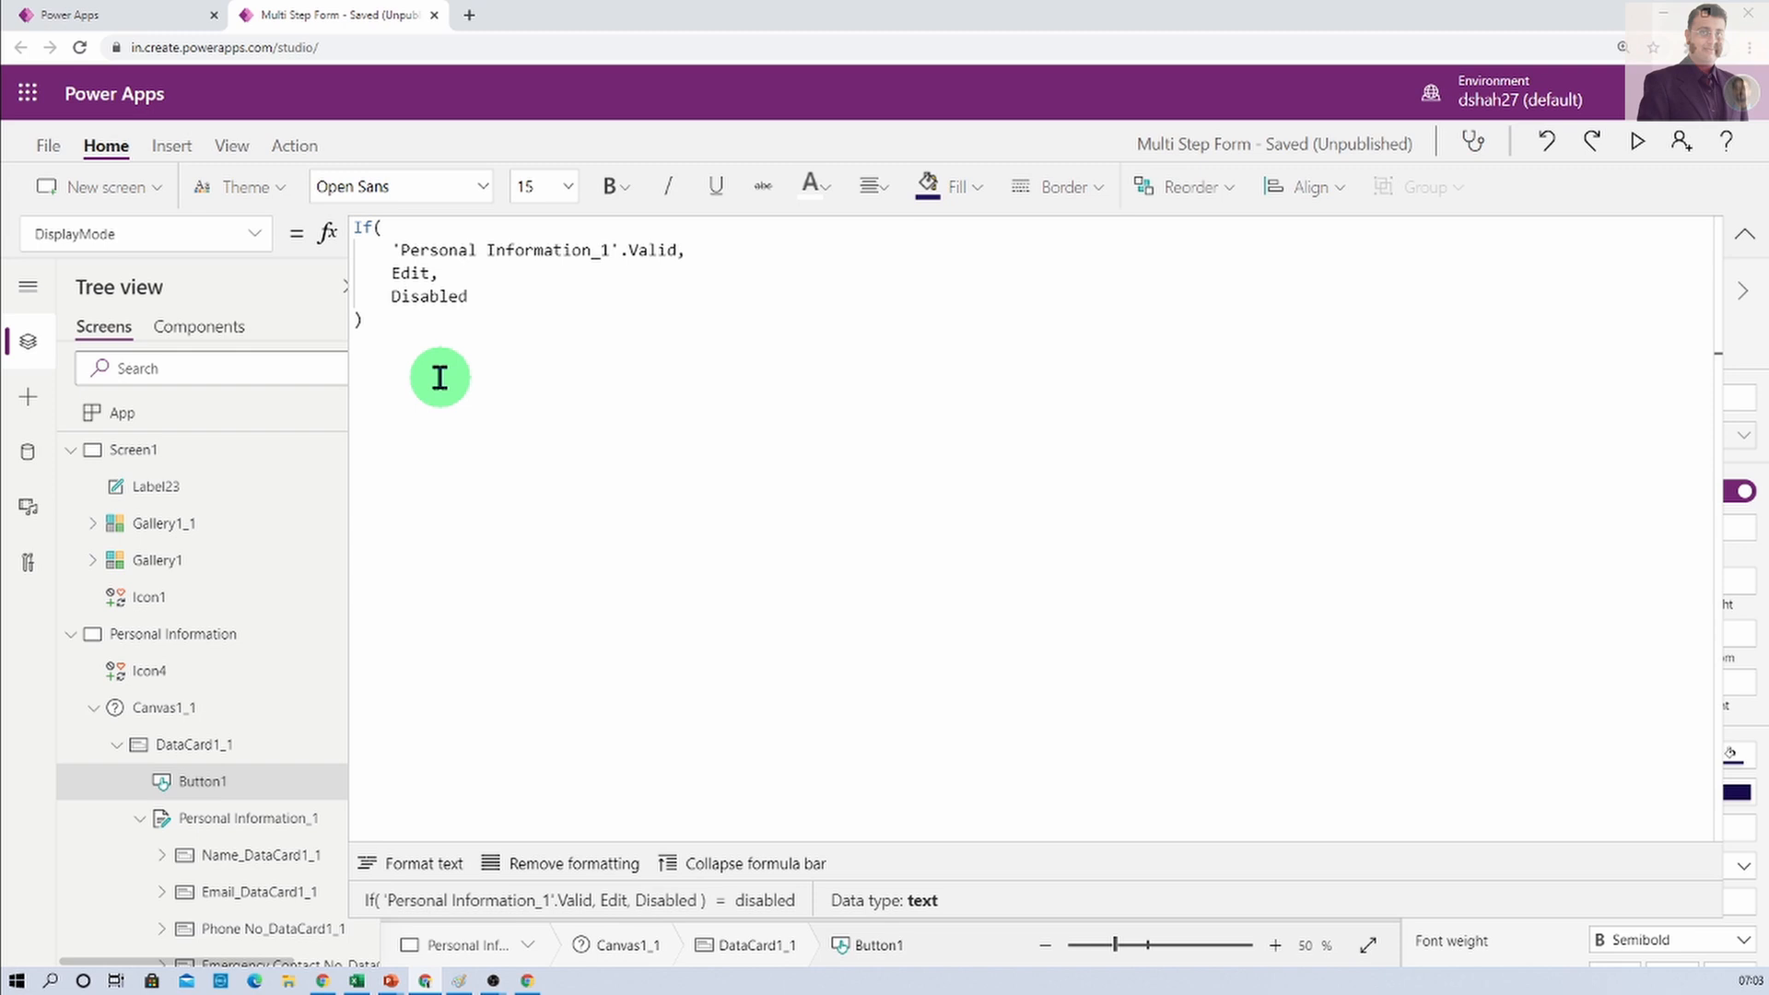
pyautogui.click(391, 367)
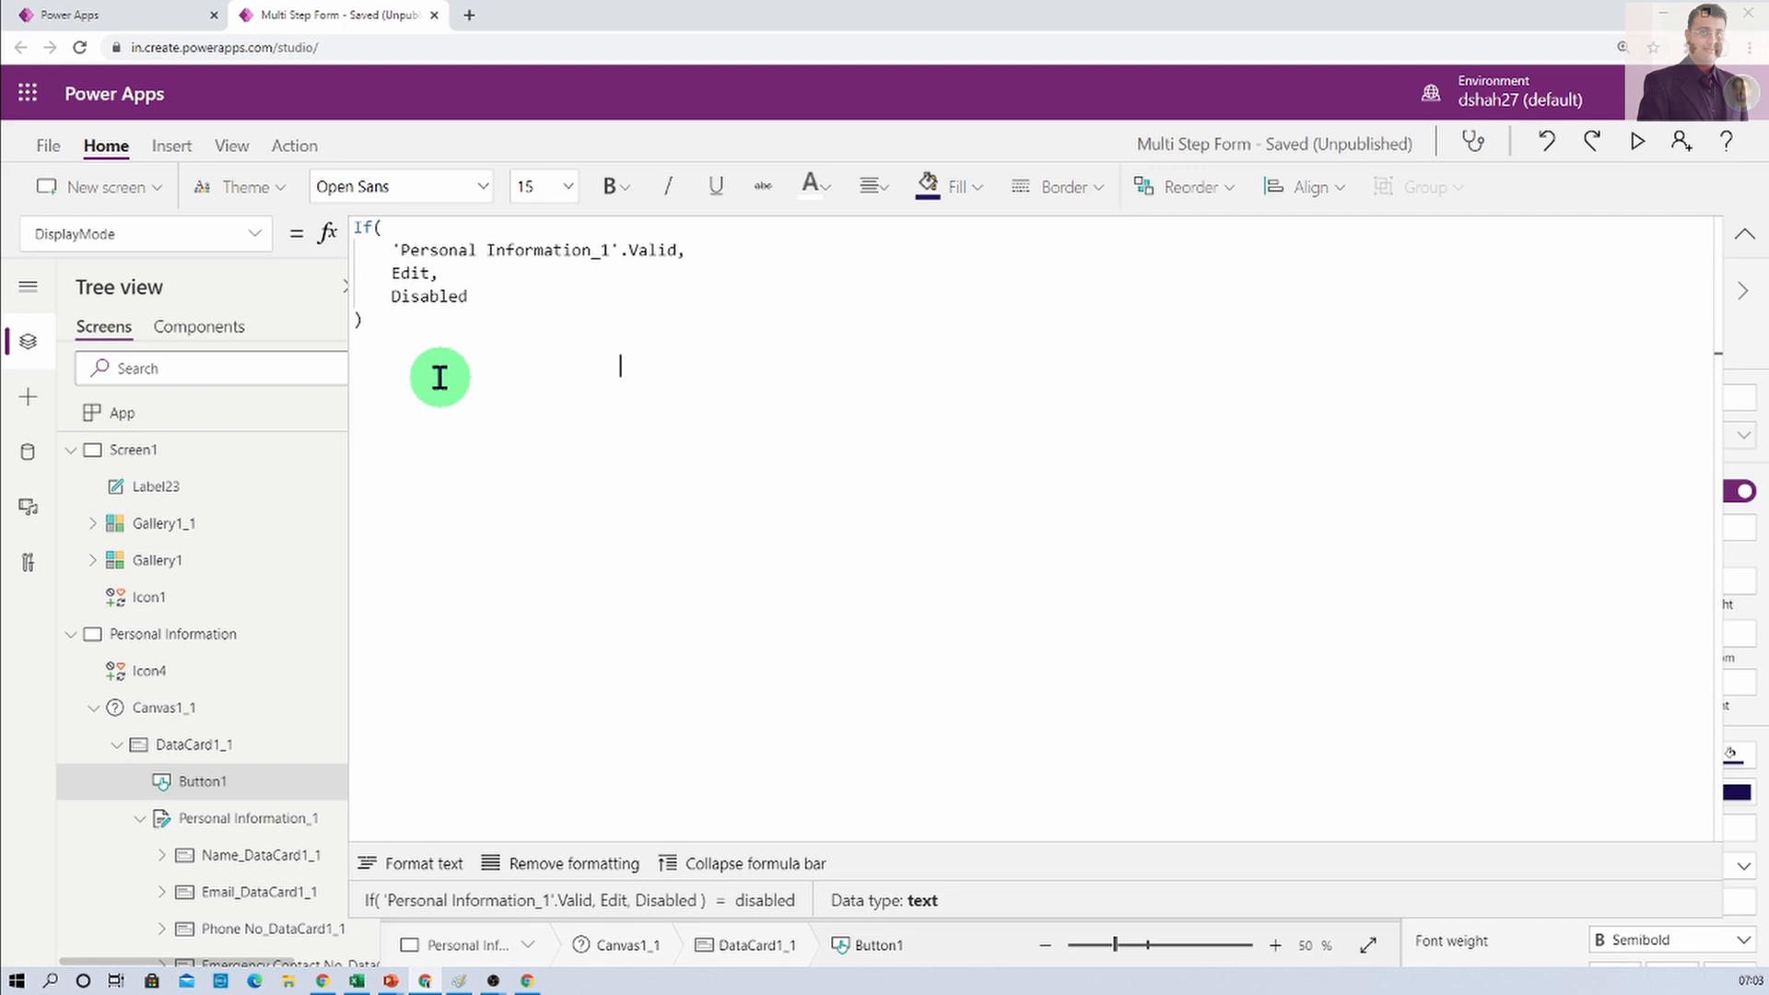
pyautogui.write('N')
pyautogui.click(1032, 319)
pyautogui.write(';')
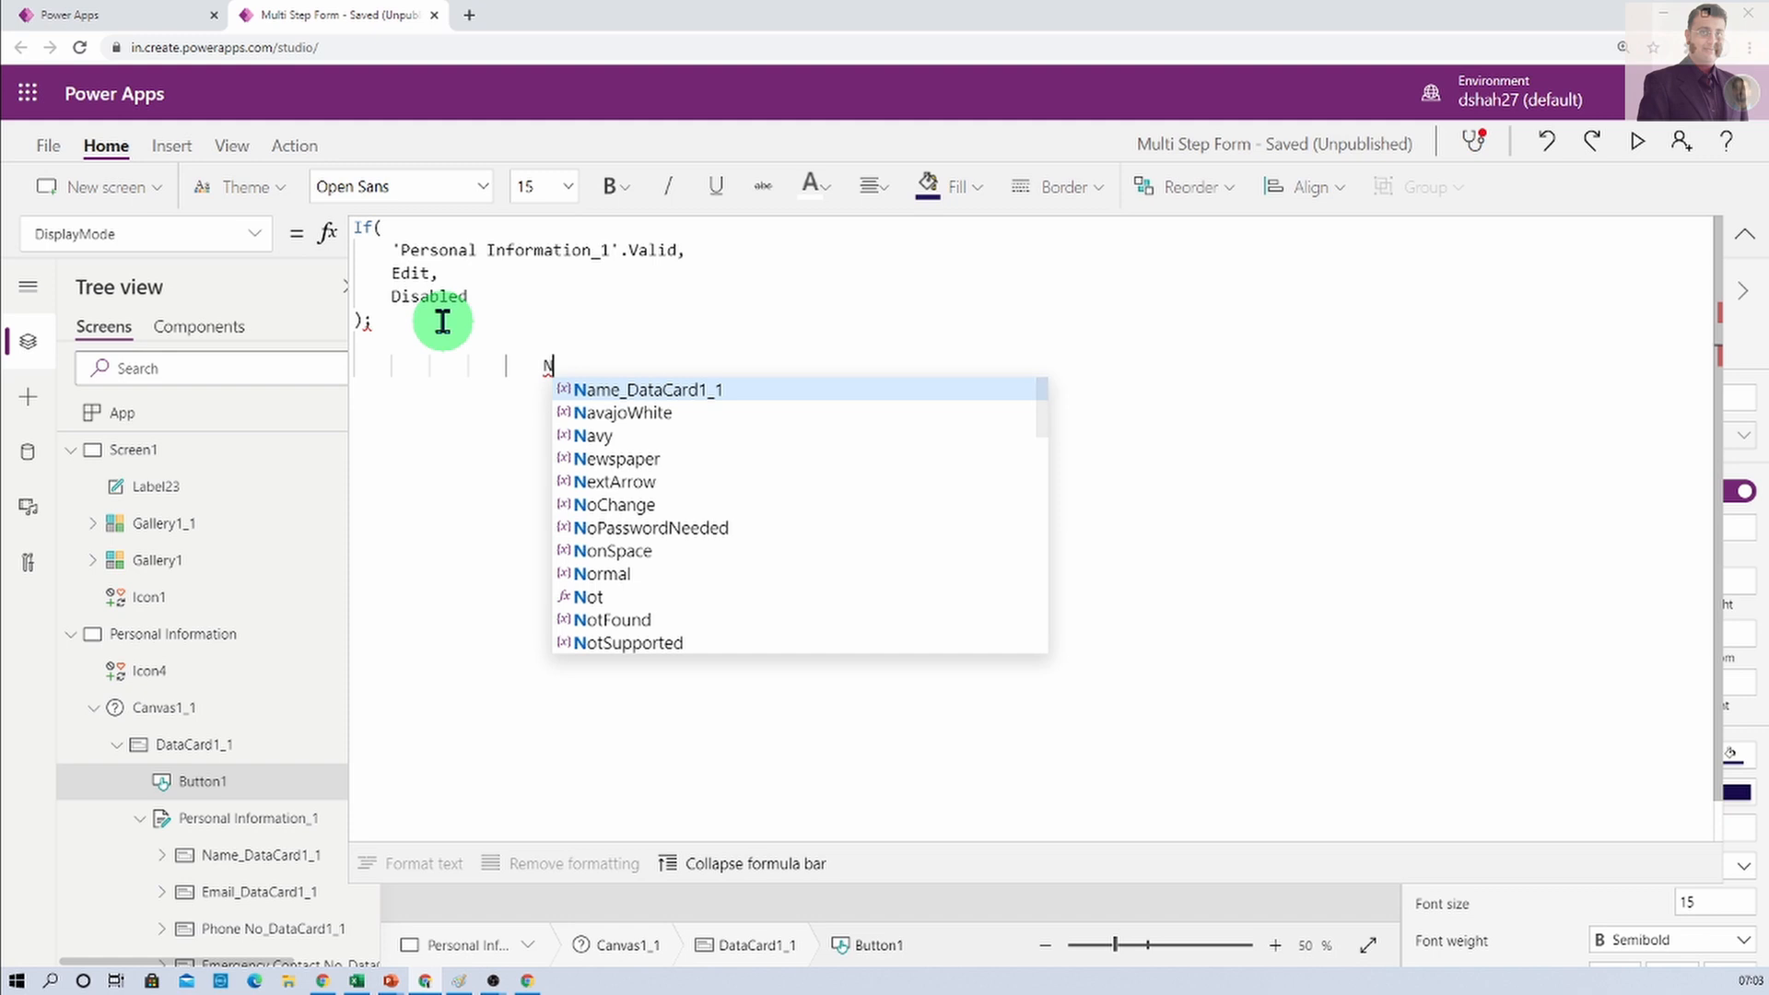
pyautogui.write('av')
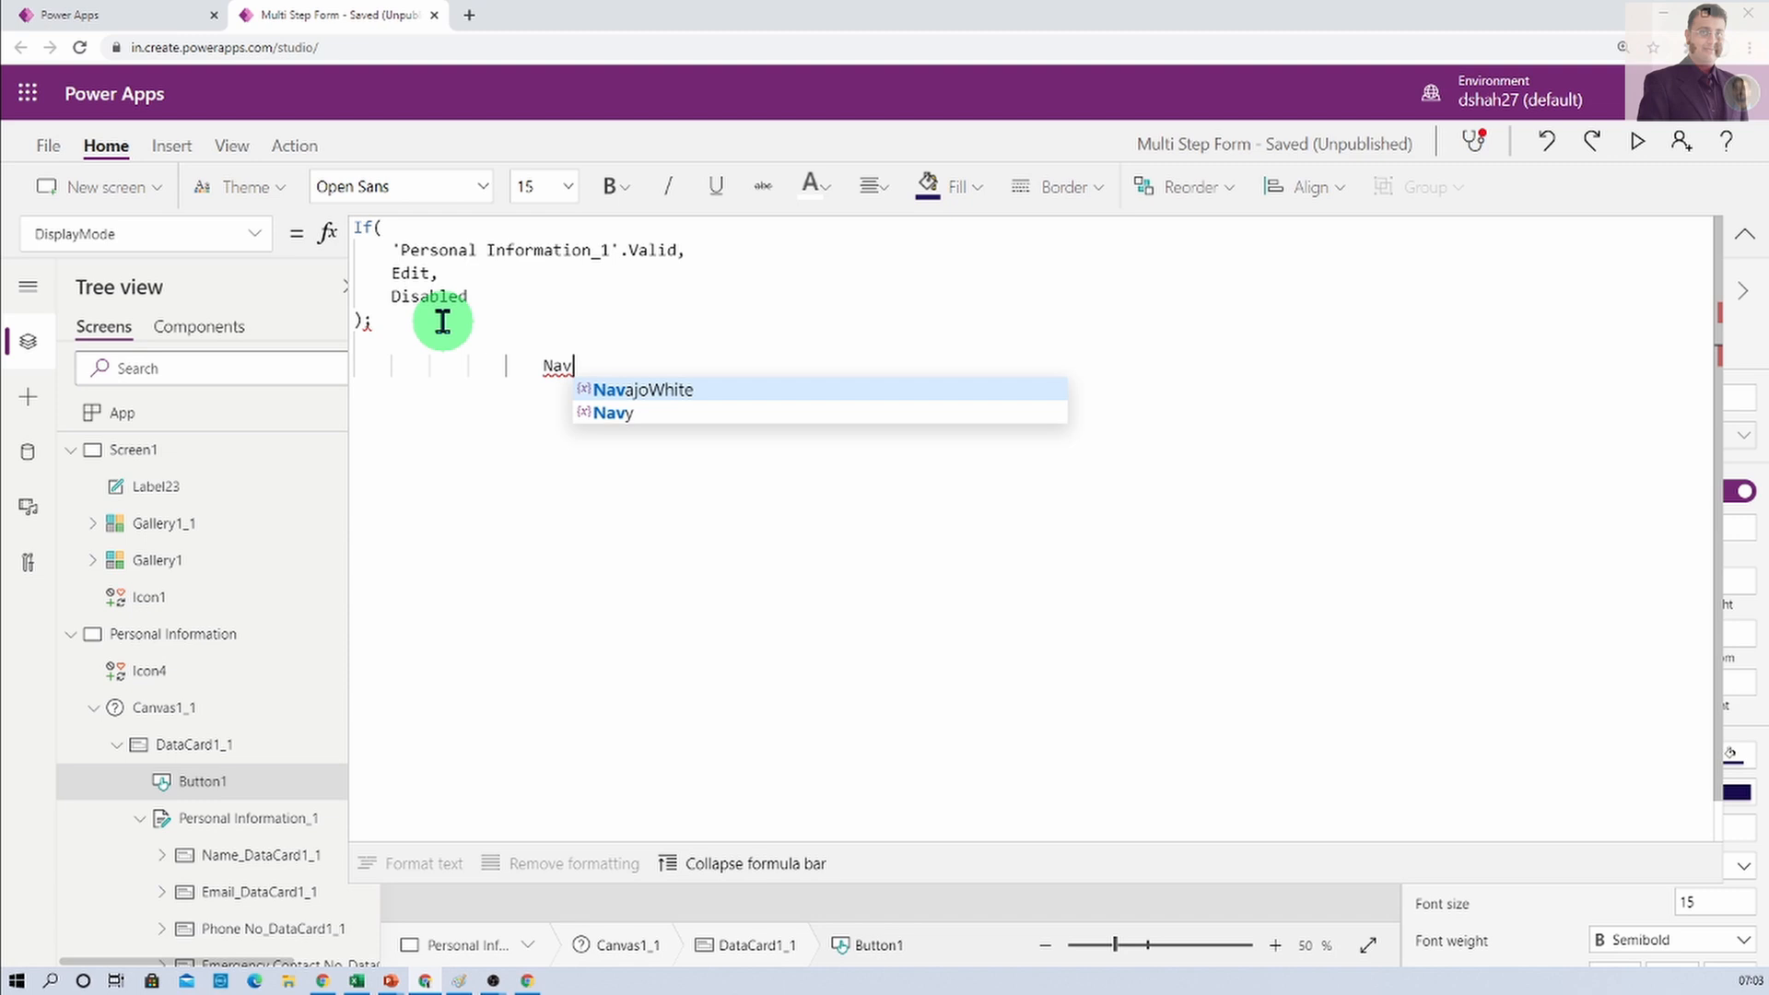
pyautogui.press('Backspace')
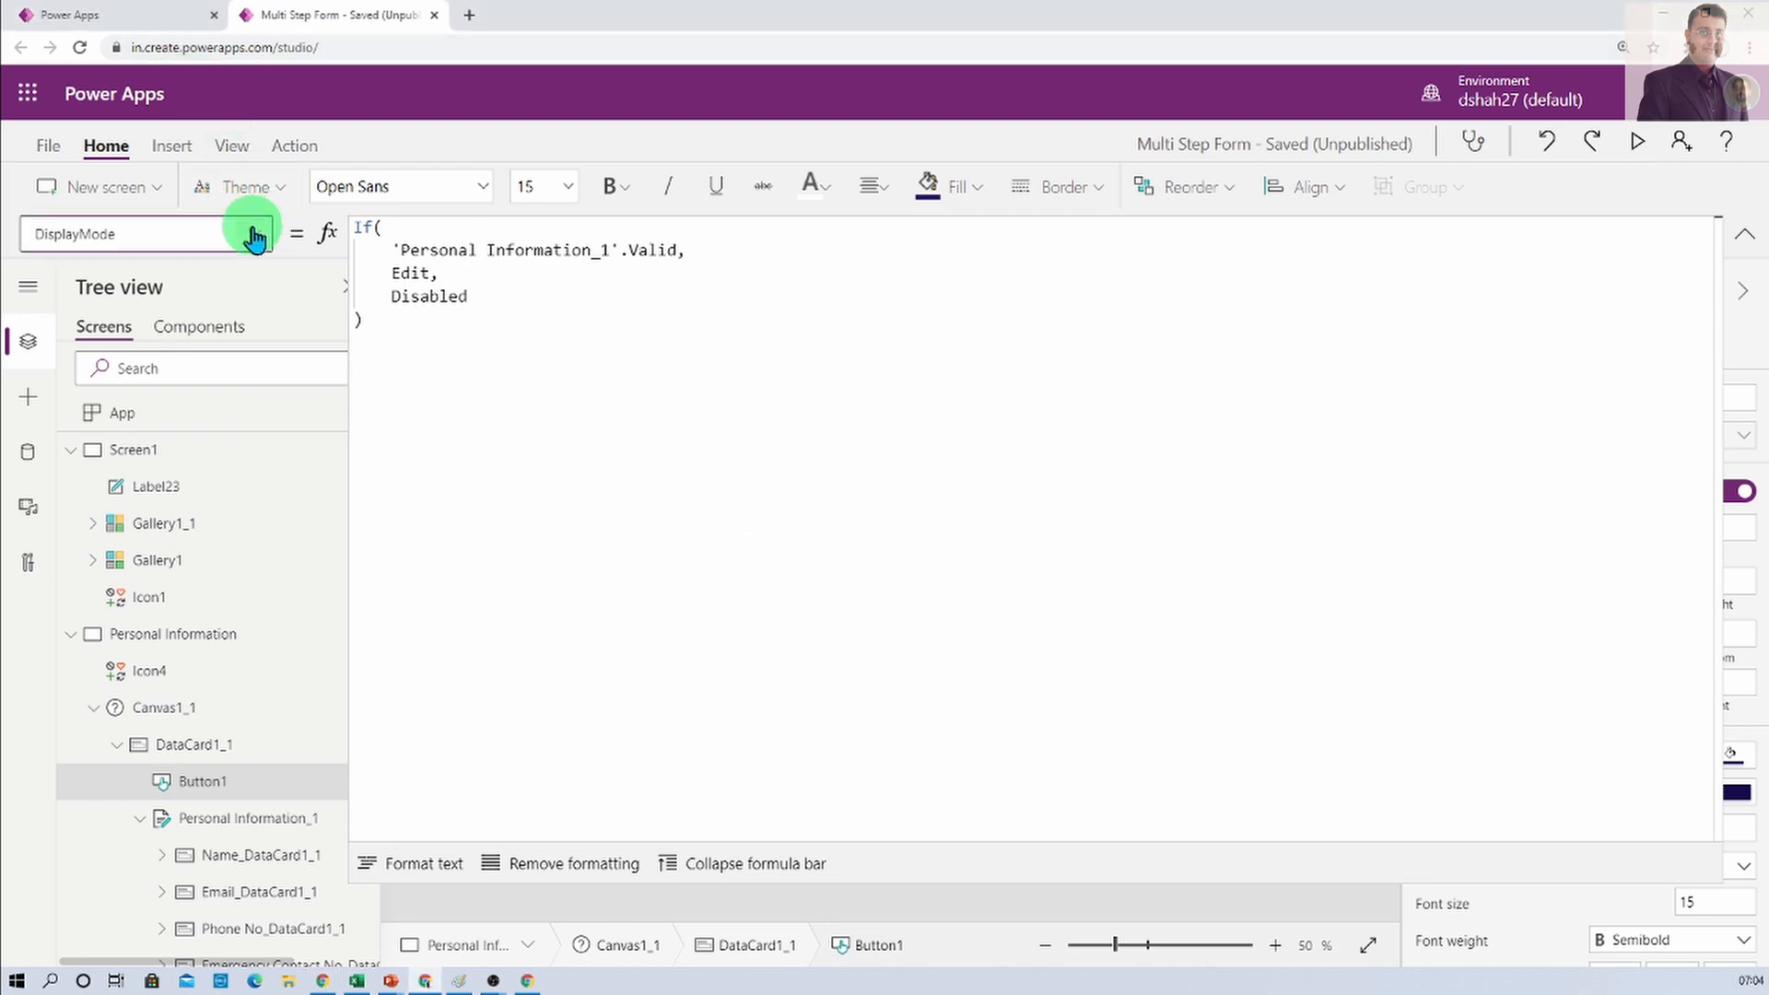
pyautogui.click(254, 234)
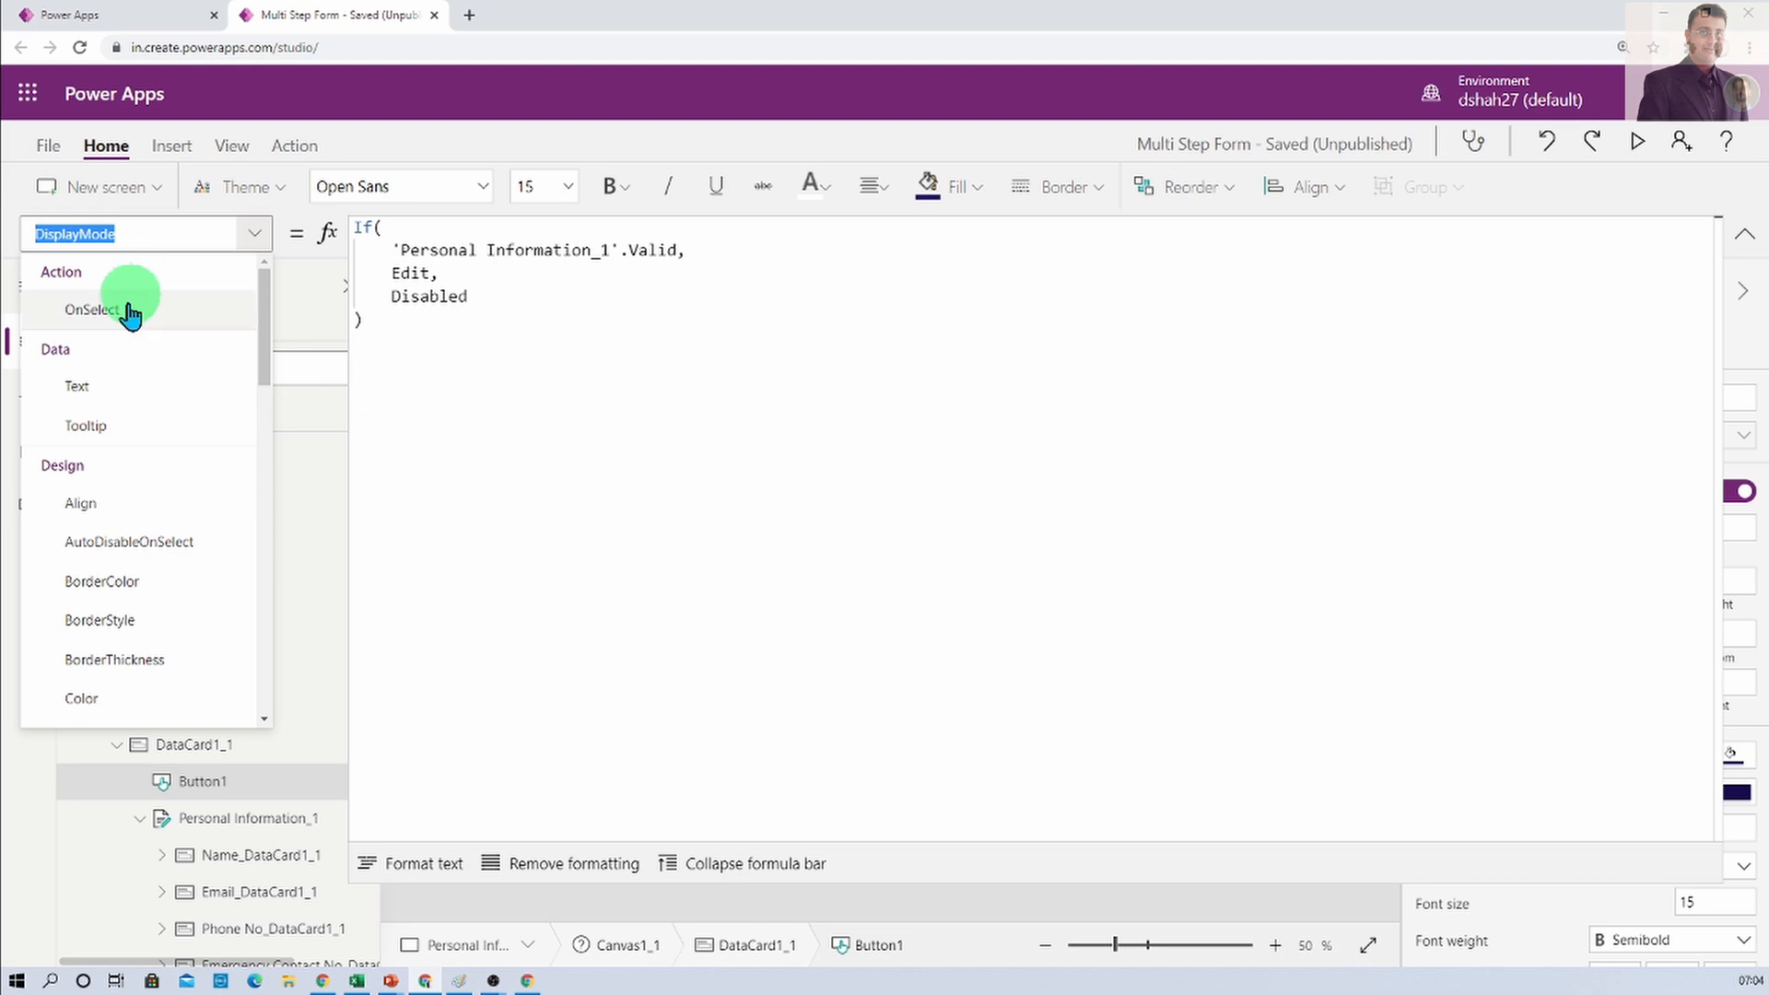
pyautogui.moveTo(533, 354)
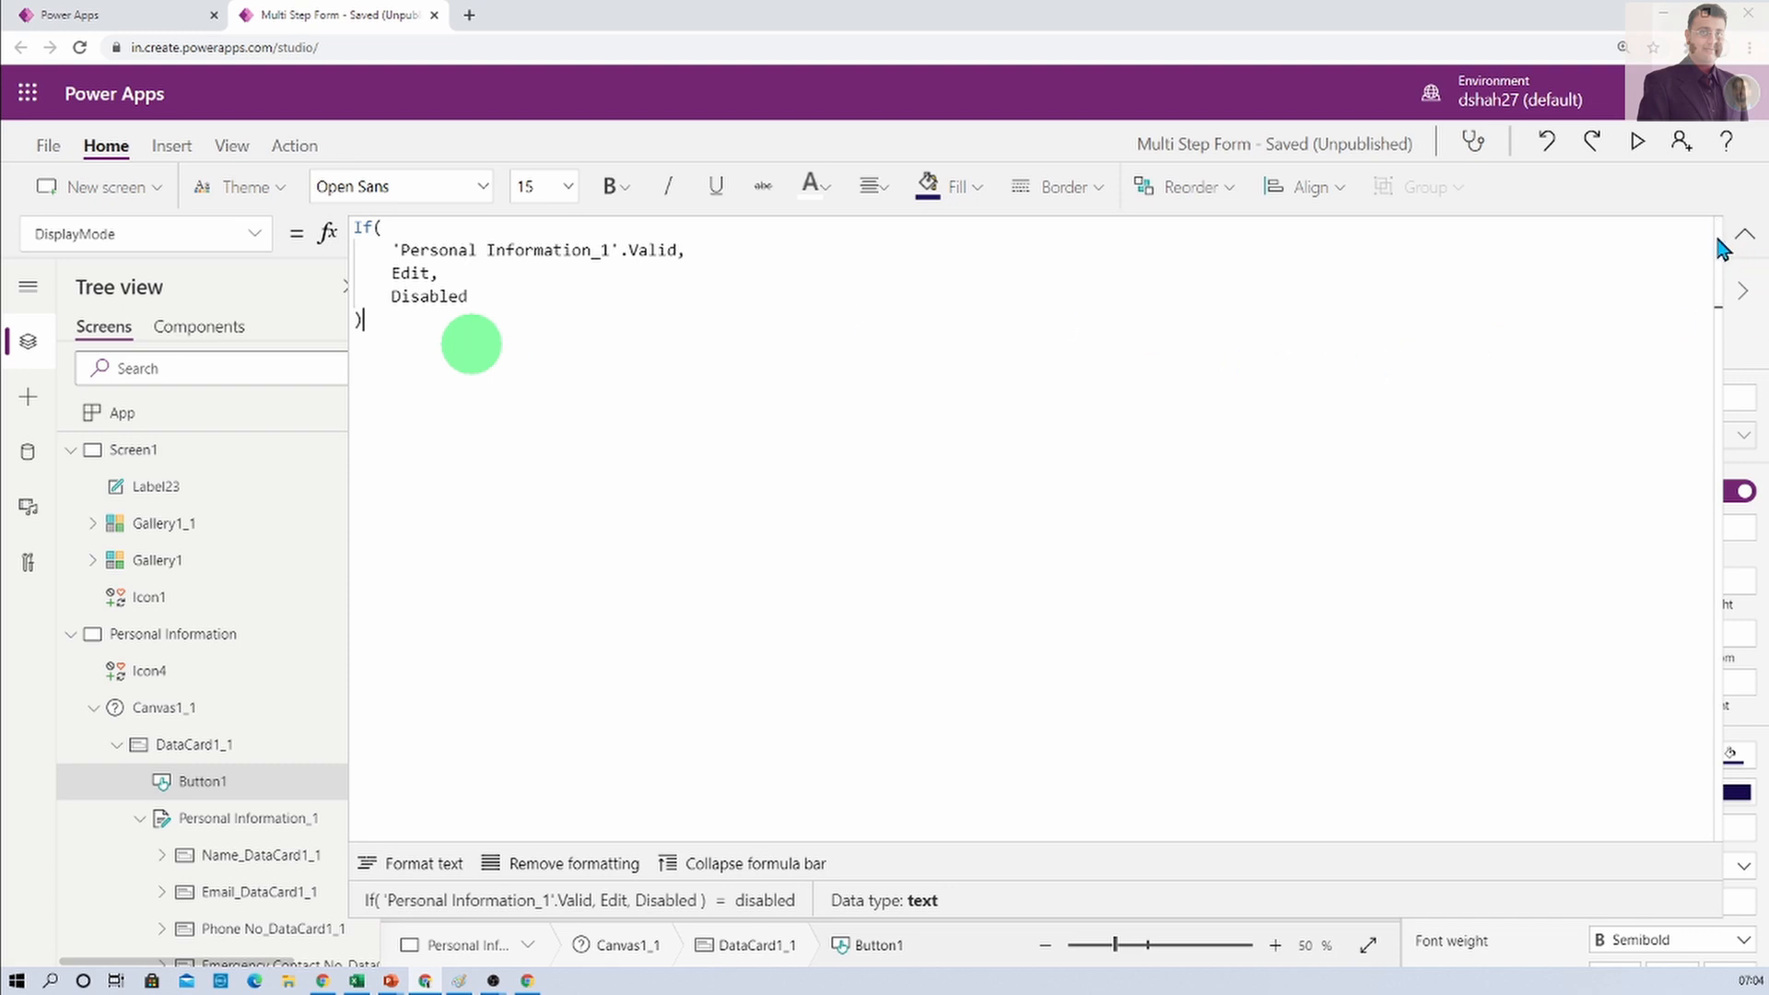
pyautogui.click(1743, 234)
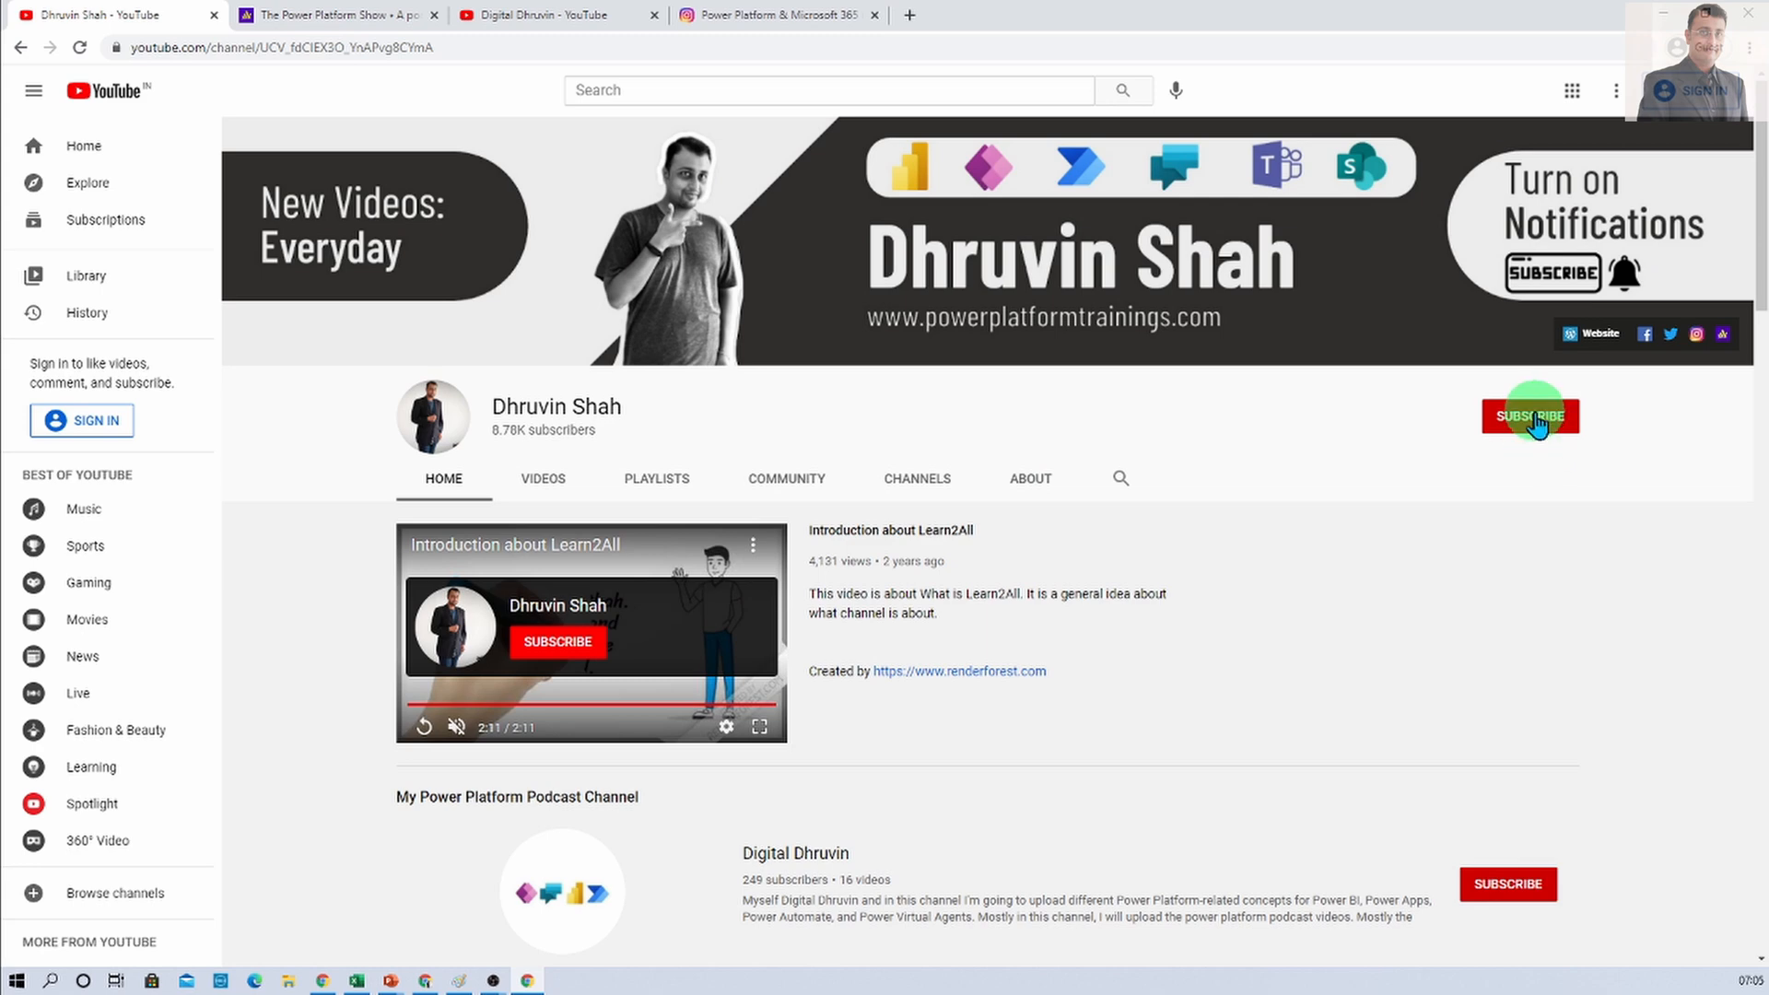
pyautogui.moveTo(1670, 336)
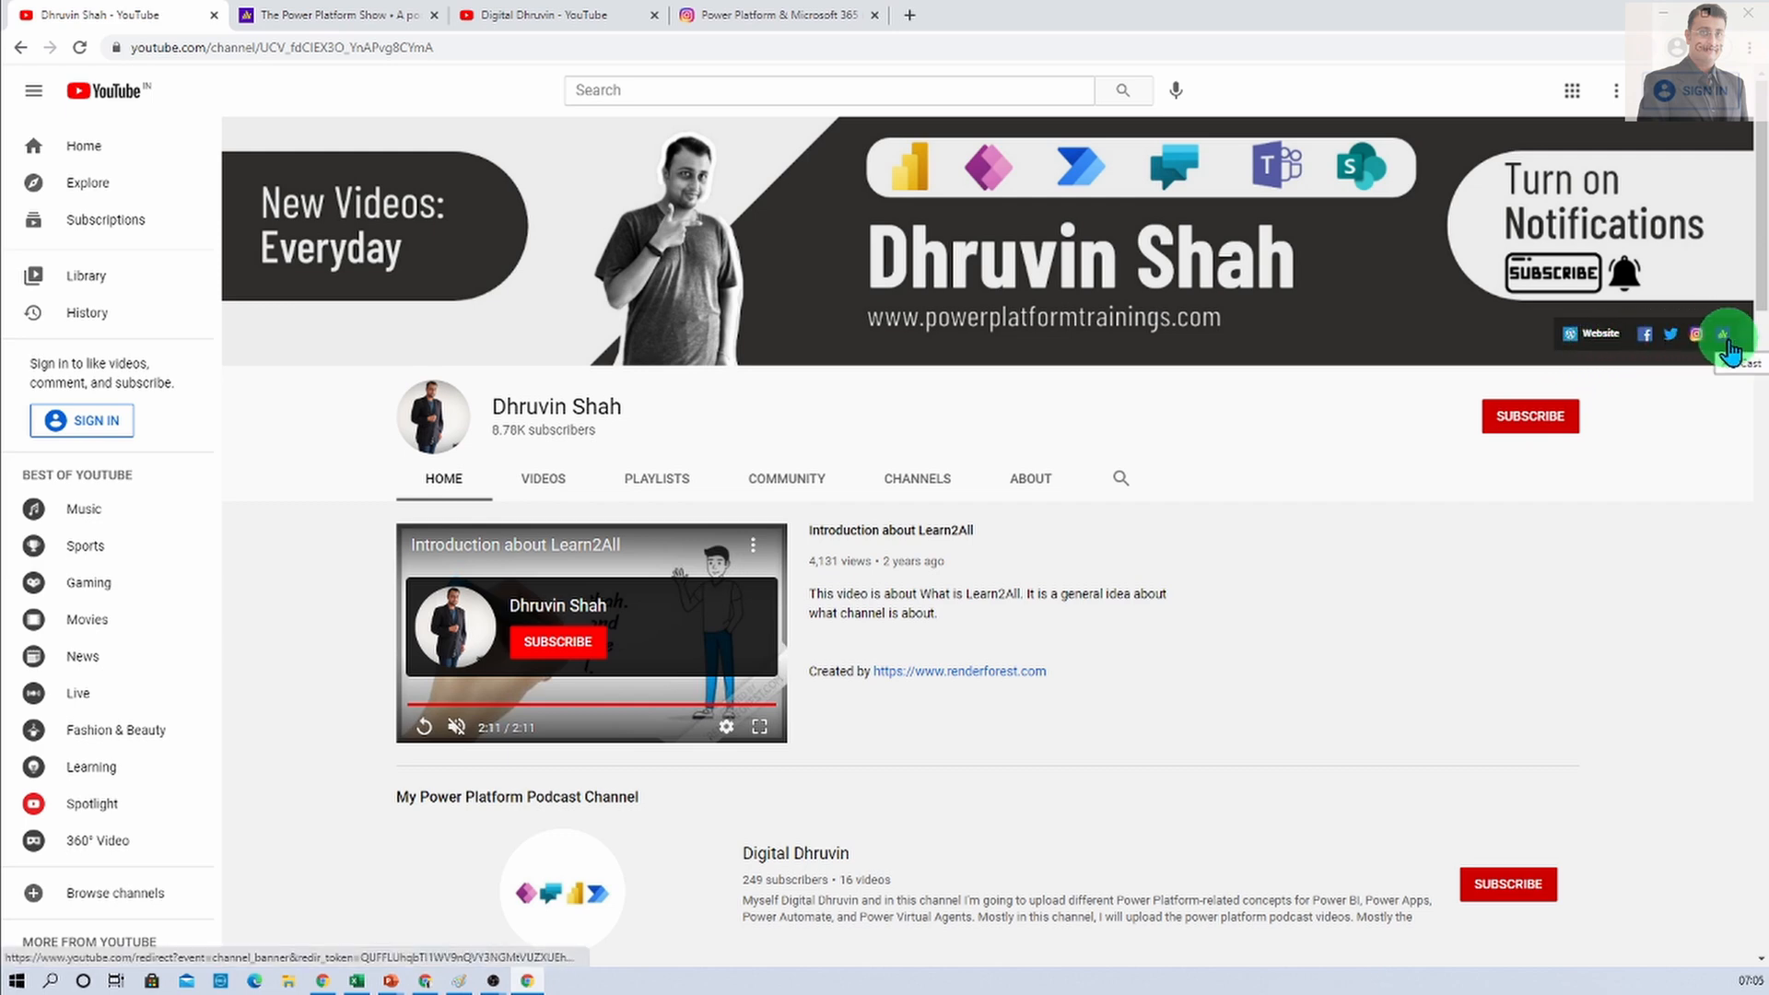
pyautogui.moveTo(923, 214)
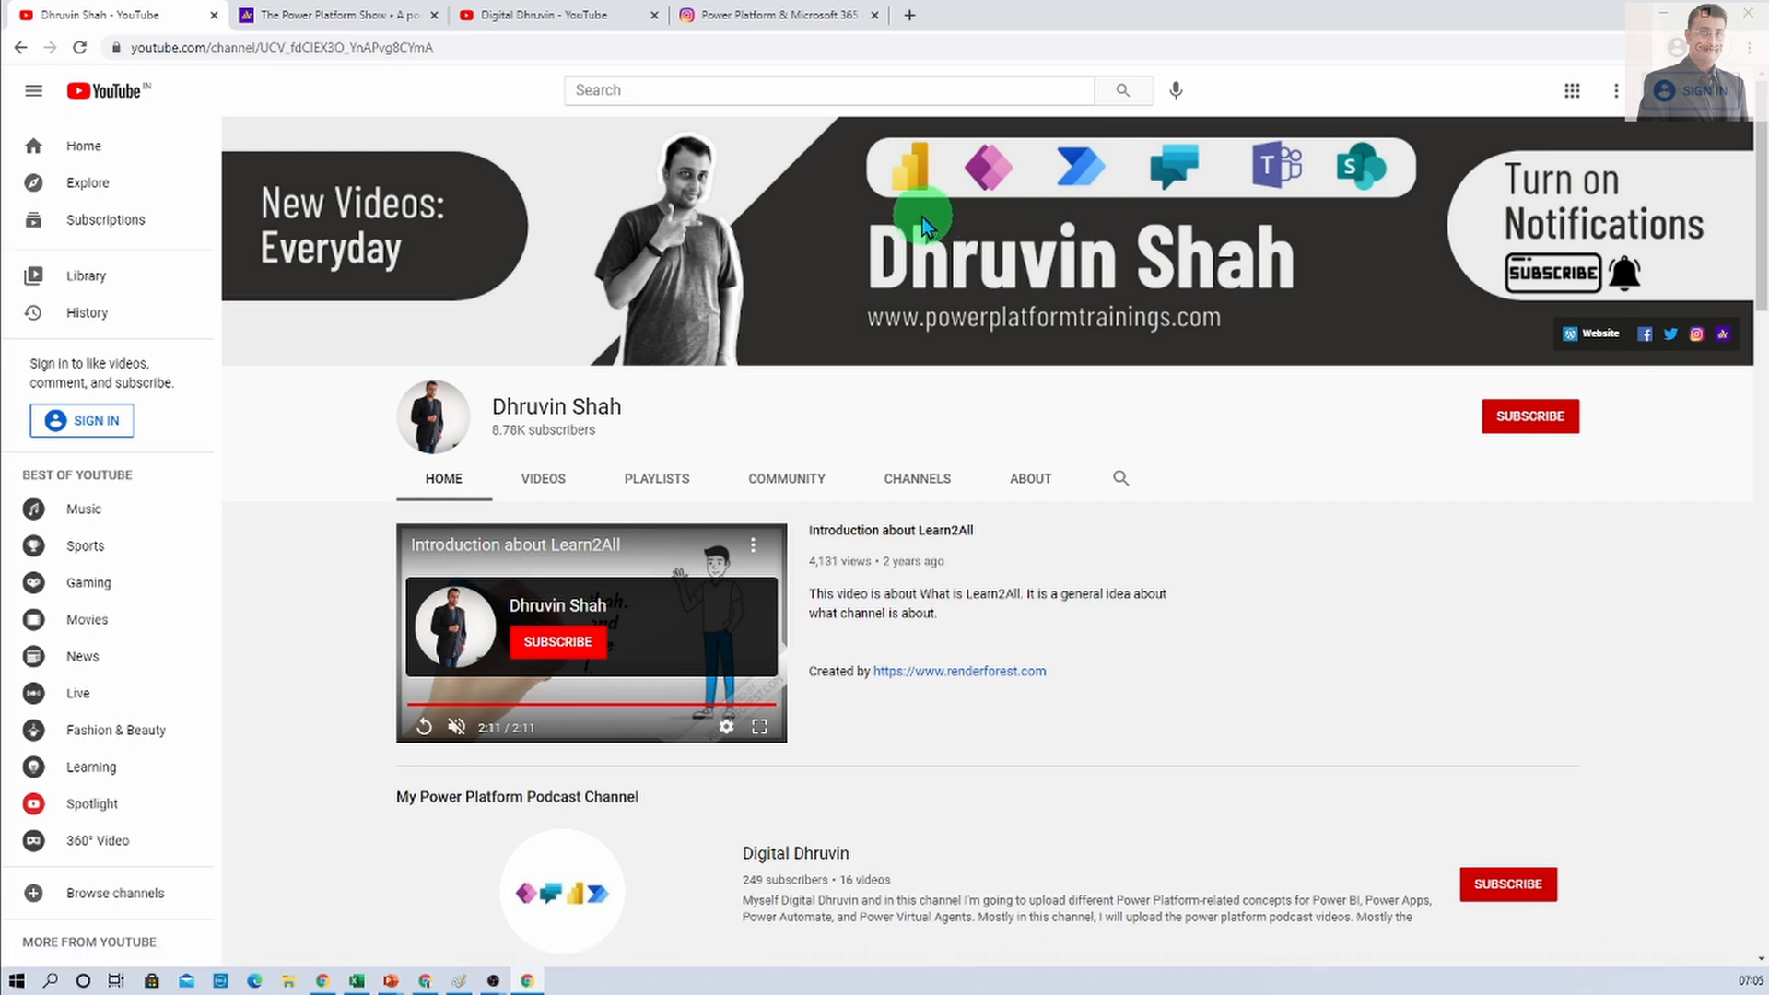
pyautogui.moveTo(1230, 191)
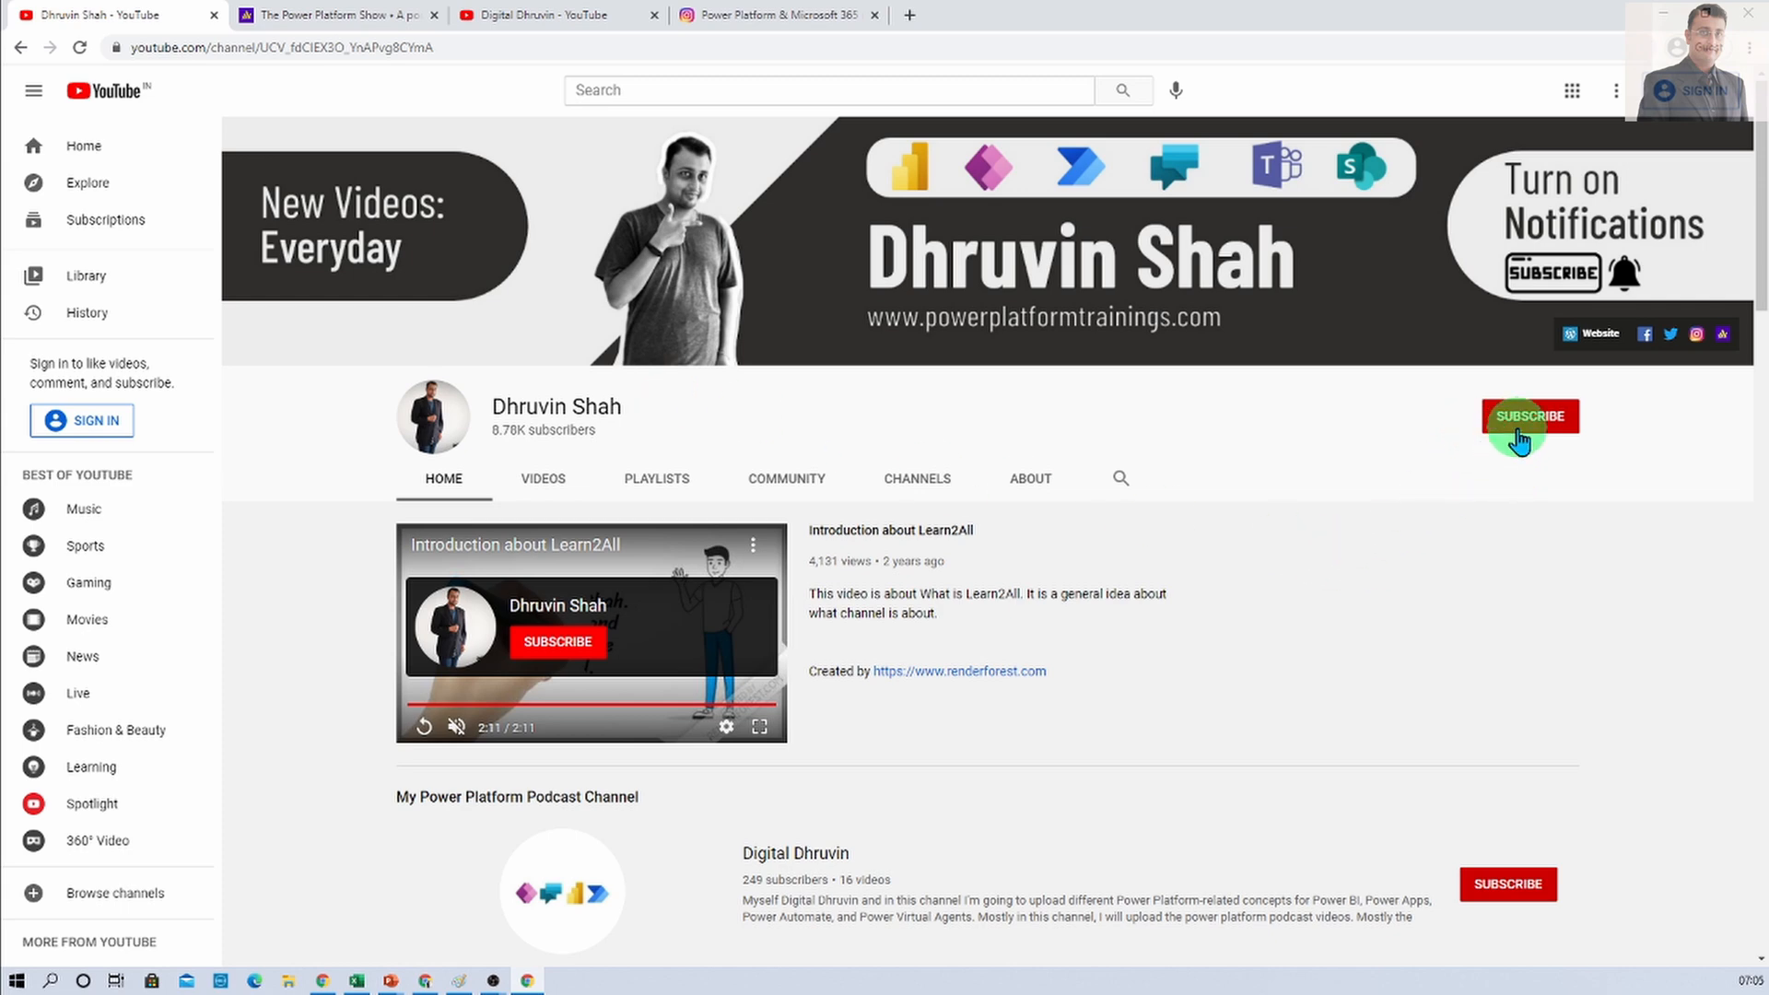
pyautogui.moveTo(1404, 435)
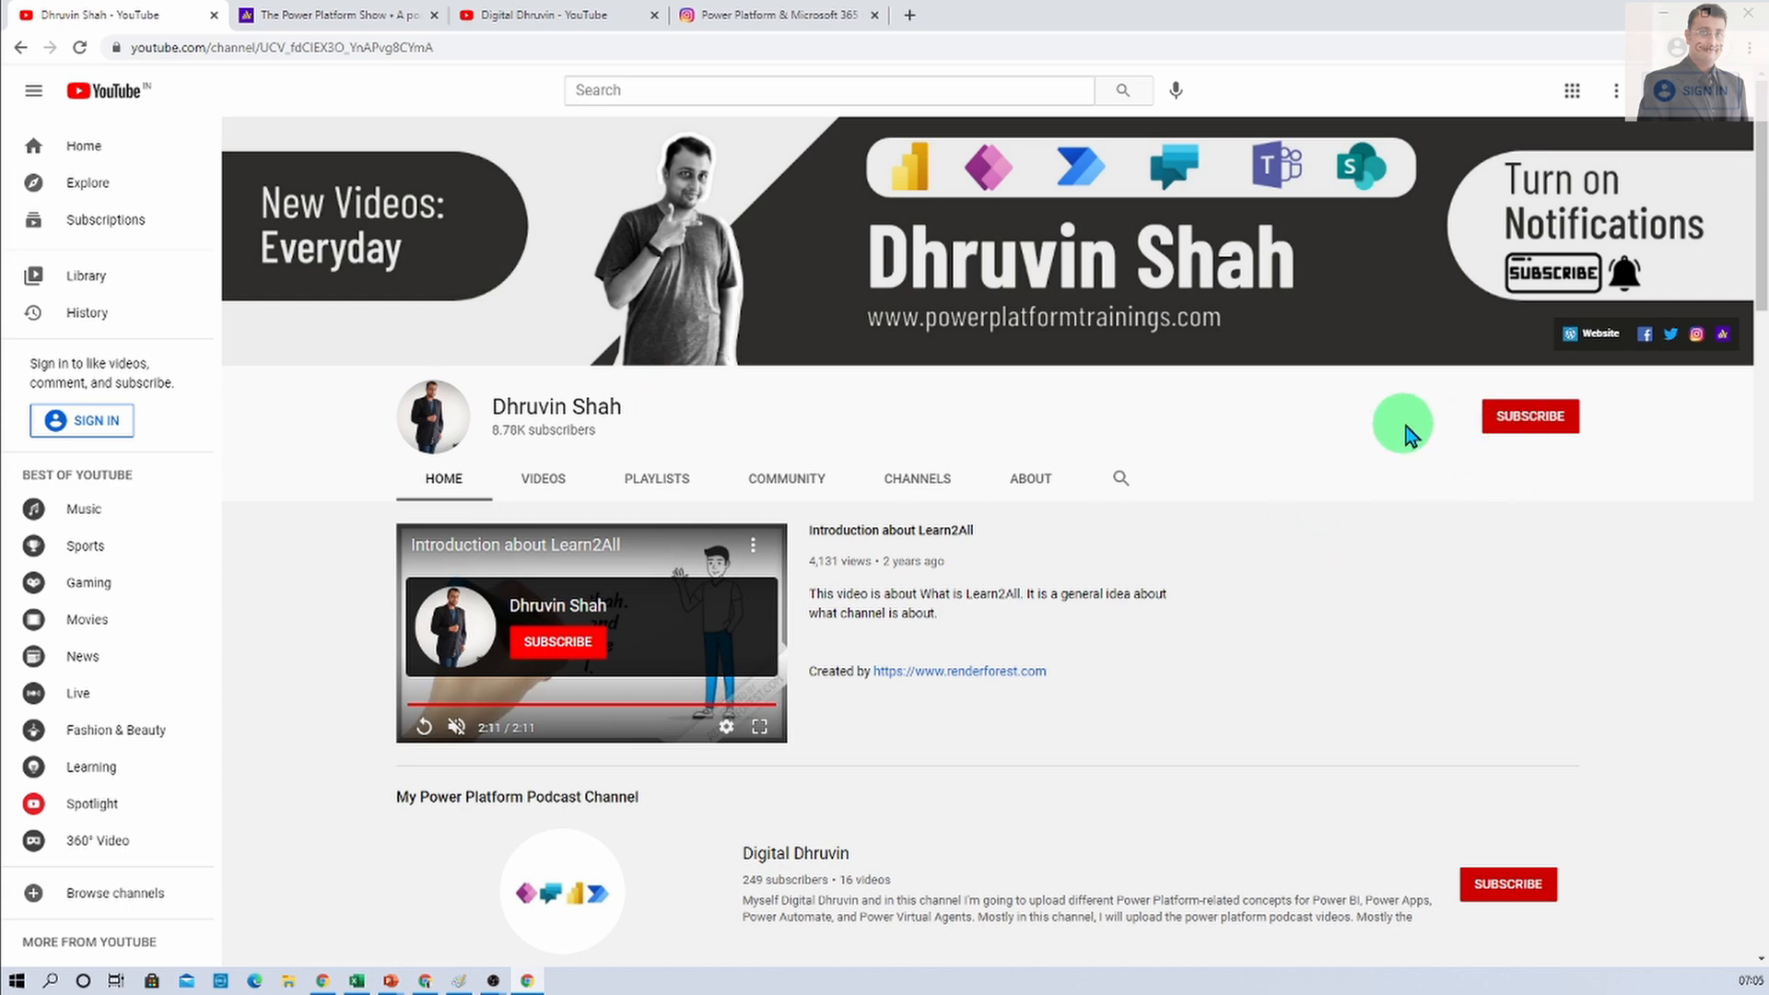
pyautogui.moveTo(1696, 333)
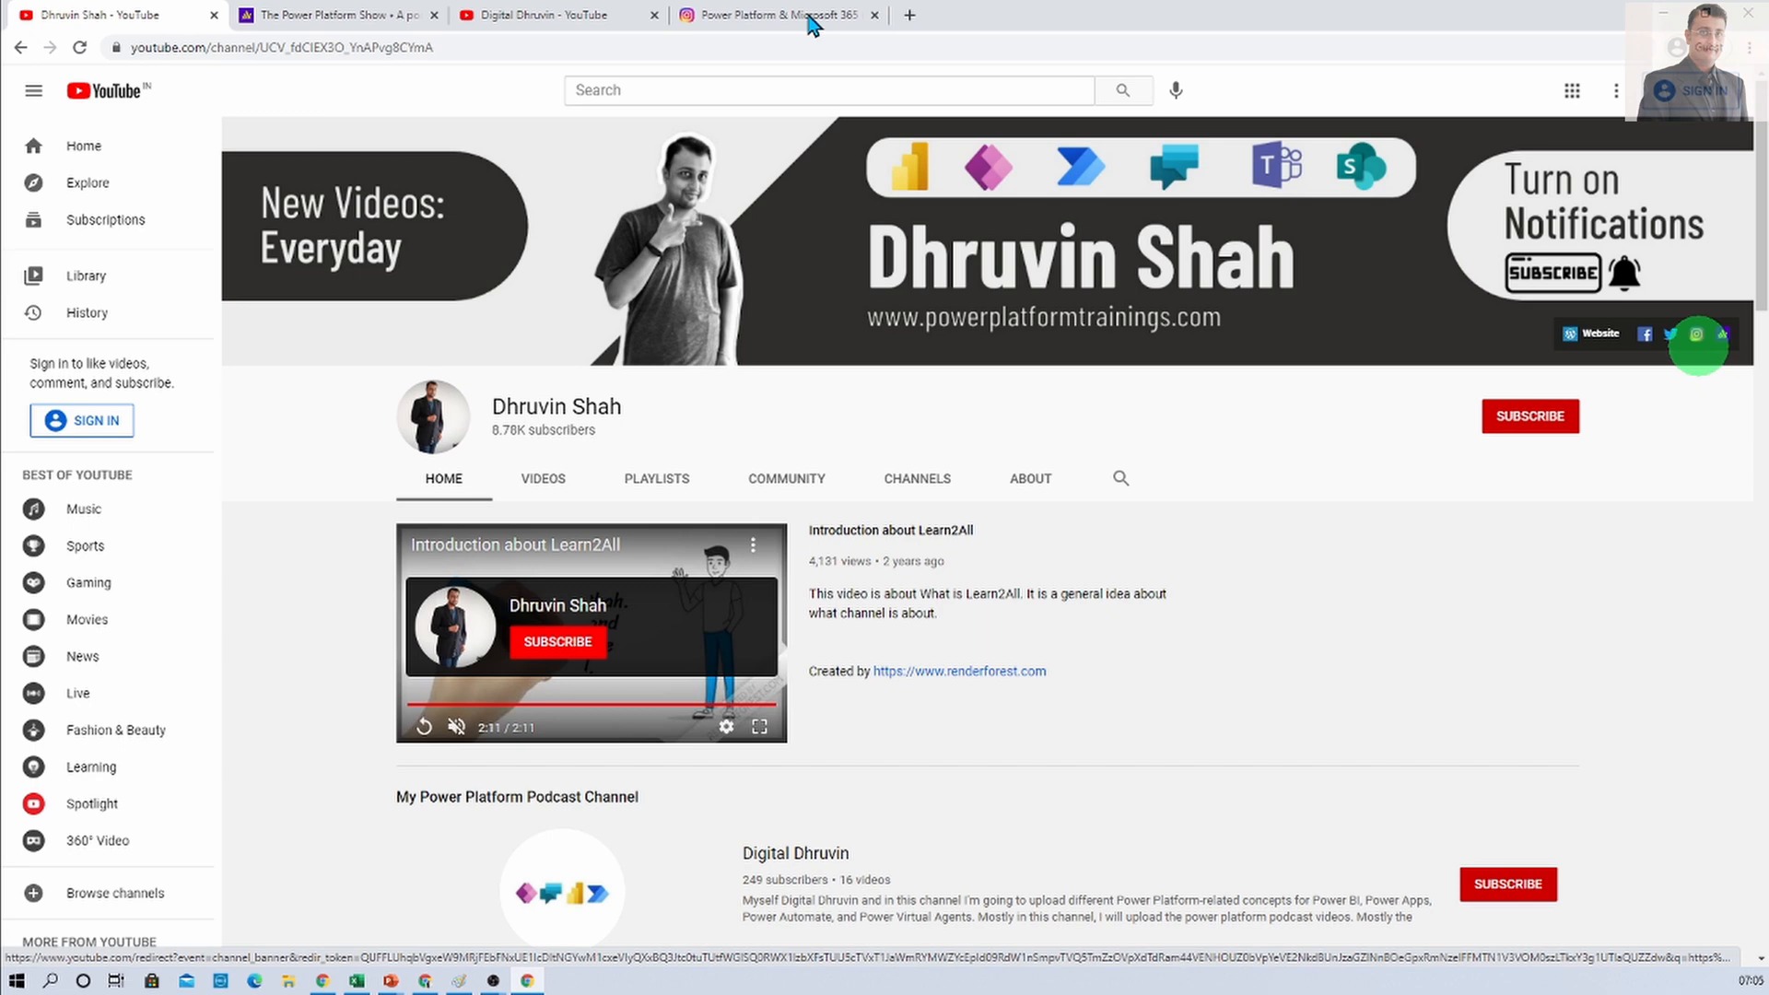
pyautogui.click(773, 15)
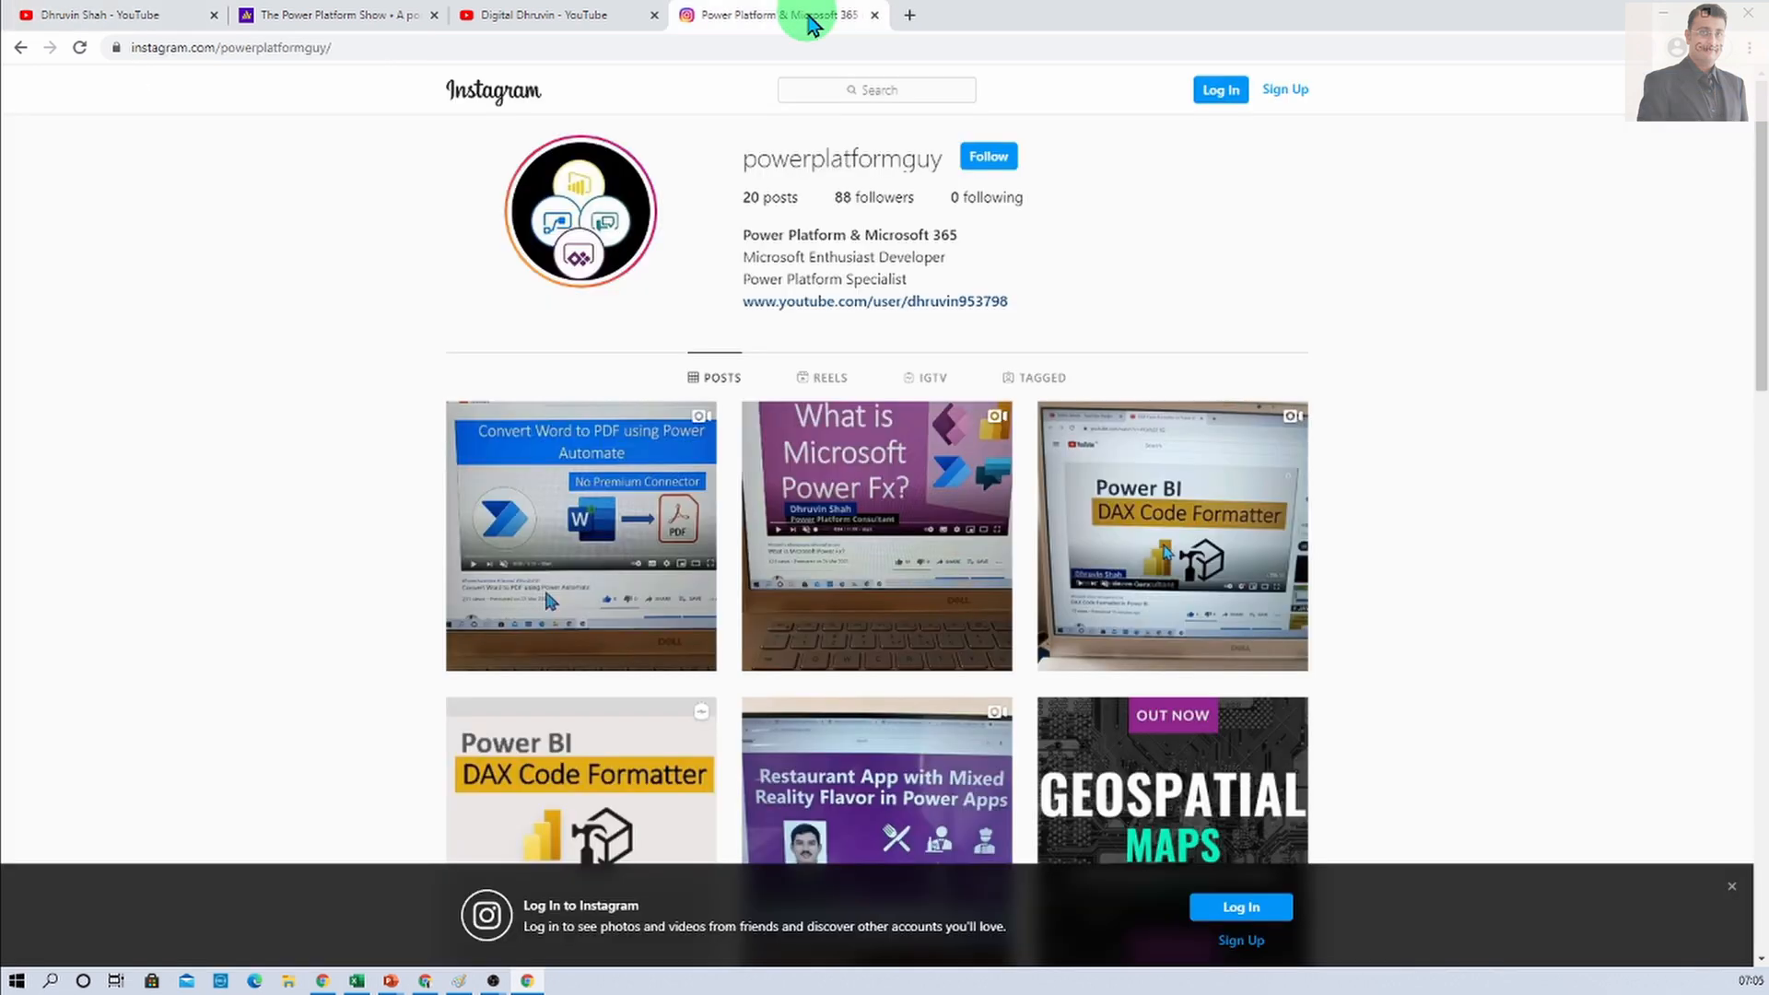
pyautogui.moveTo(988, 155)
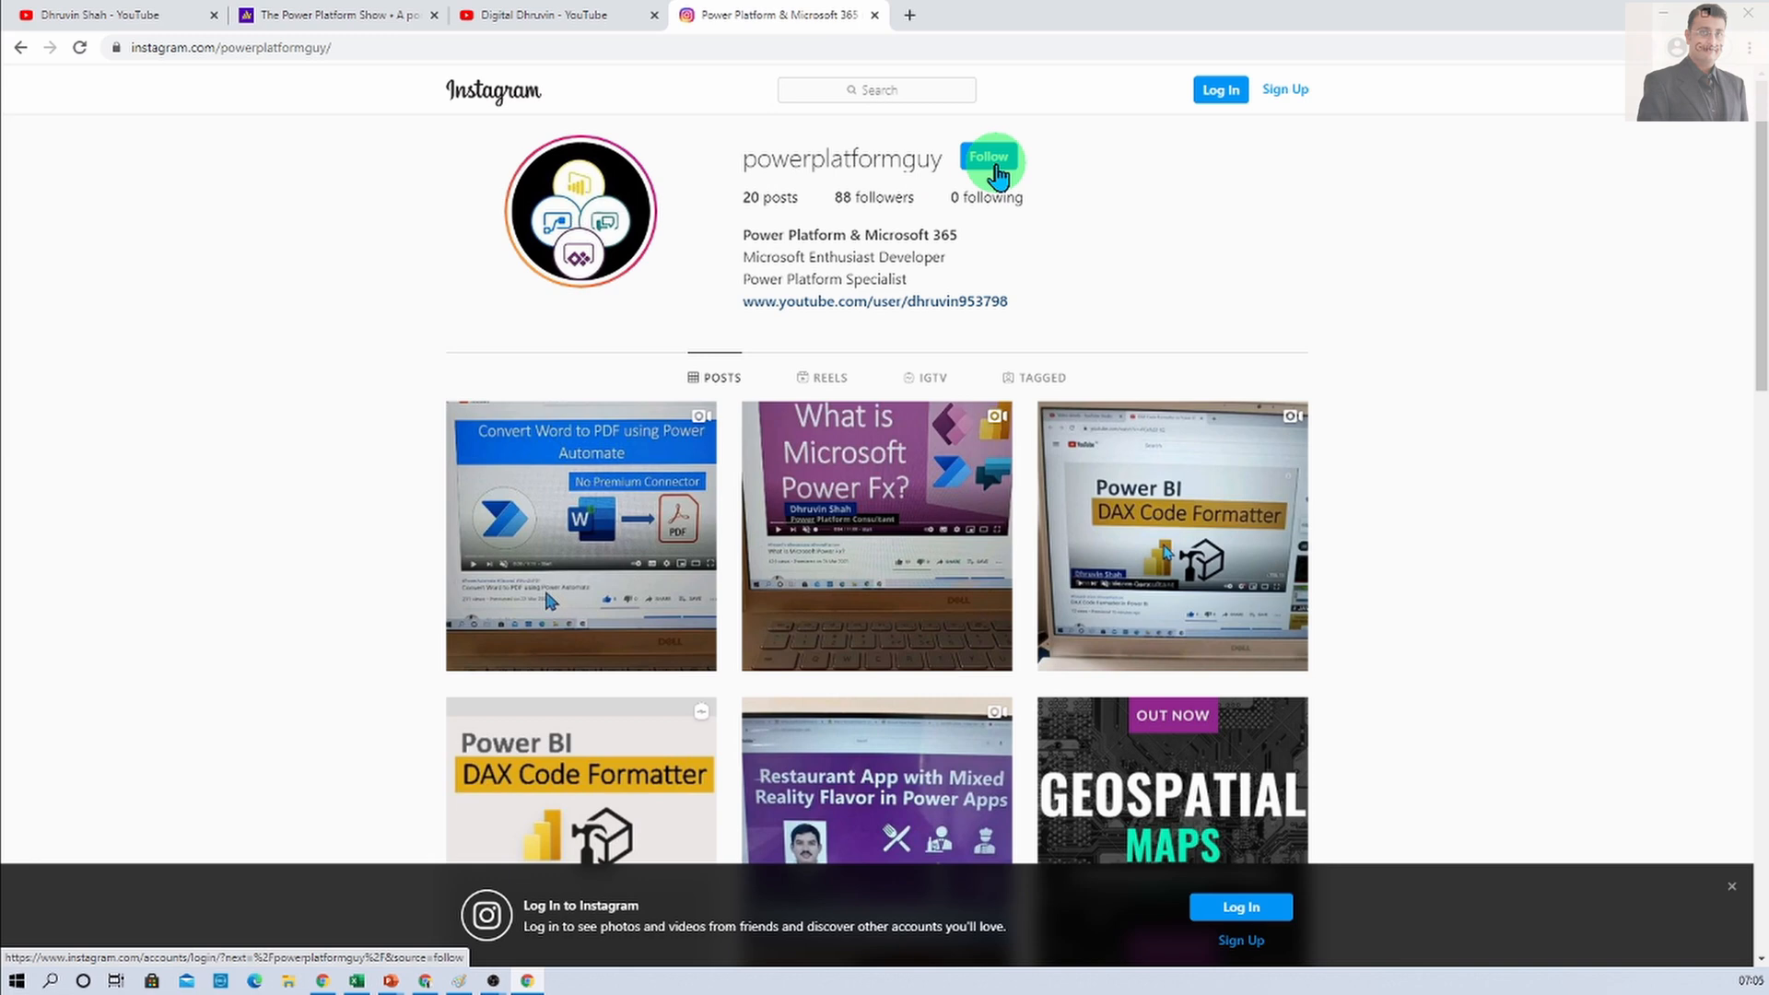
pyautogui.moveTo(822, 378)
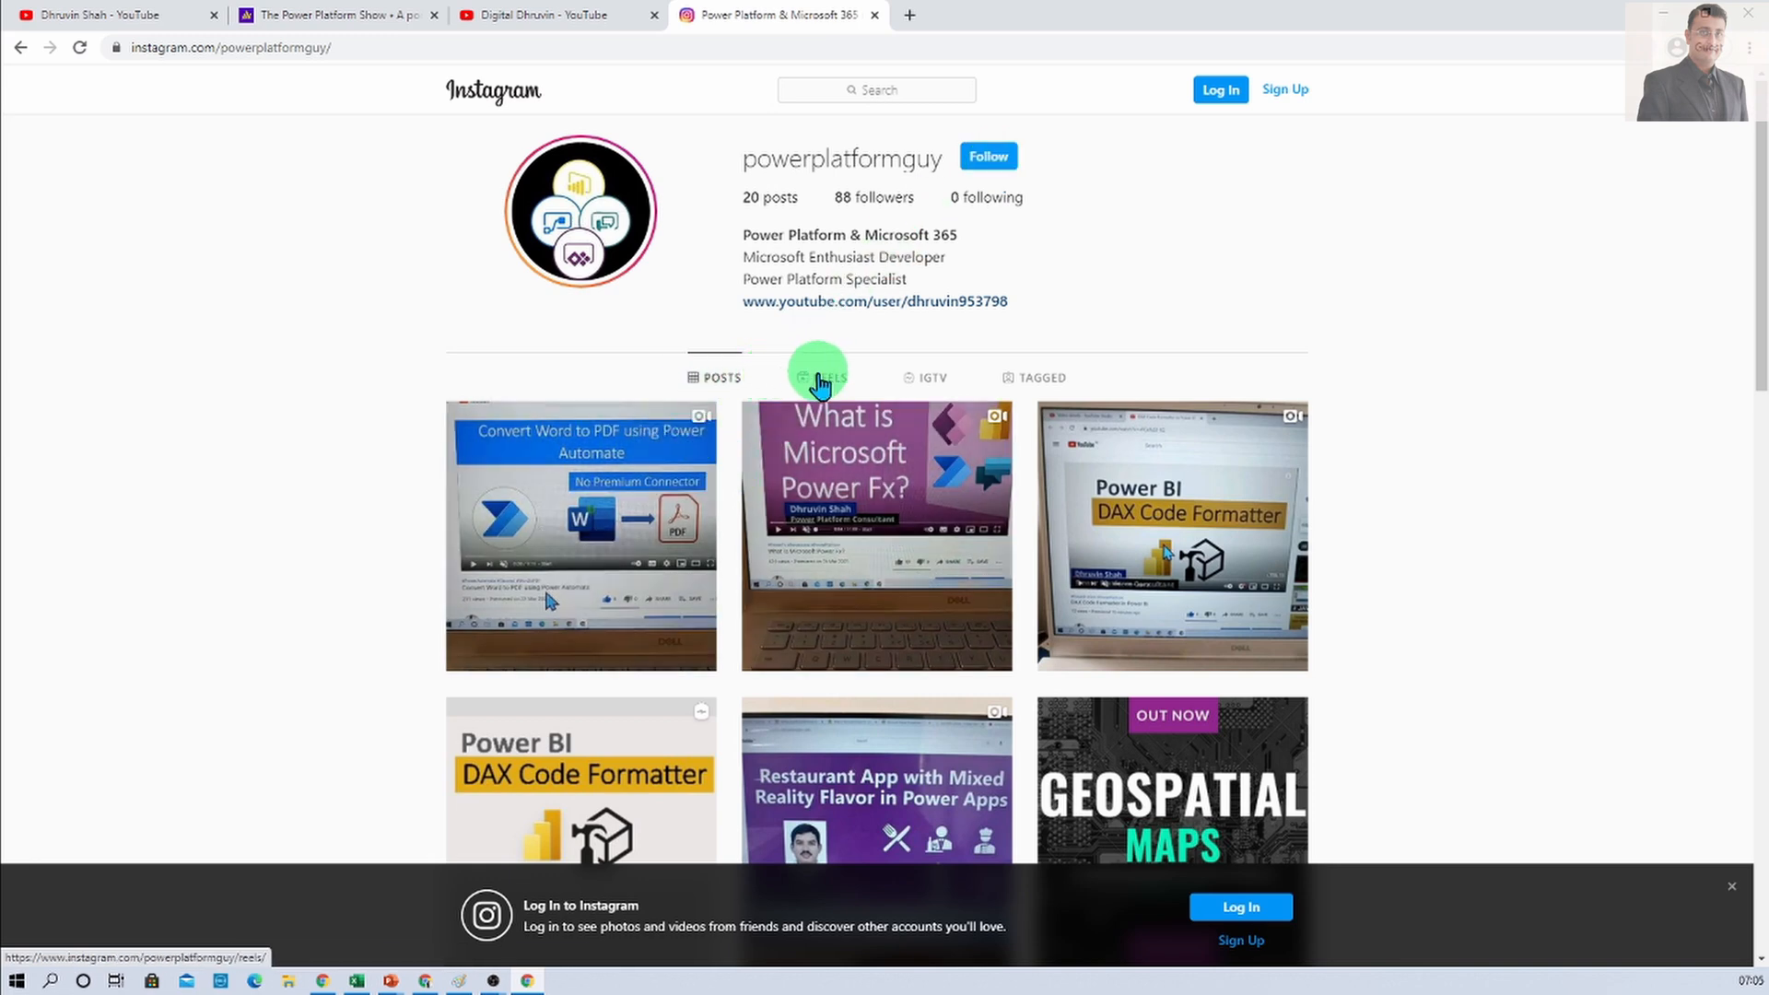
pyautogui.click(822, 376)
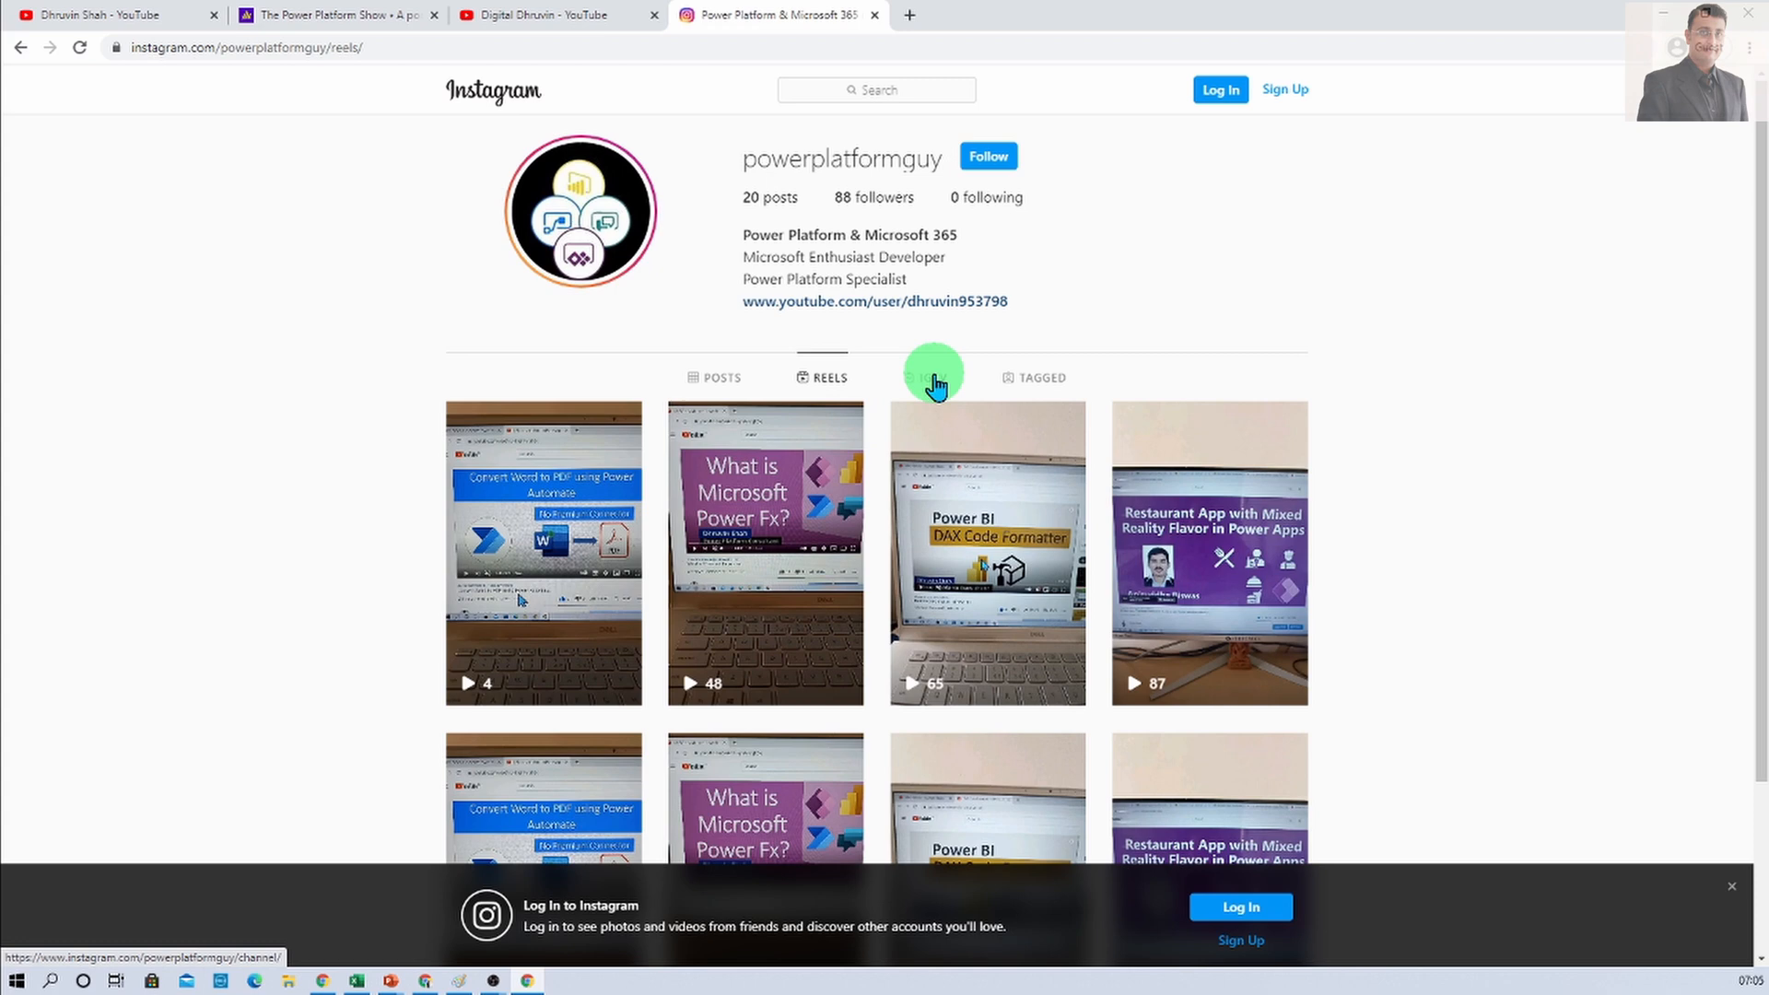
pyautogui.click(721, 376)
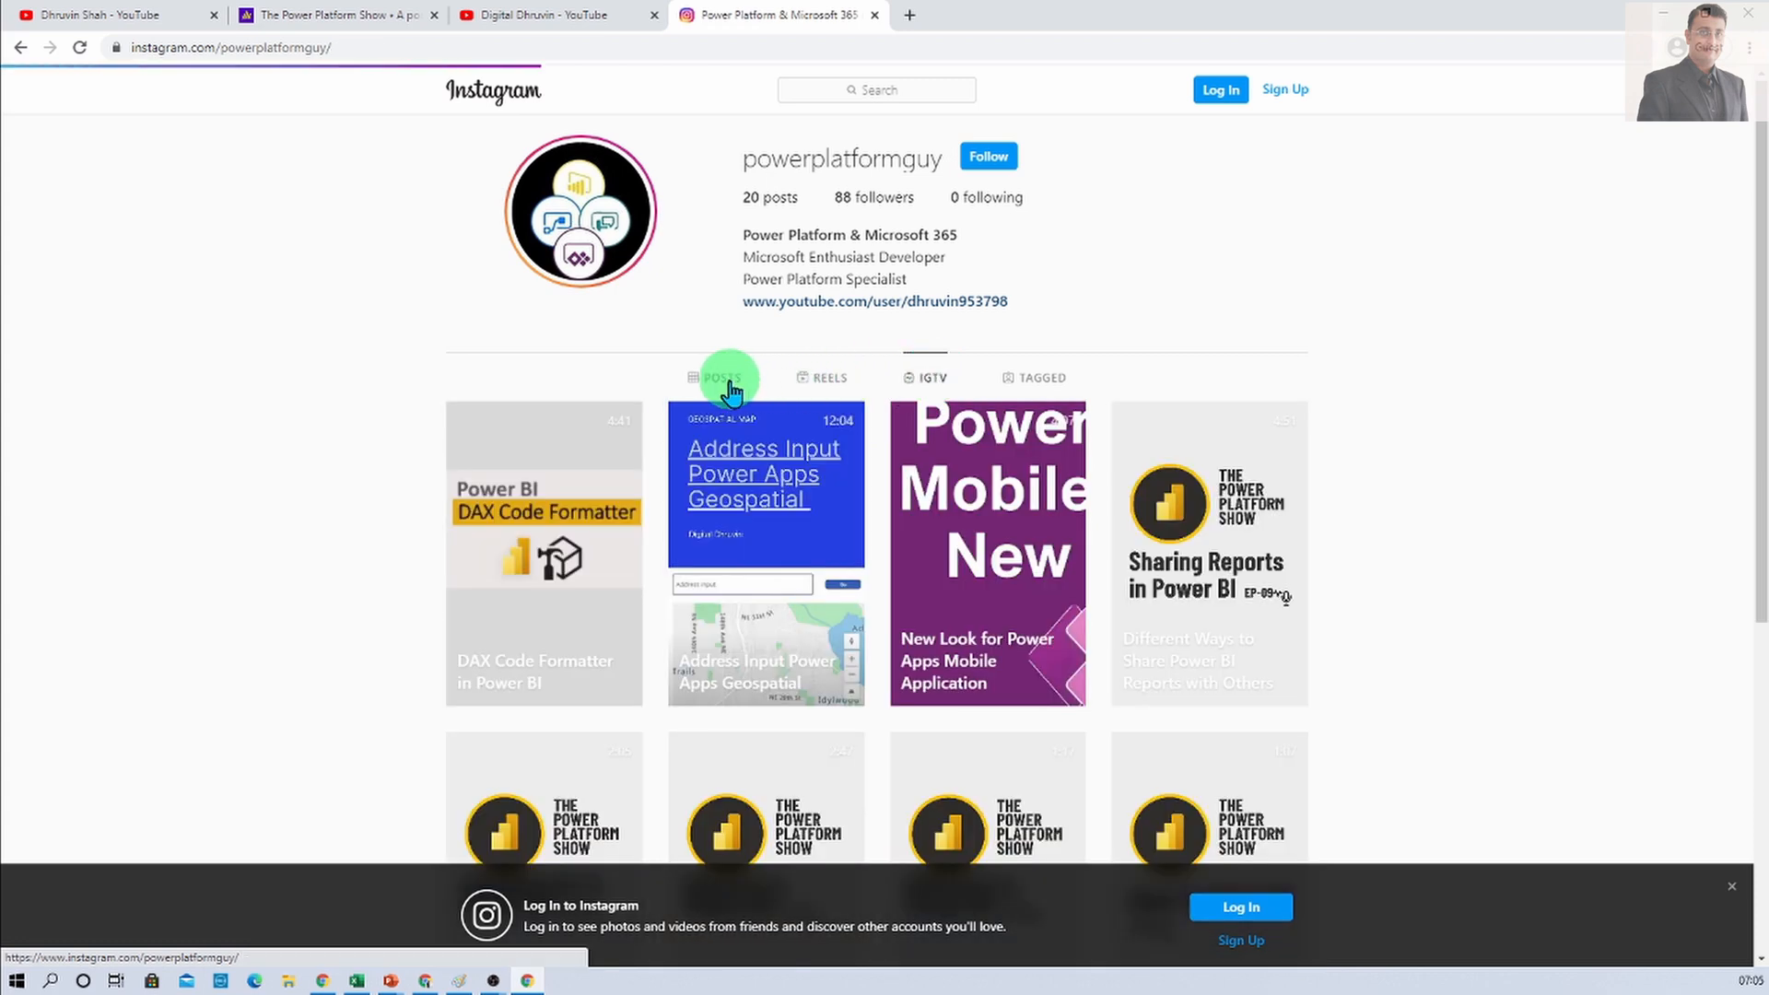
pyautogui.click(106, 15)
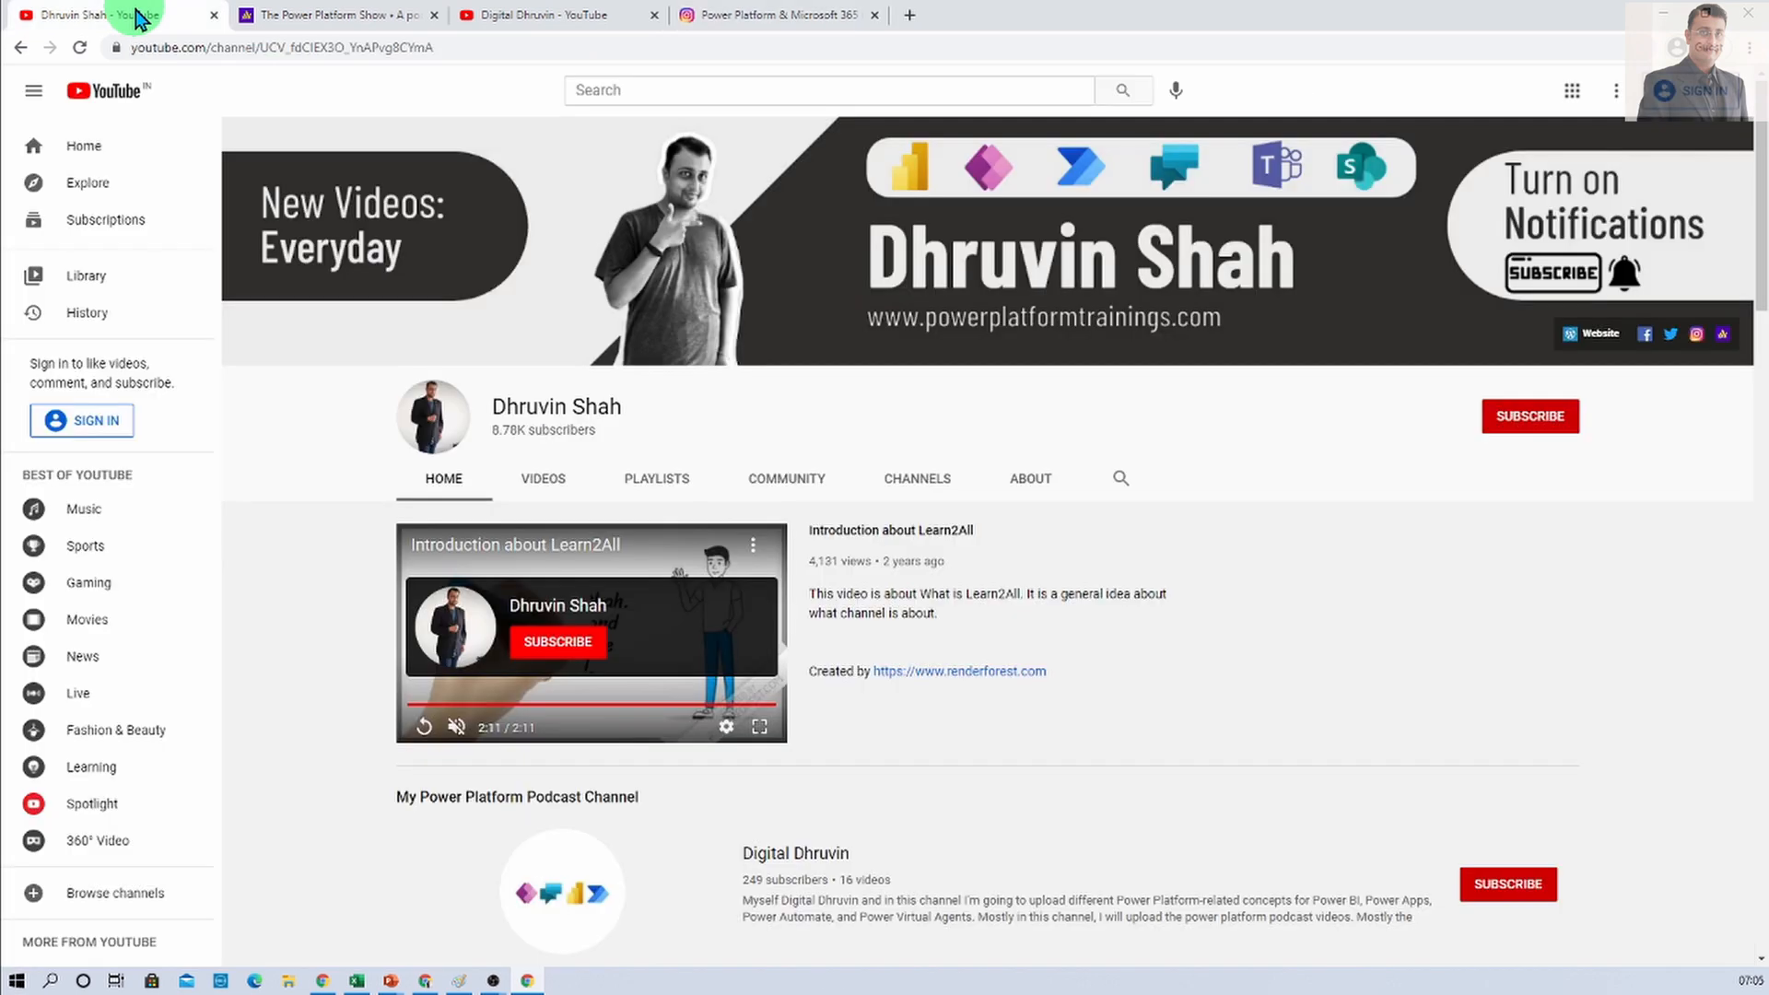
pyautogui.moveTo(1596, 334)
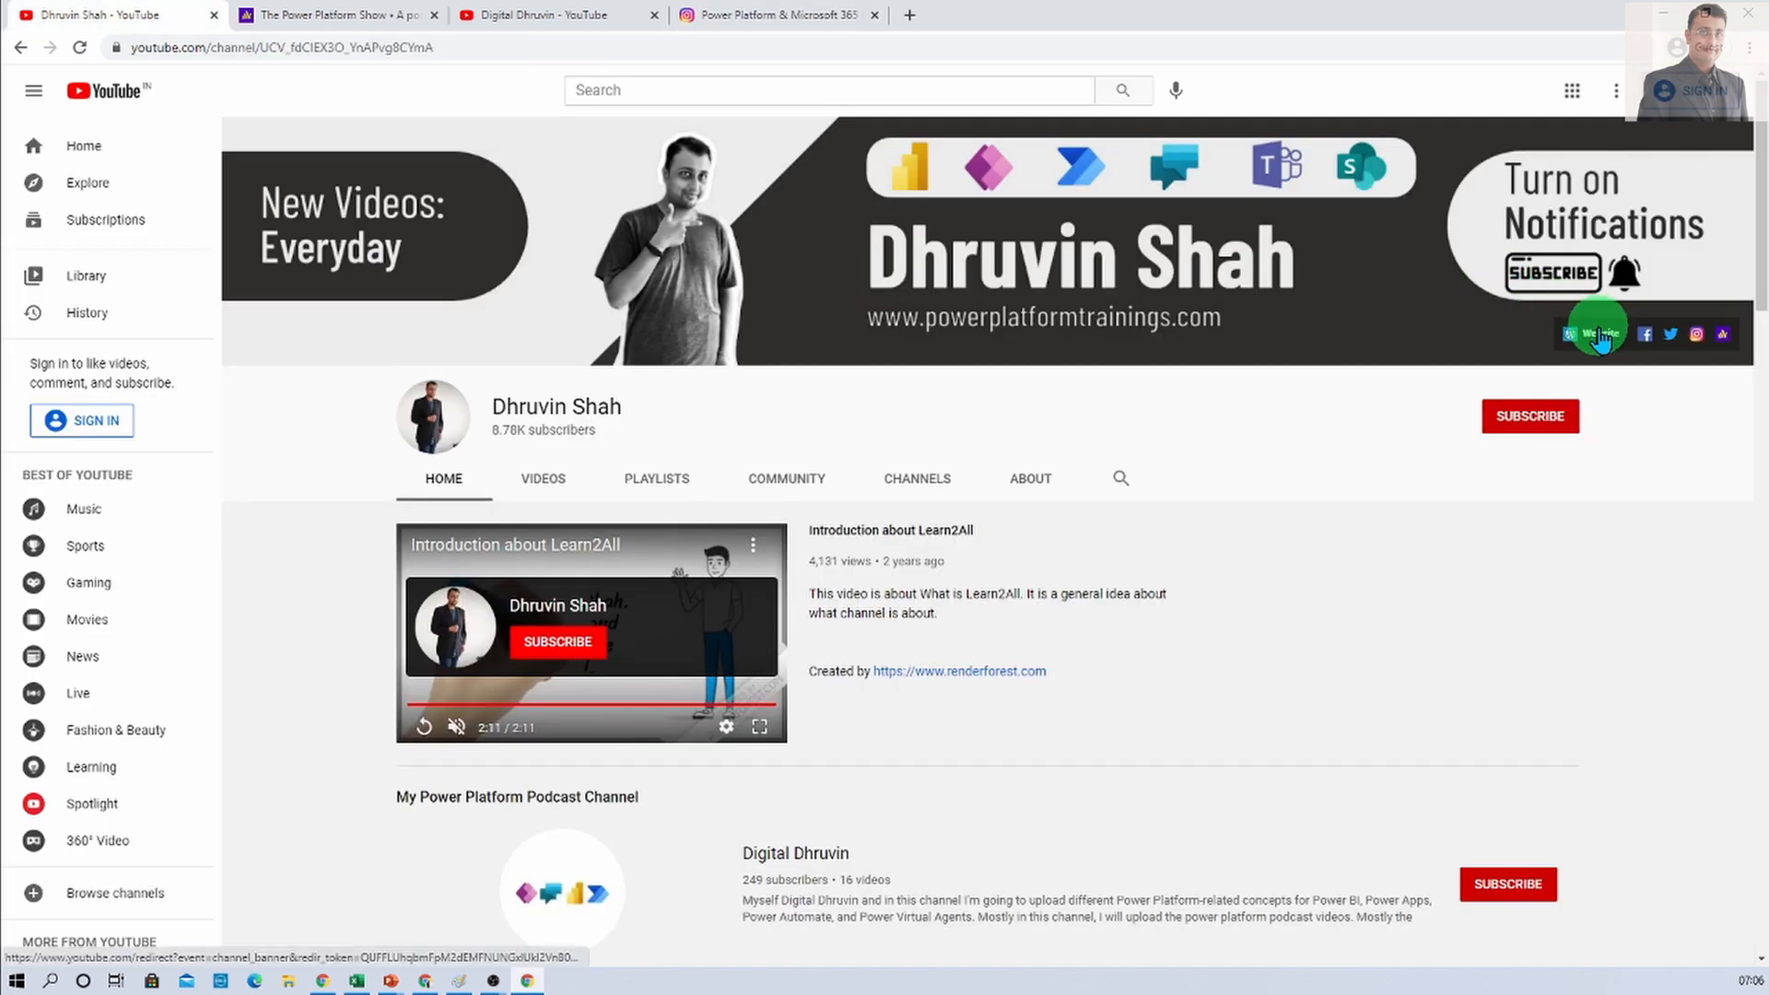
pyautogui.moveTo(1600, 339)
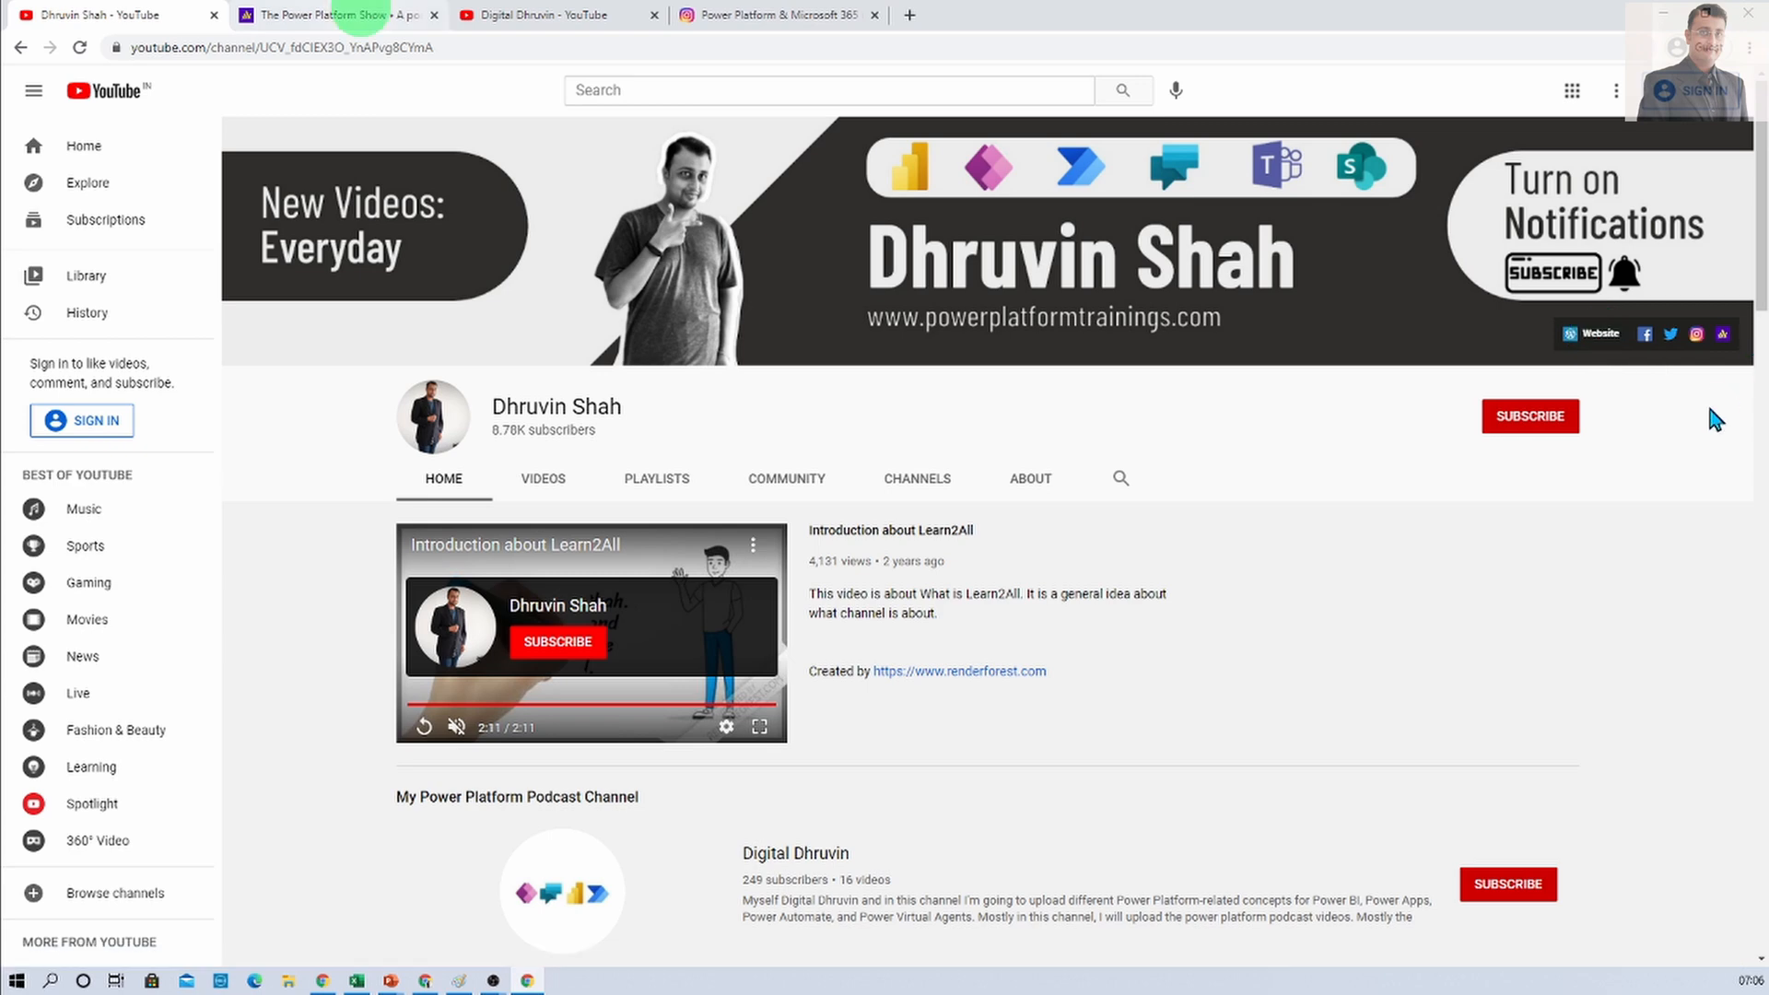
pyautogui.moveTo(1716, 361)
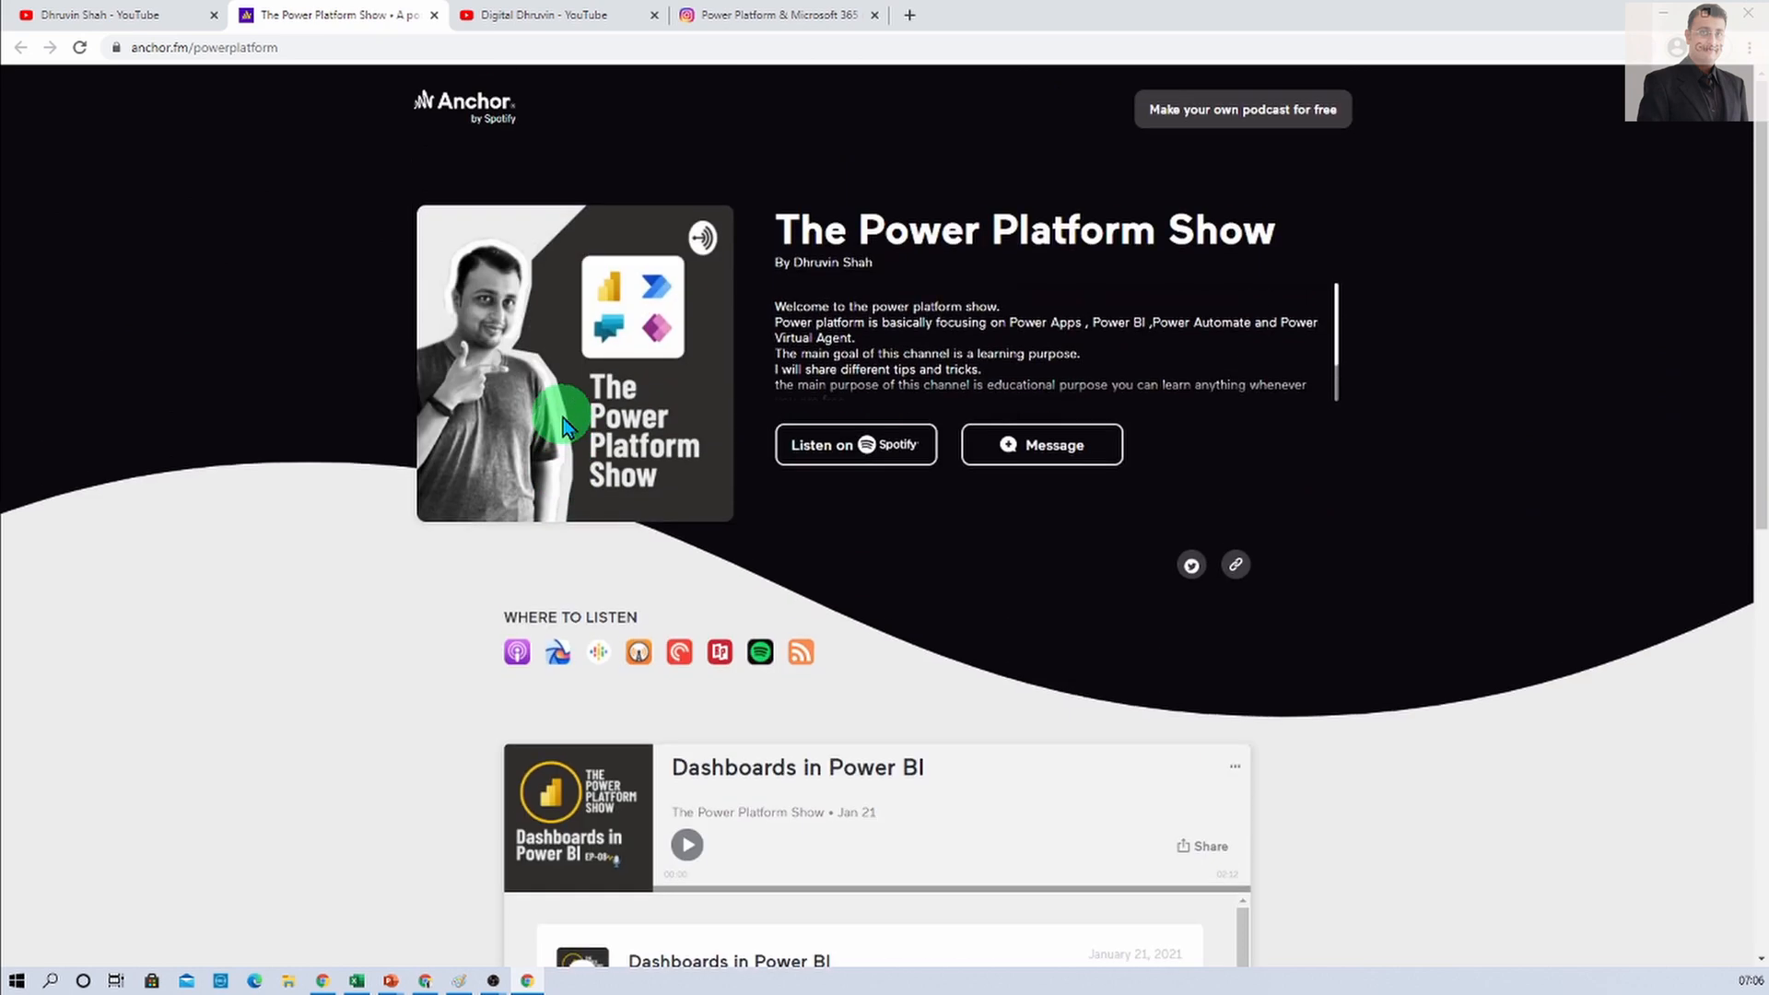
pyautogui.moveTo(516, 652)
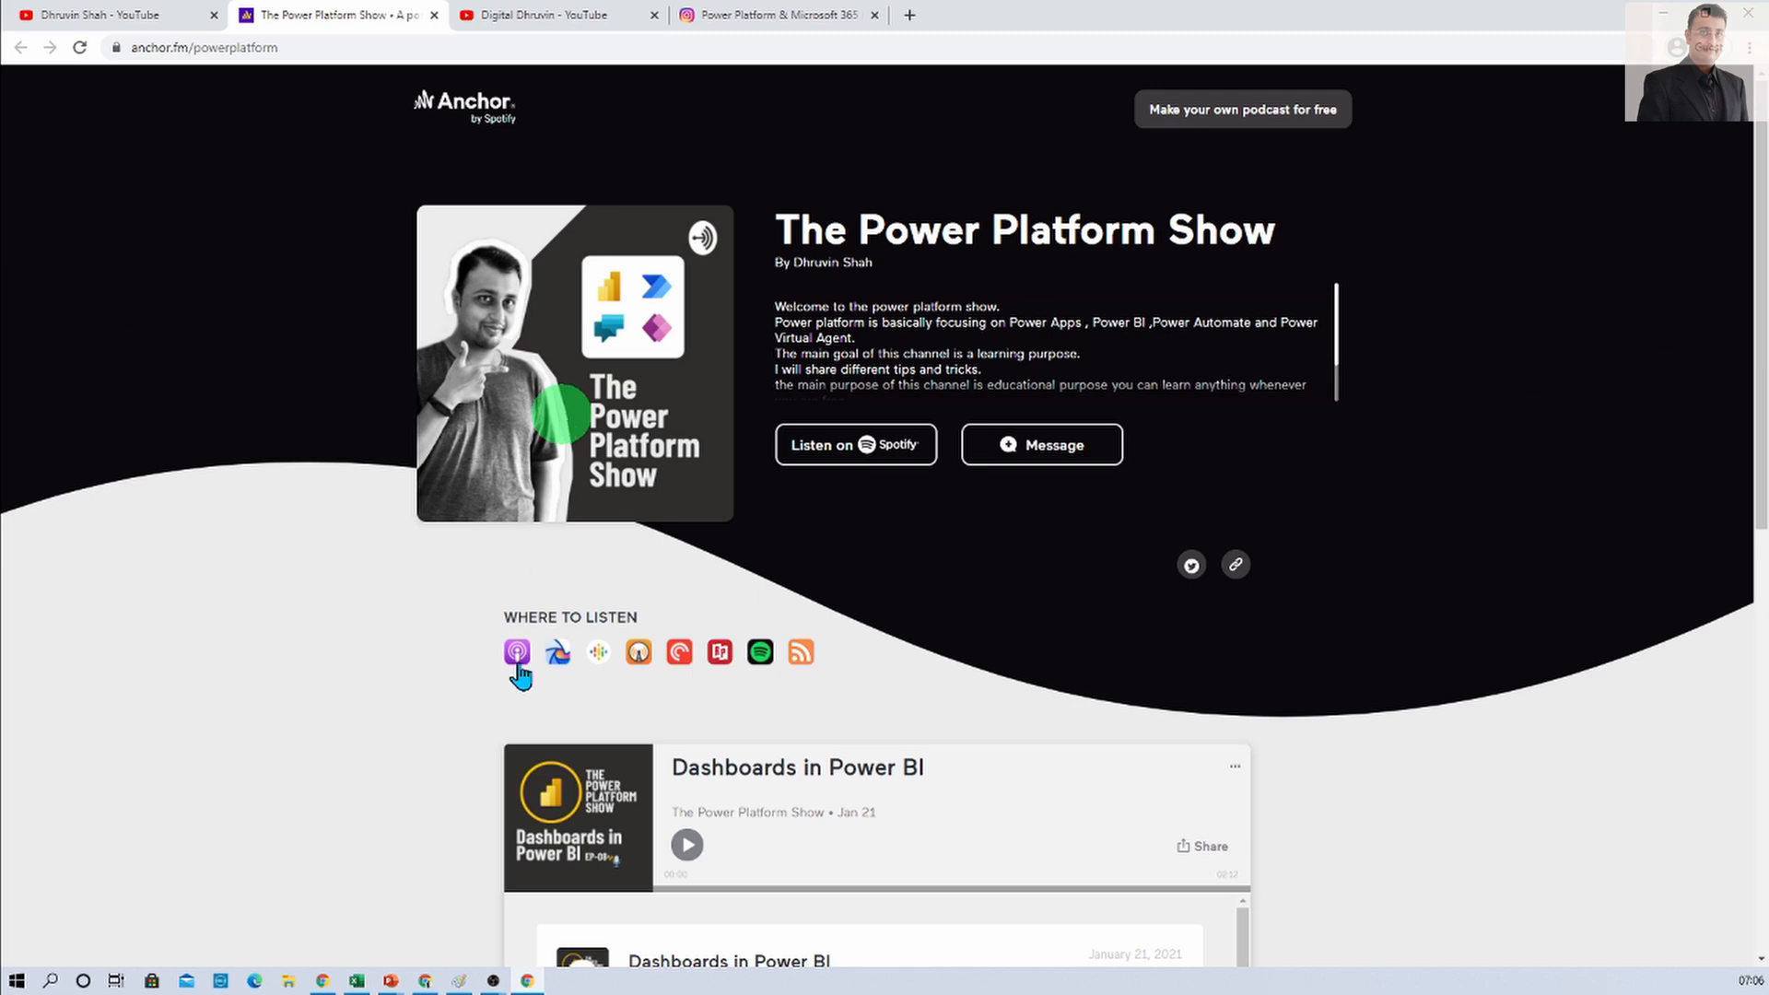
pyautogui.moveTo(843, 658)
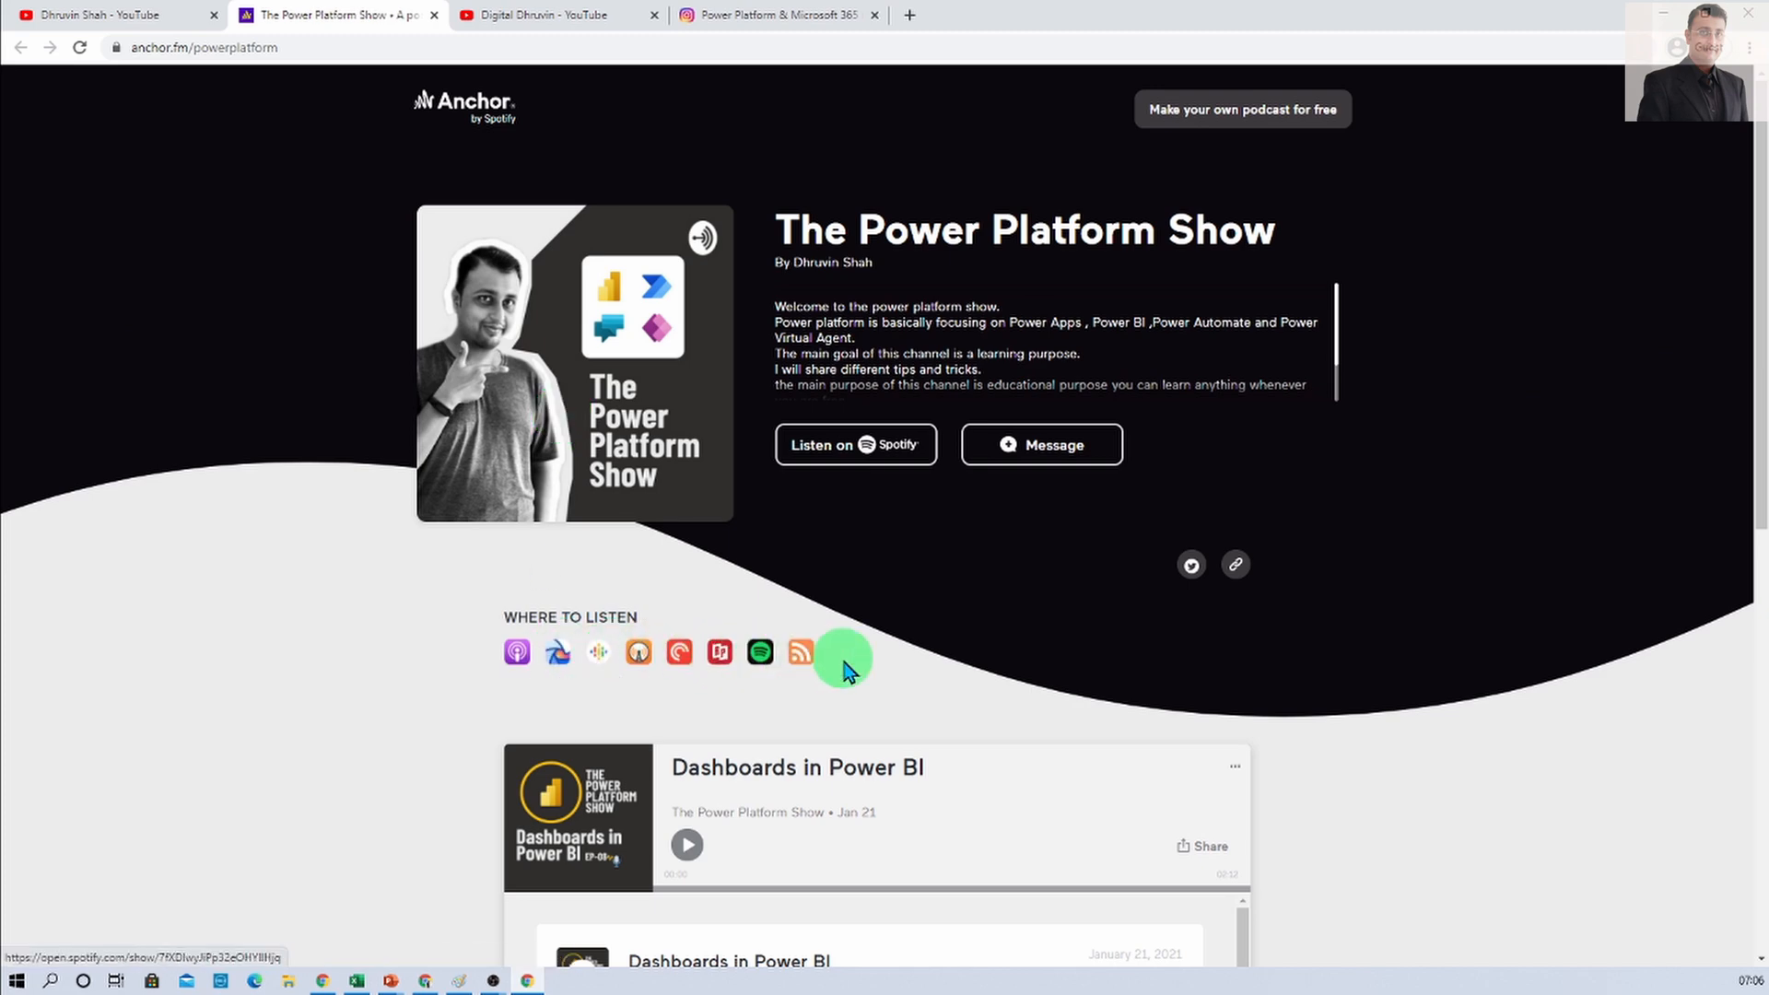
pyautogui.click(101, 15)
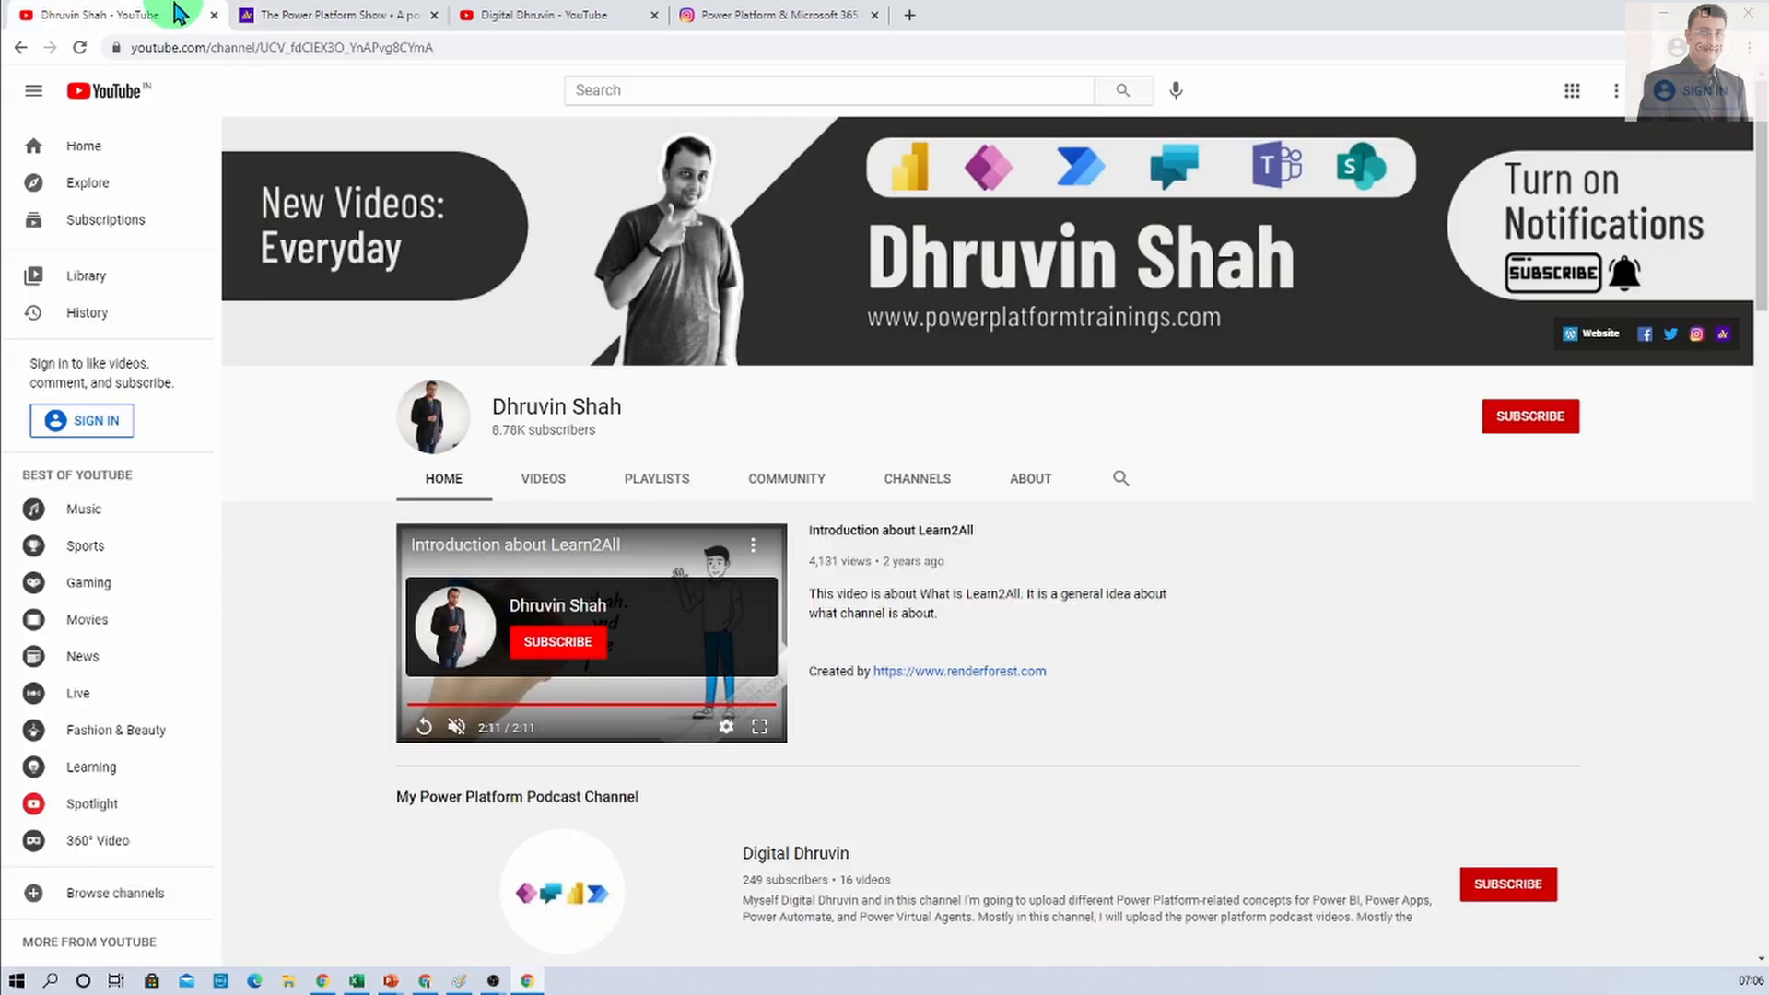
pyautogui.moveTo(807, 854)
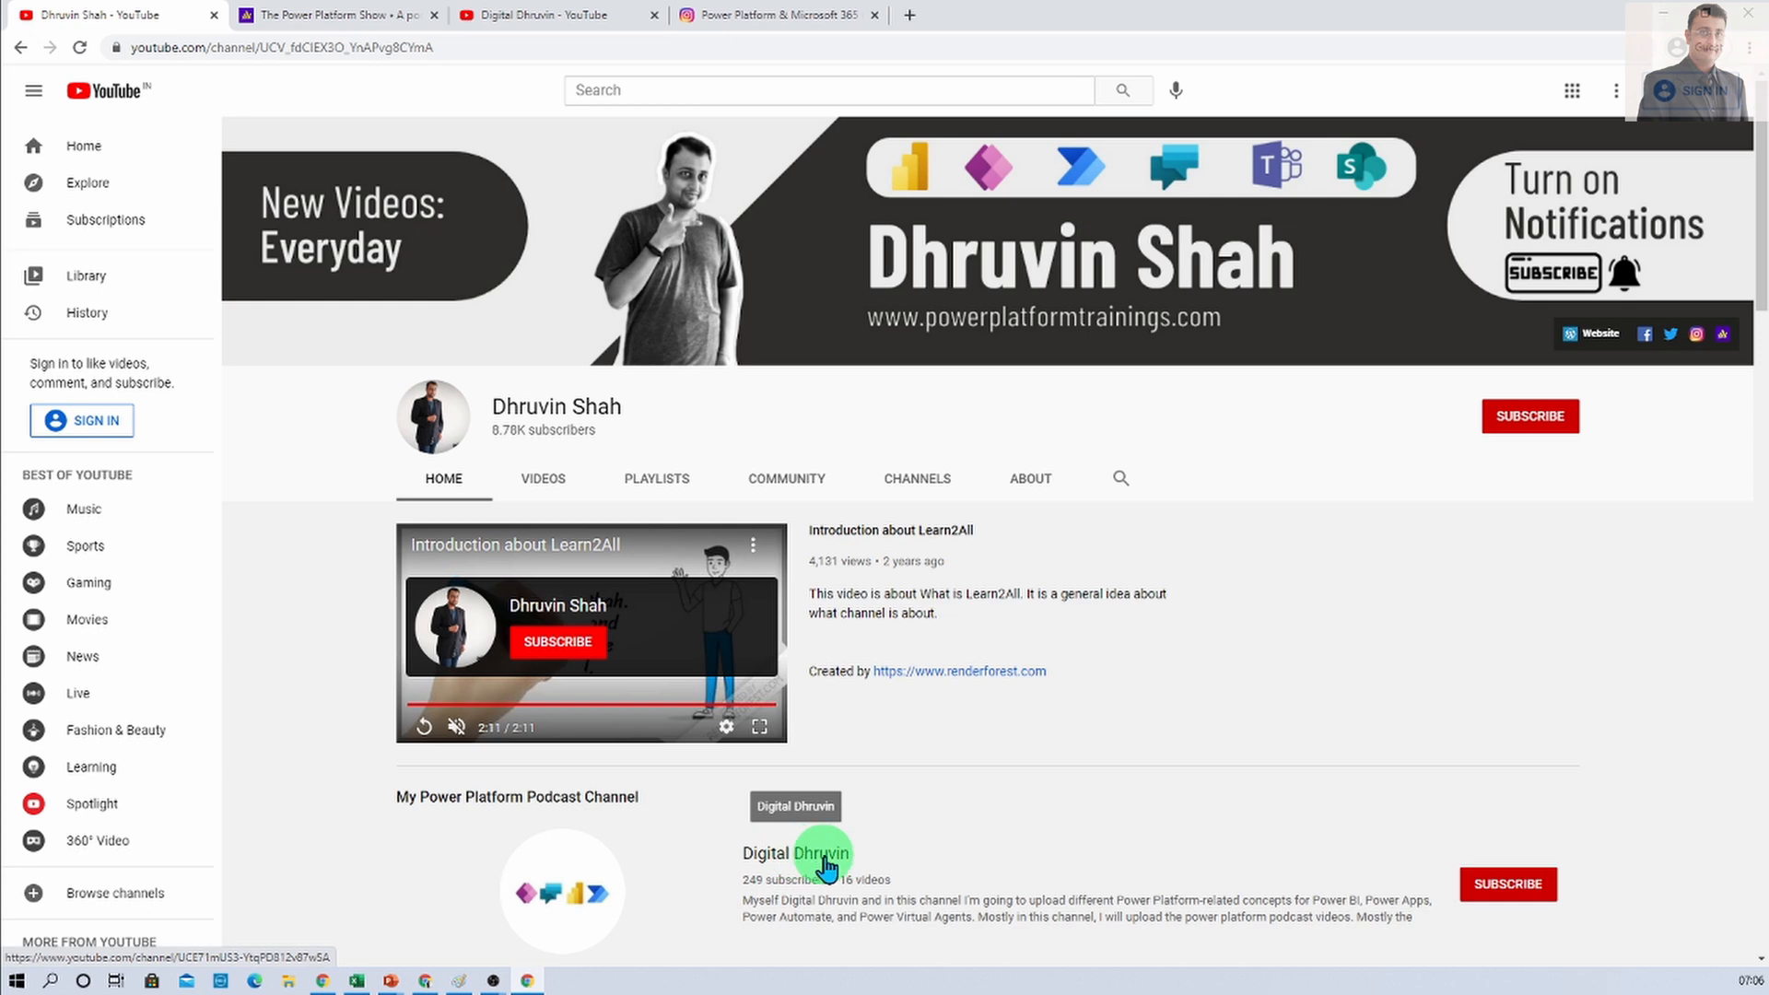
pyautogui.moveTo(553, 18)
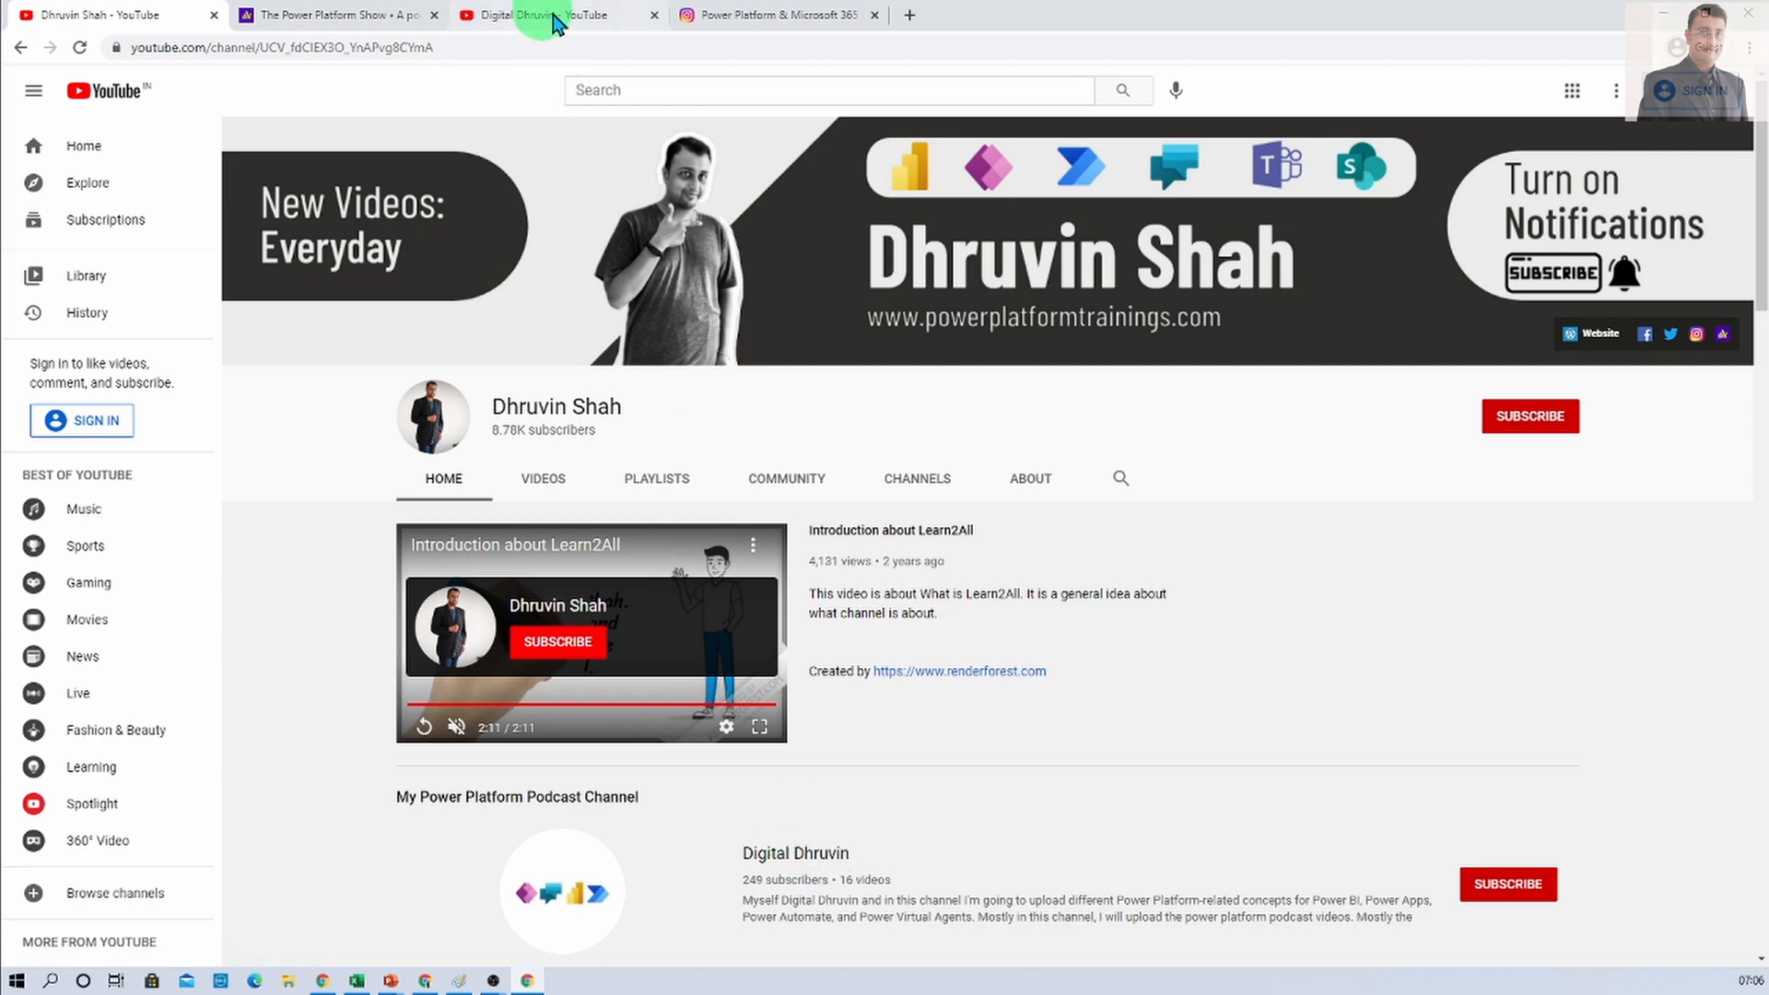